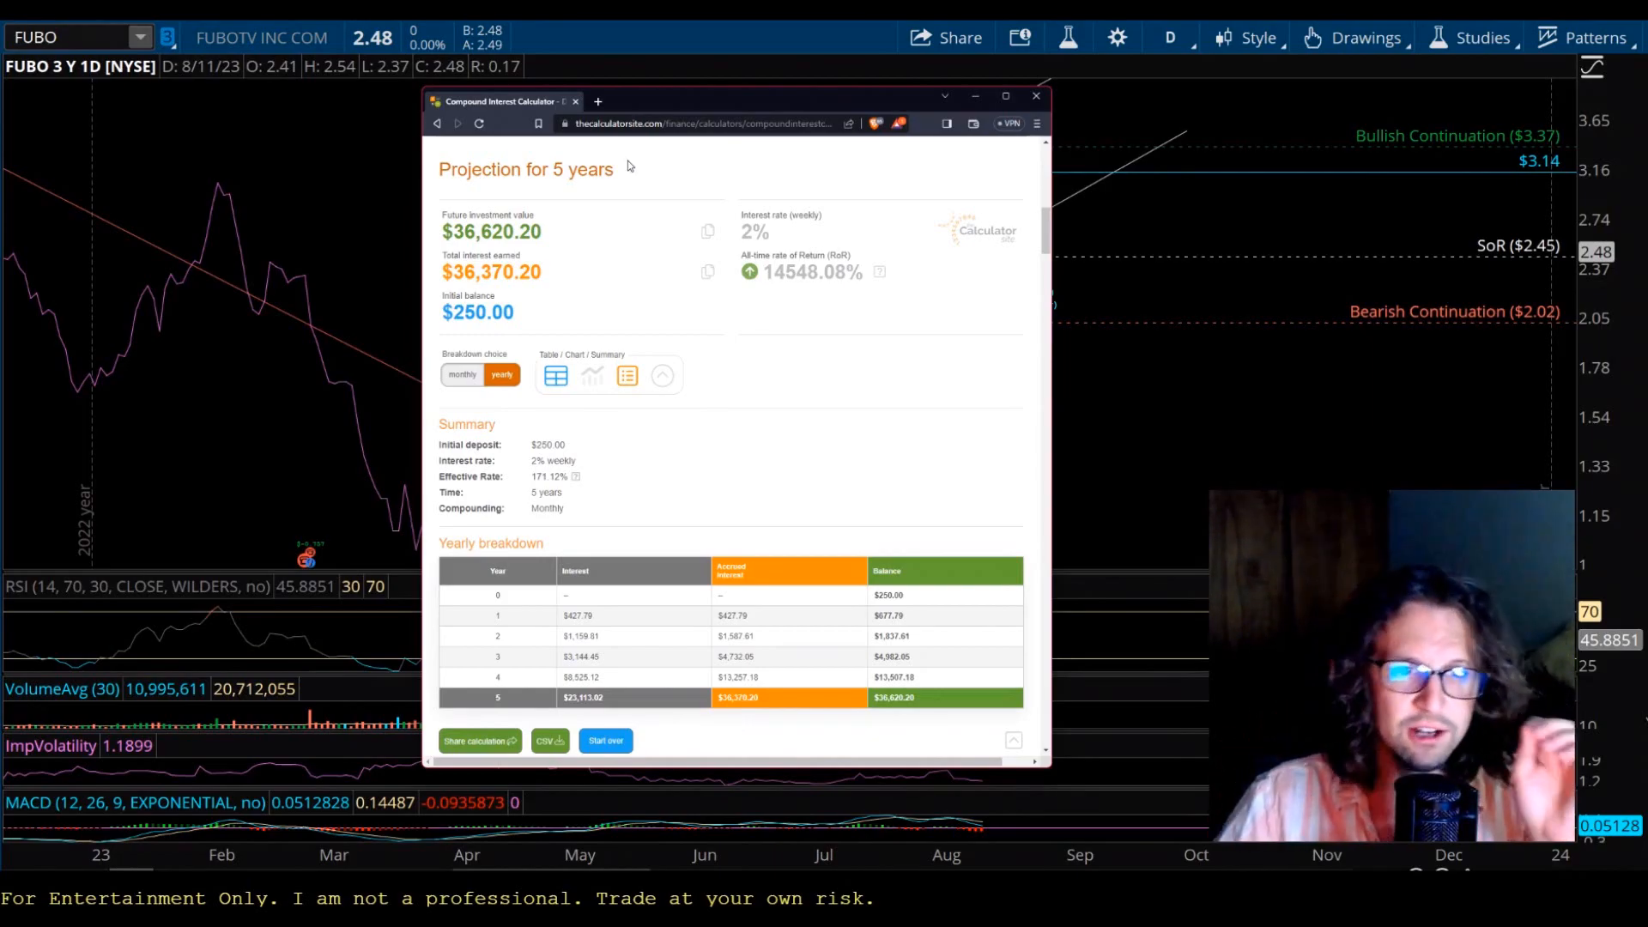
# Point out the $250.00 initial balance and 2% weekly rate, then move down the sheet.
pyautogui.doubleClick(478, 313)
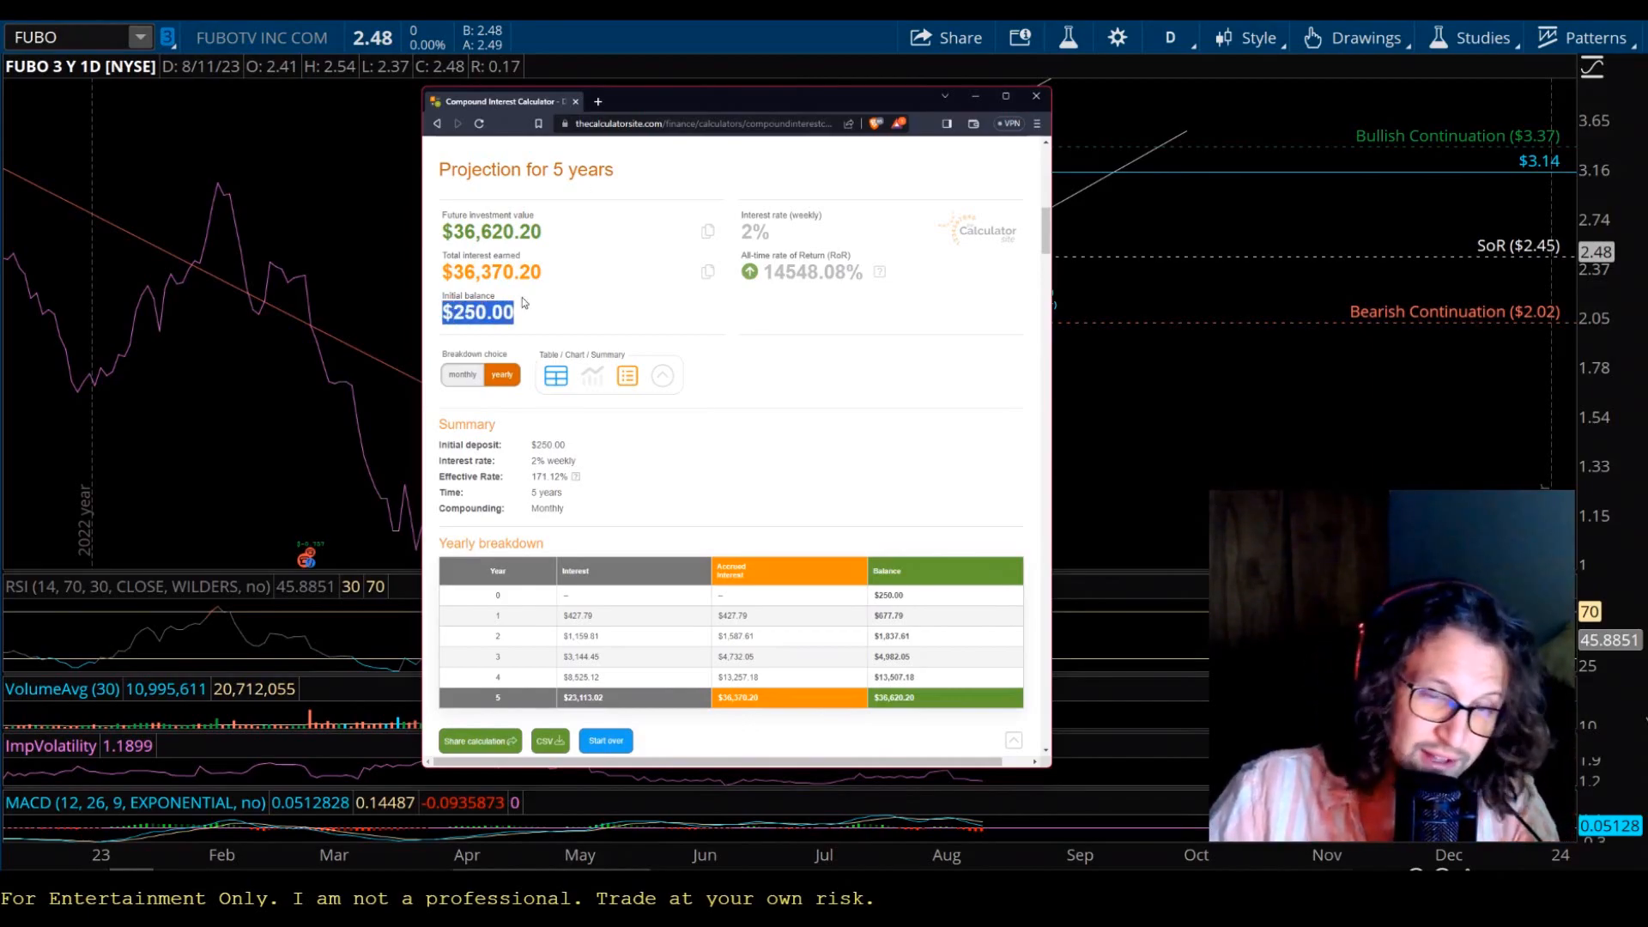
pyautogui.click(756, 231)
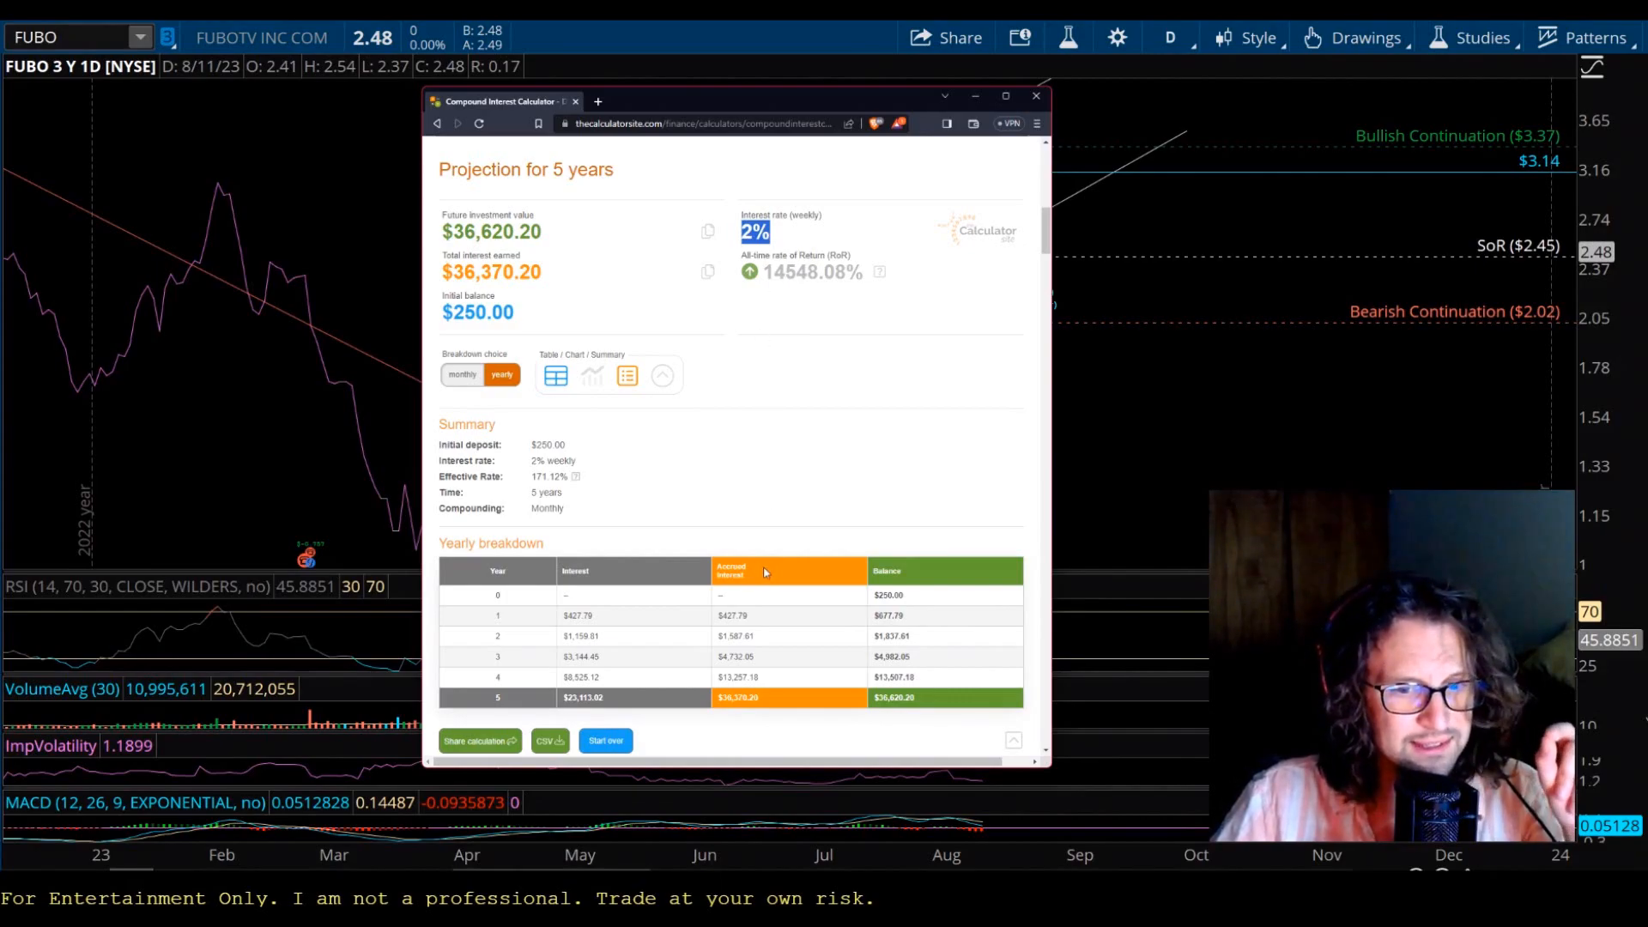
pyautogui.scroll(-3)
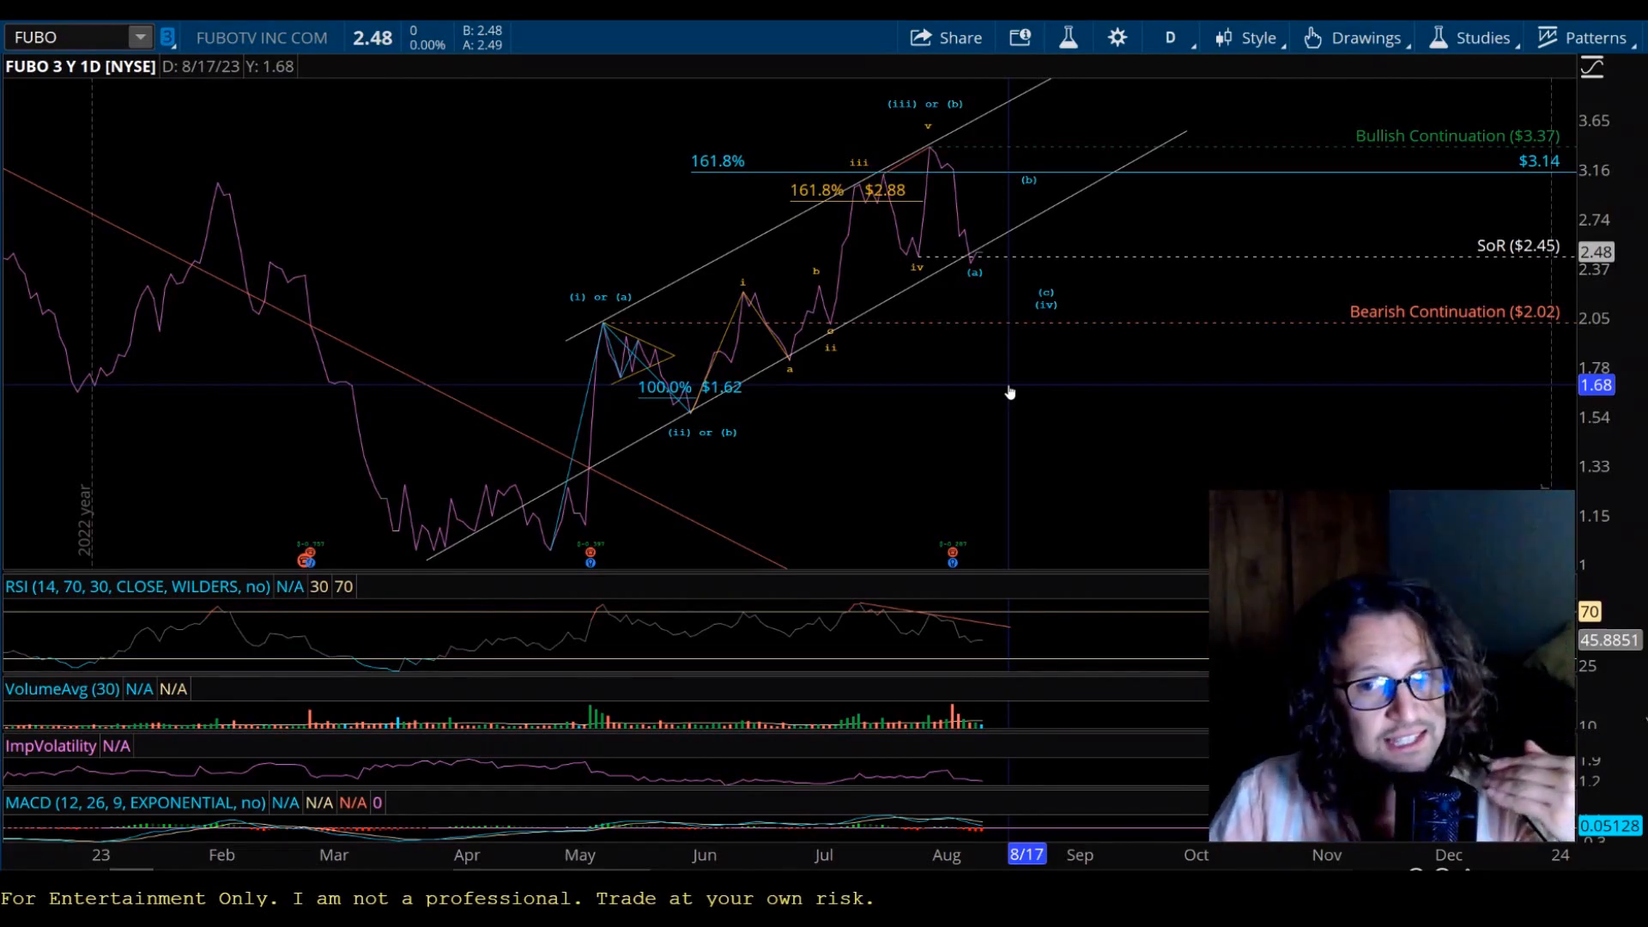
pyautogui.moveTo(1003, 391)
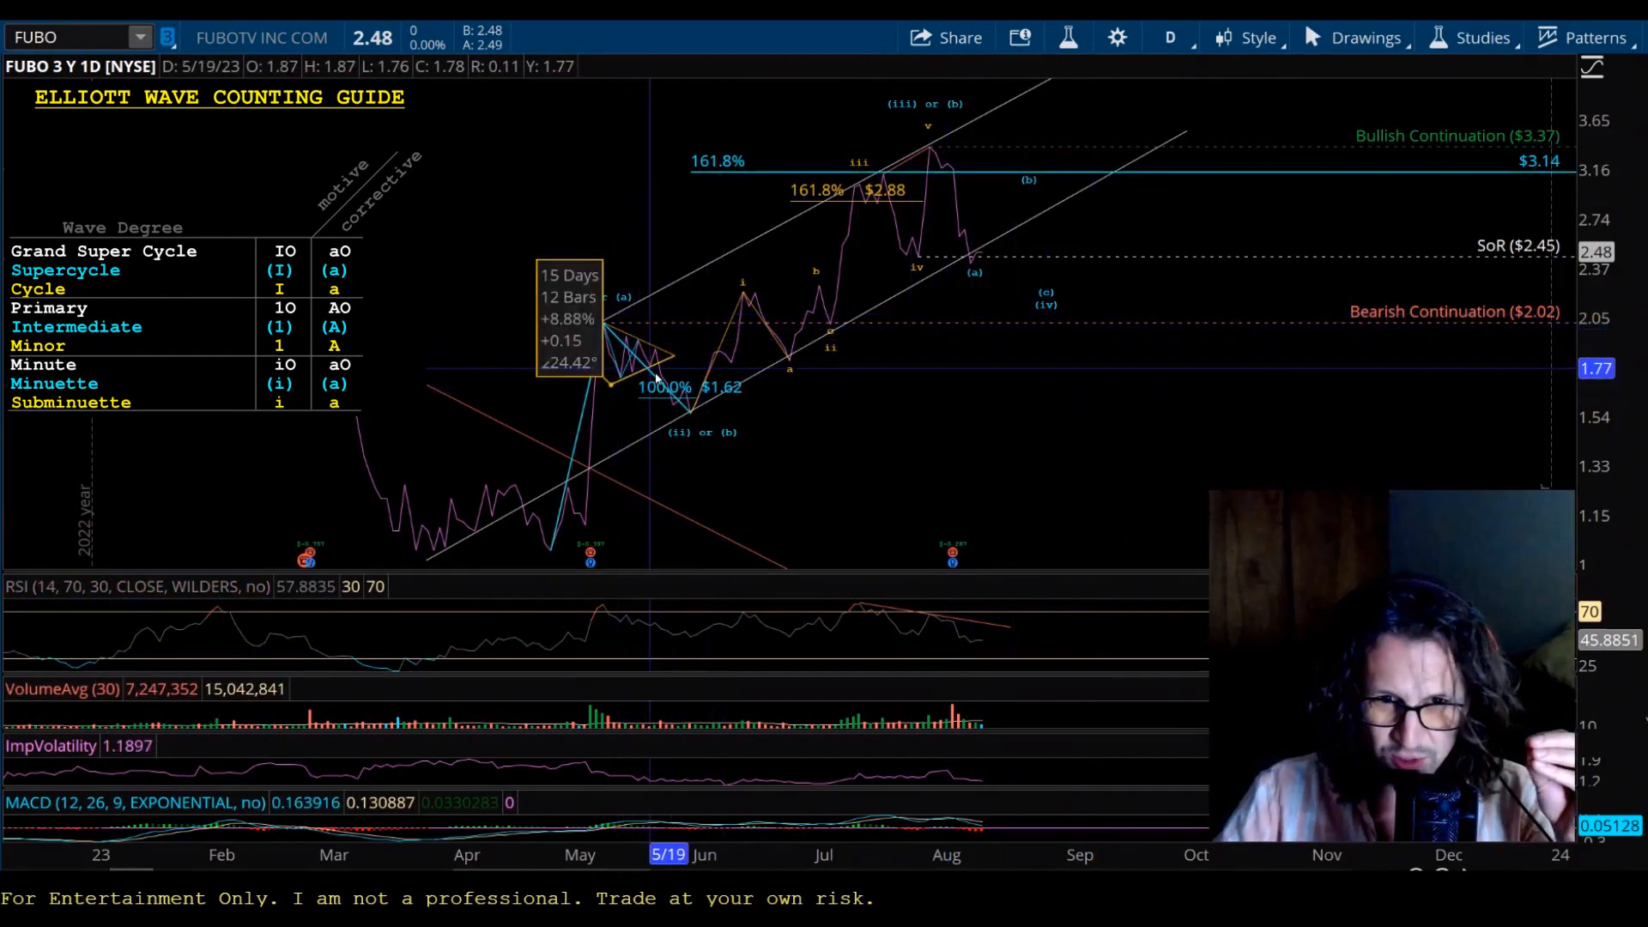
pyautogui.moveTo(573, 326)
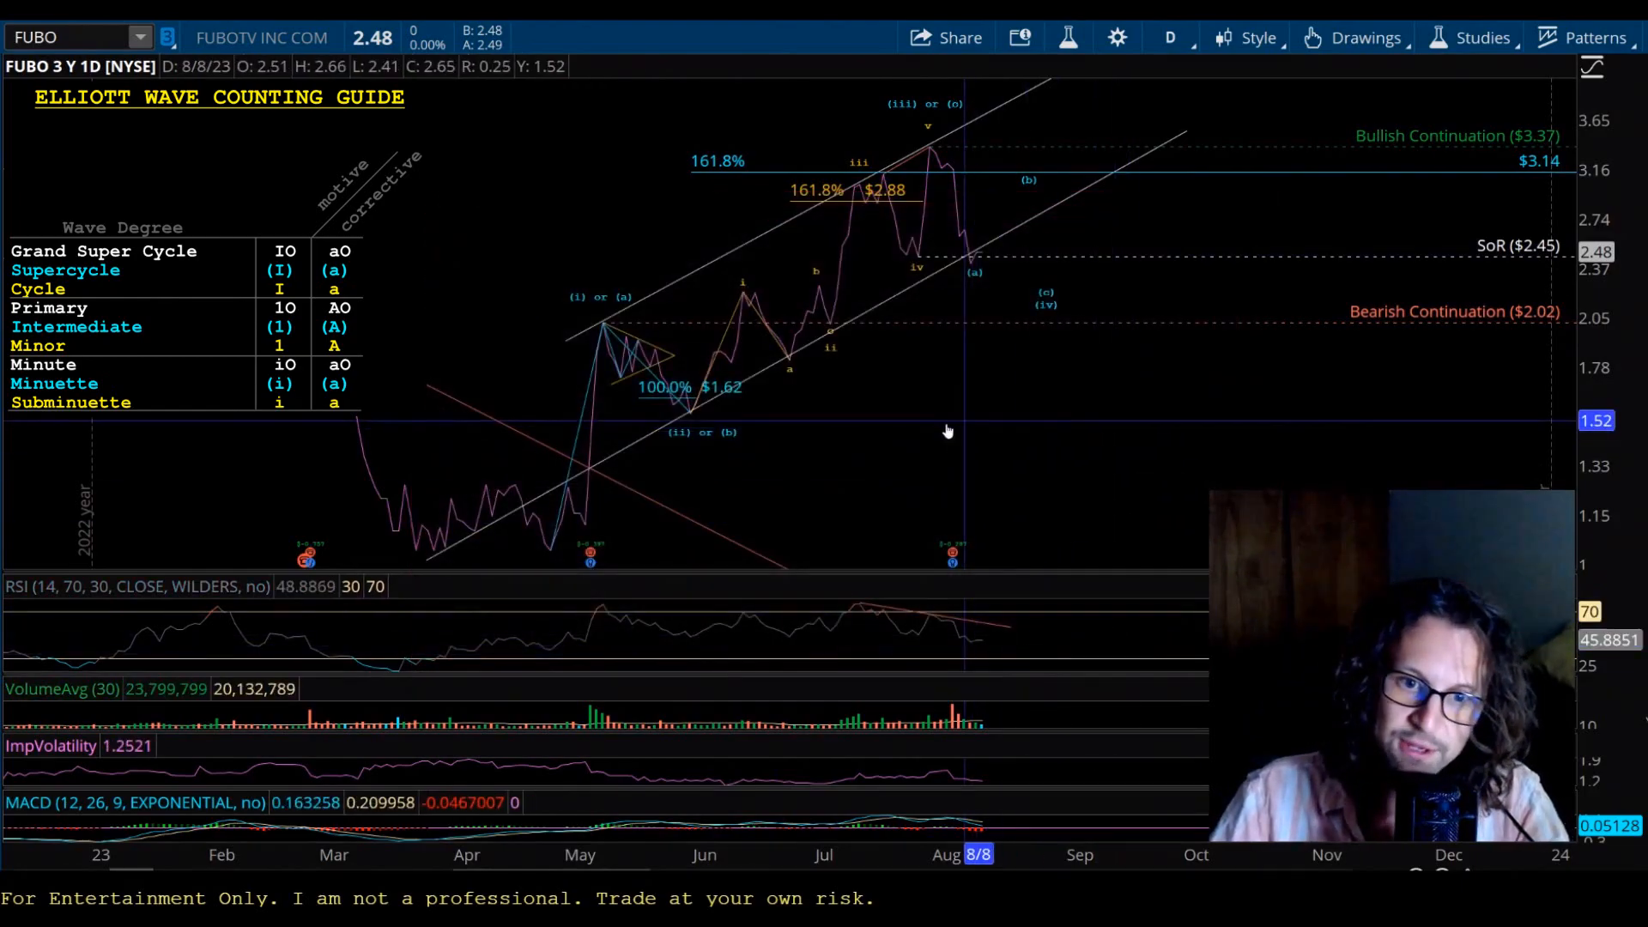
pyautogui.moveTo(673, 436)
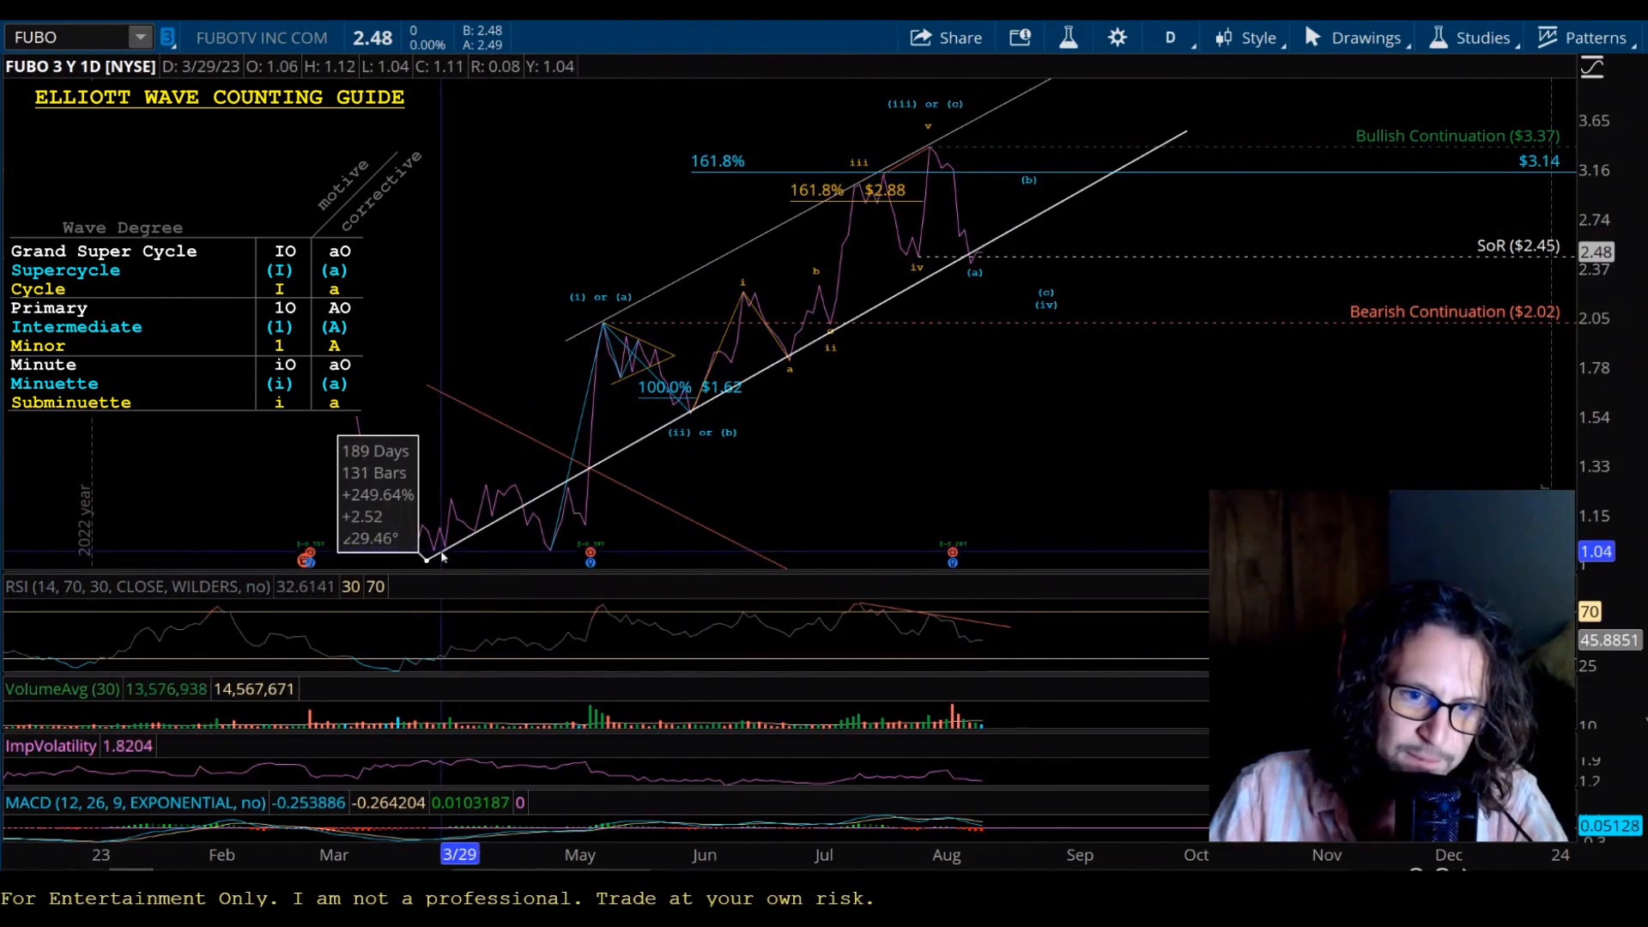
# Reanchor the lower channel trendline at the late-March low on the FUBO chart.
pyautogui.moveTo(431, 557); pyautogui.dragTo(1187, 129)
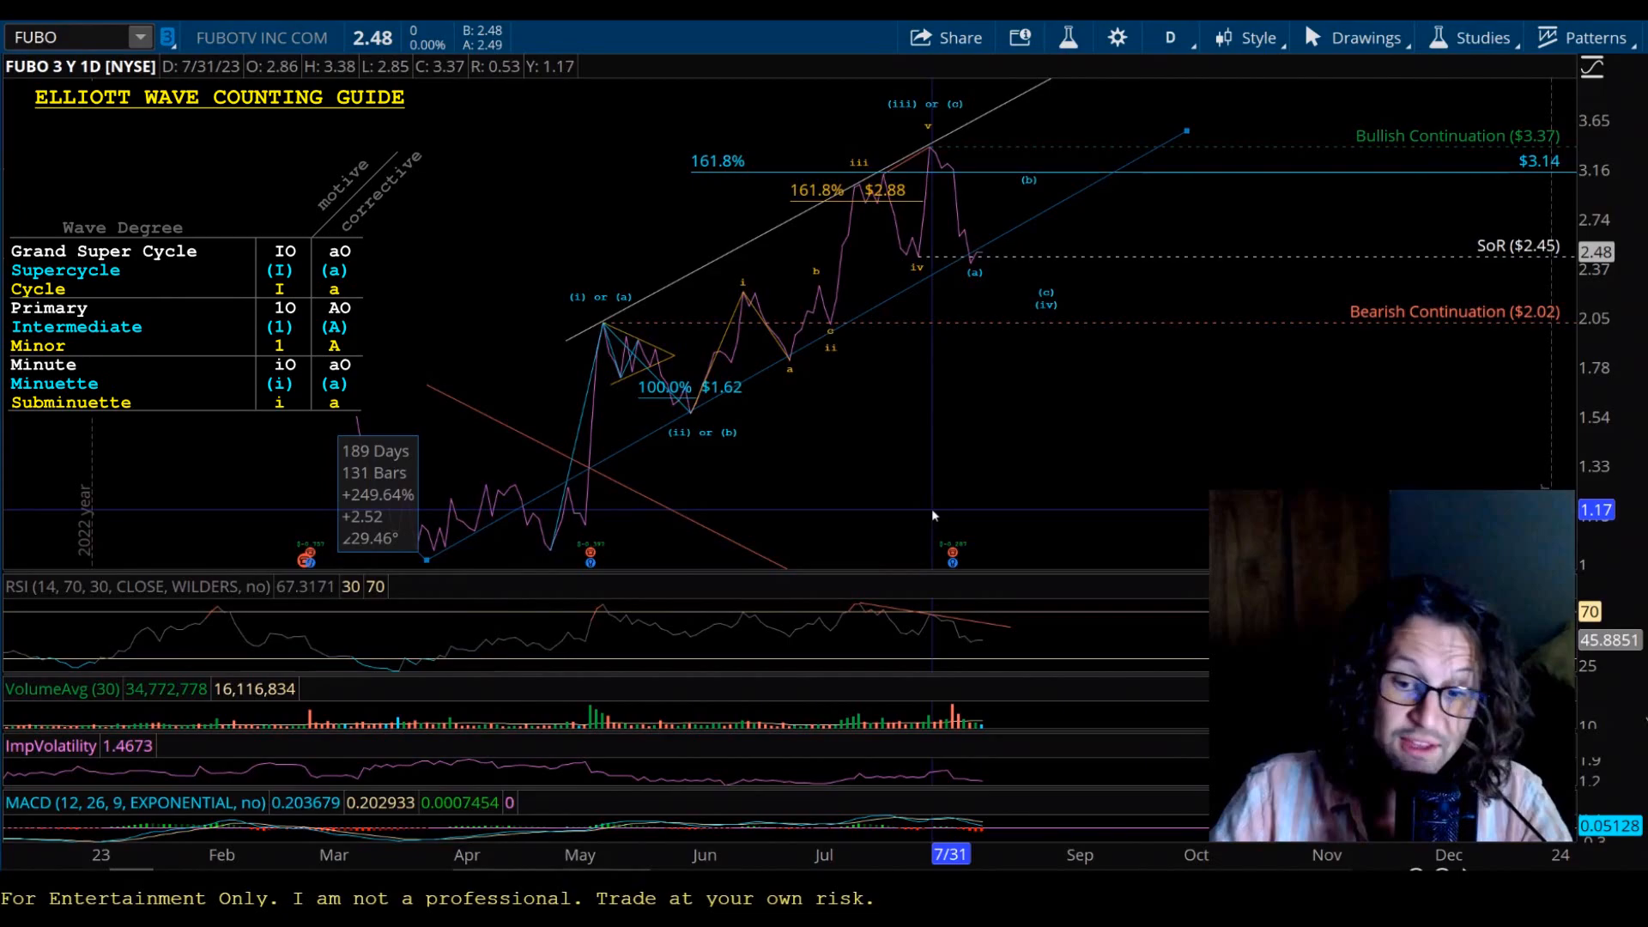
pyautogui.moveTo(1059, 405)
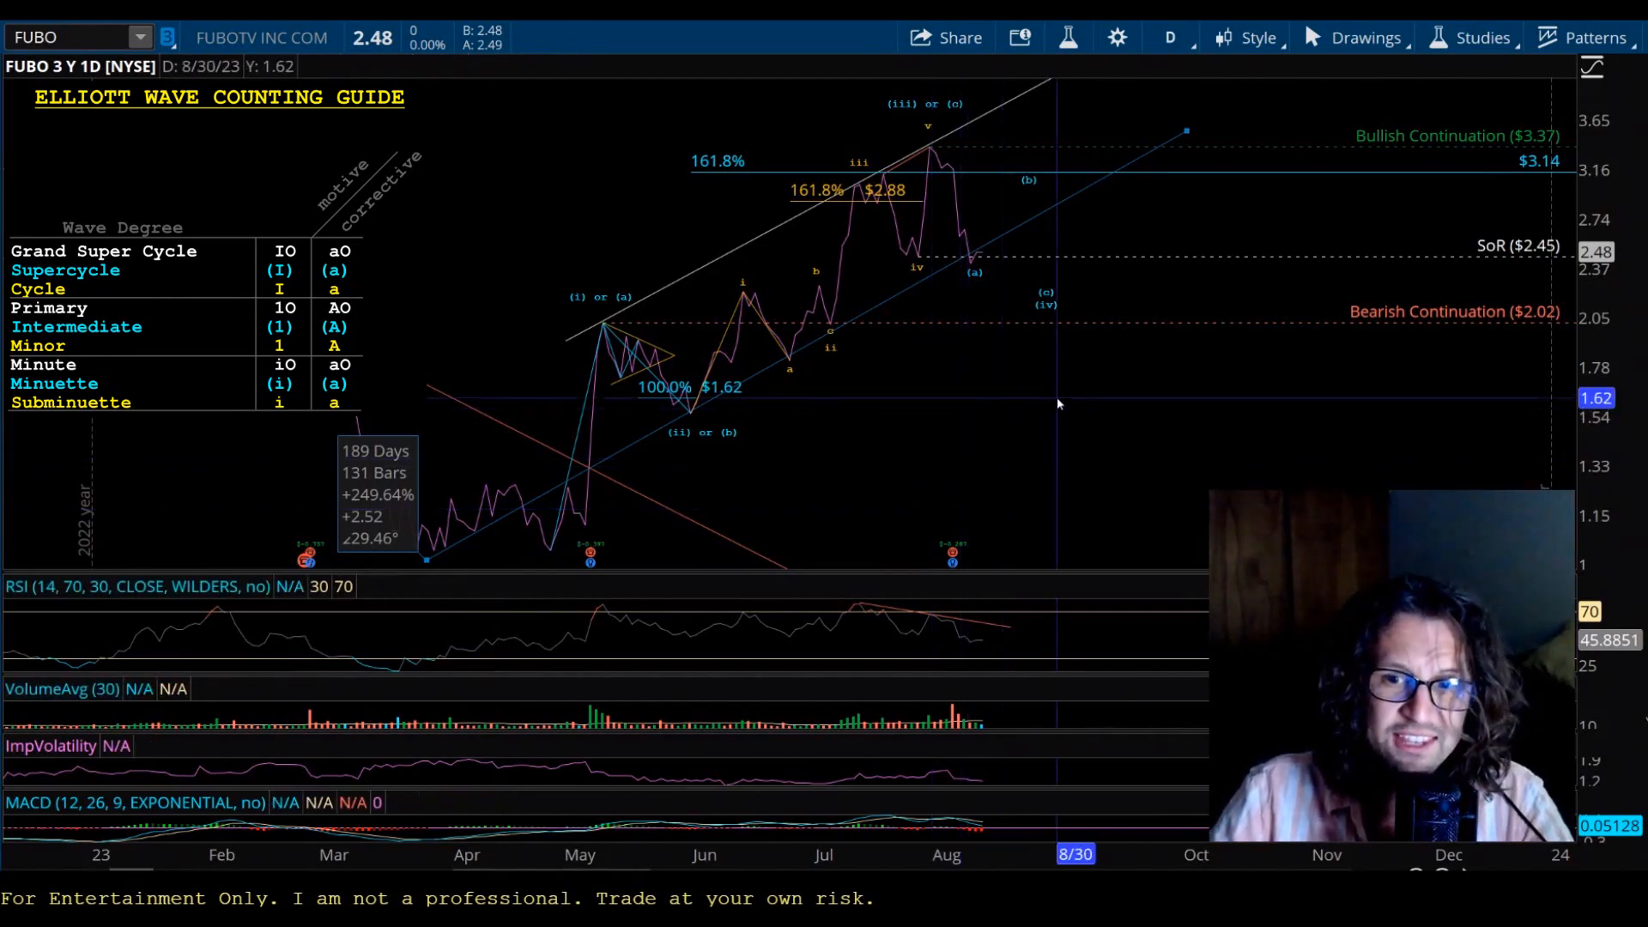
pyautogui.moveTo(1059, 438)
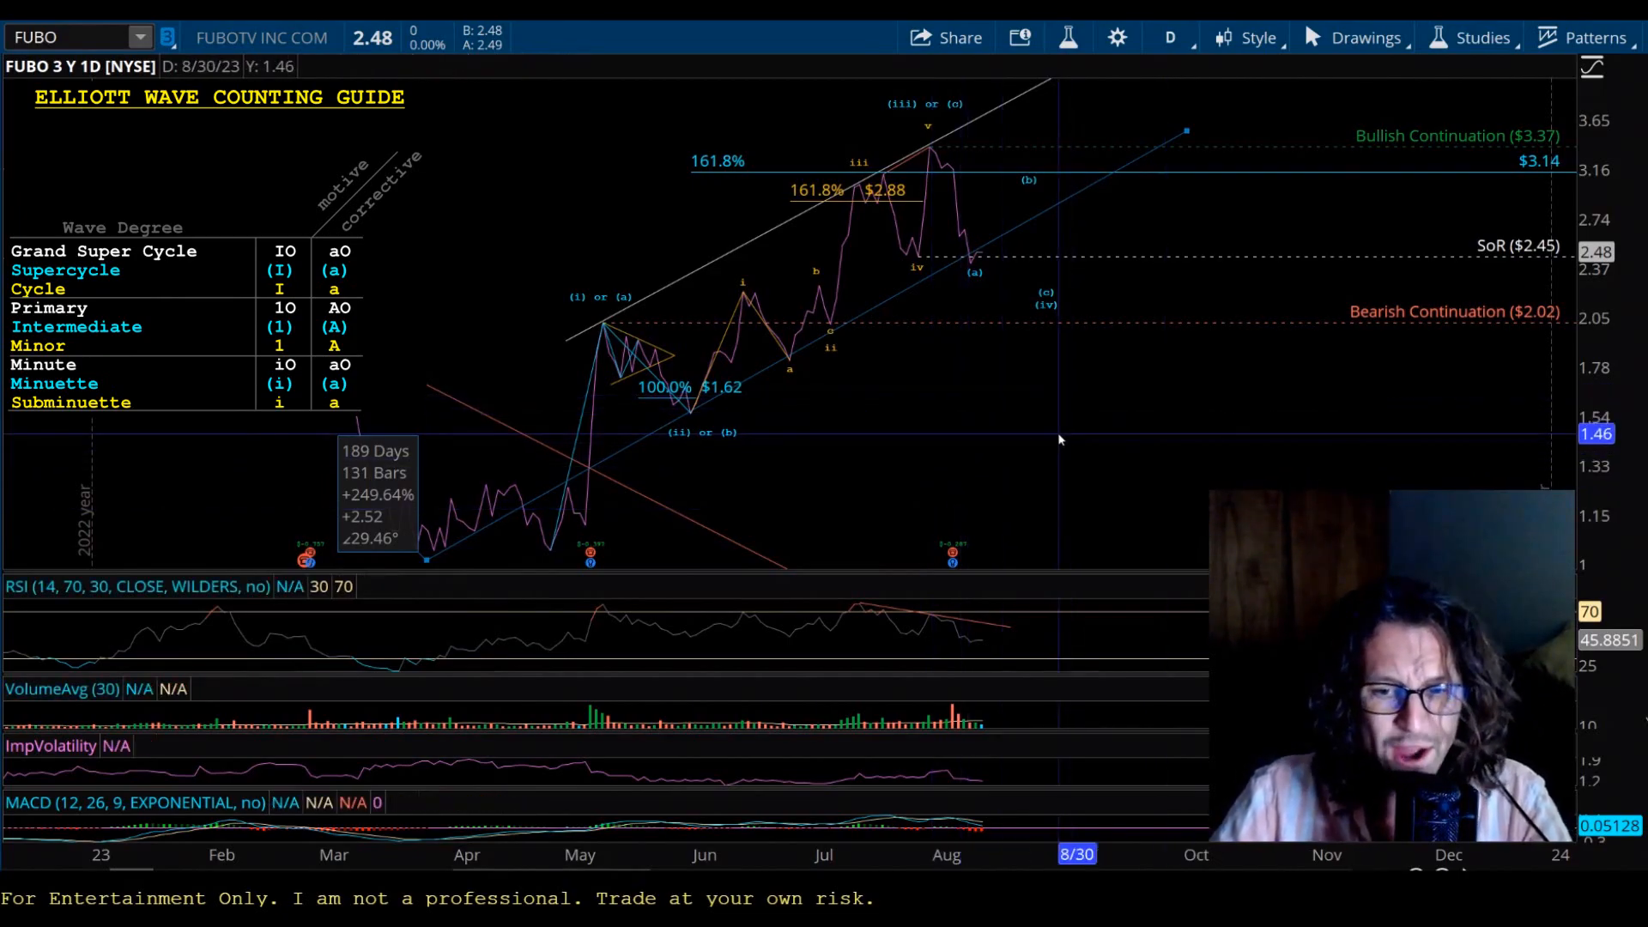
pyautogui.moveTo(1029, 621)
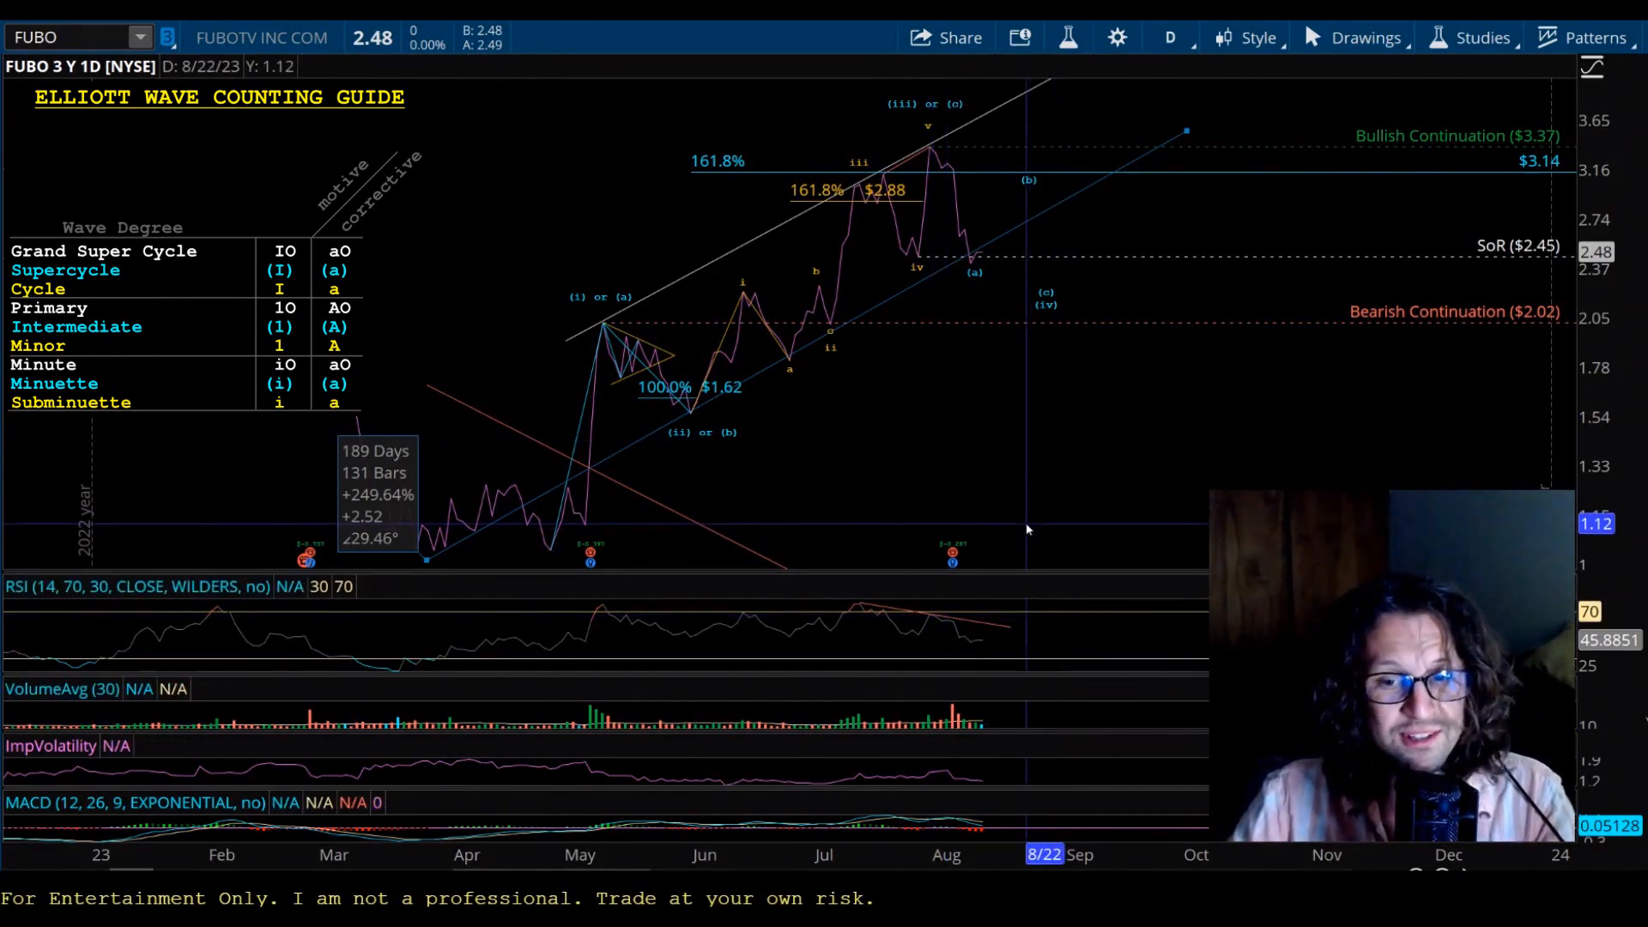
pyautogui.moveTo(944, 510)
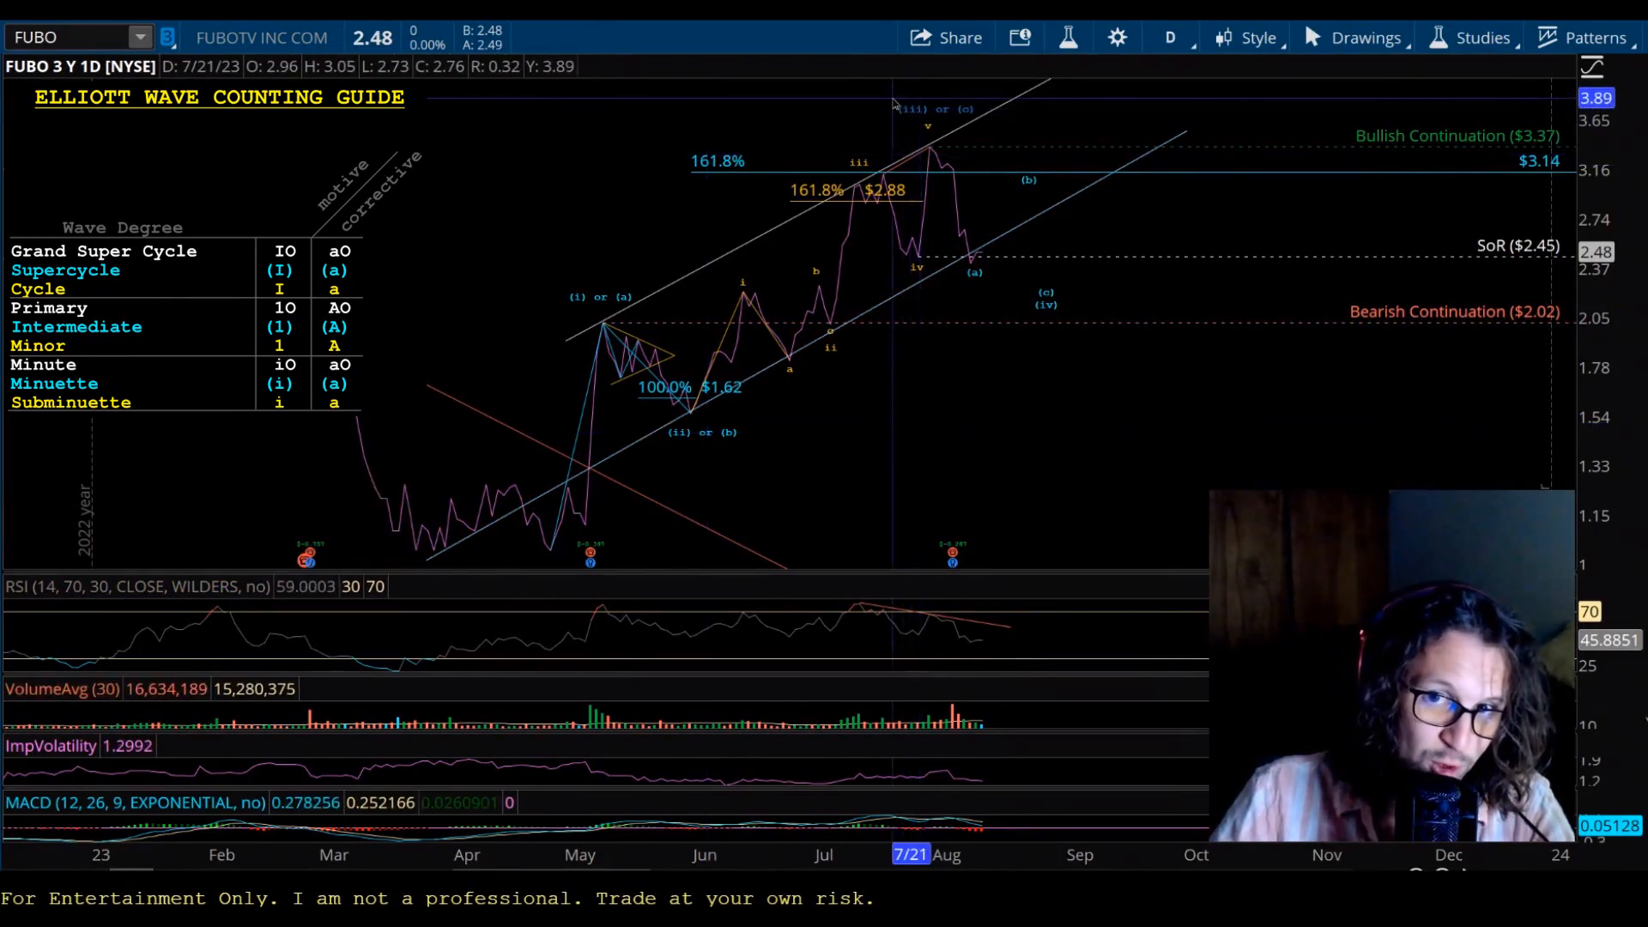
pyautogui.moveTo(694, 419)
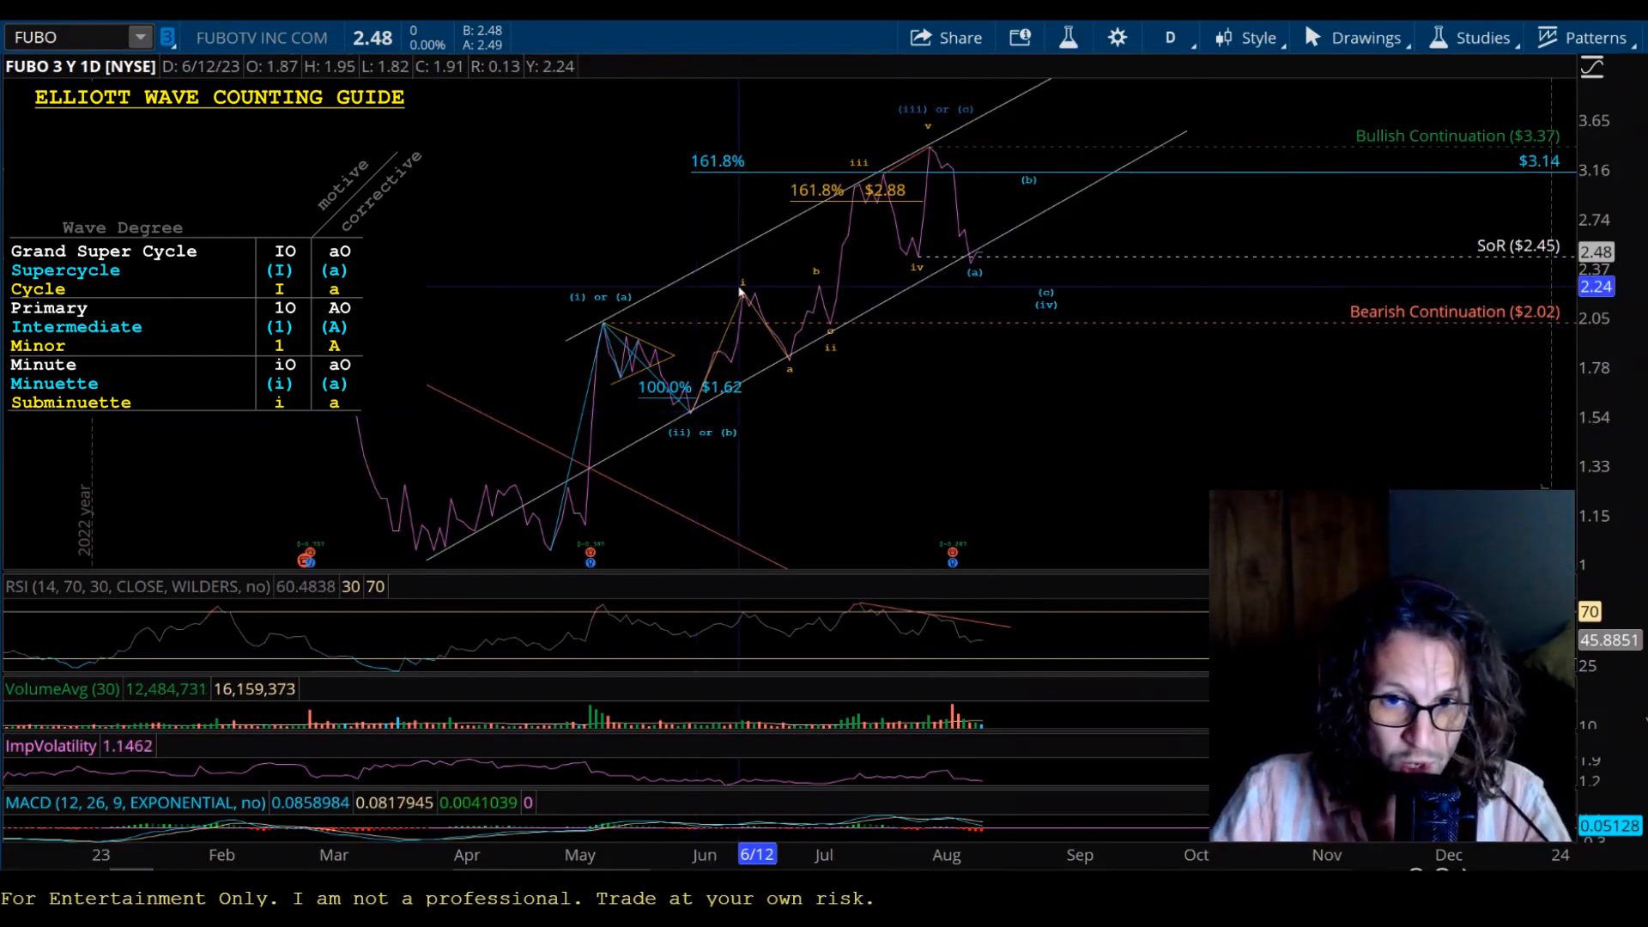
pyautogui.moveTo(896, 219)
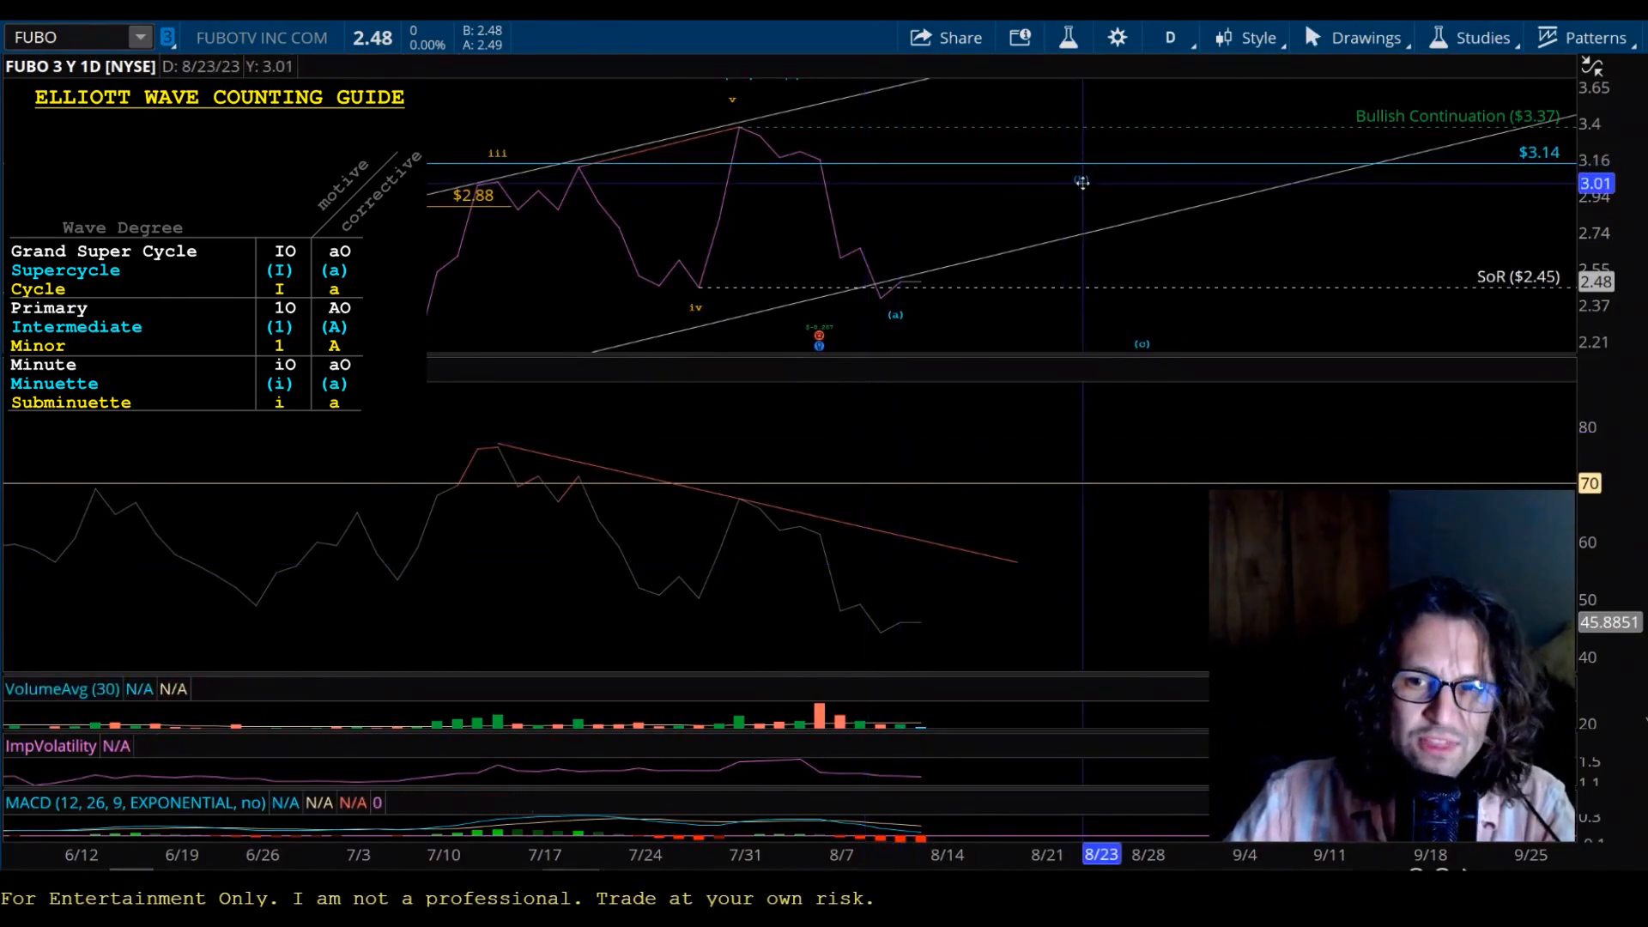
pyautogui.moveTo(1004, 104)
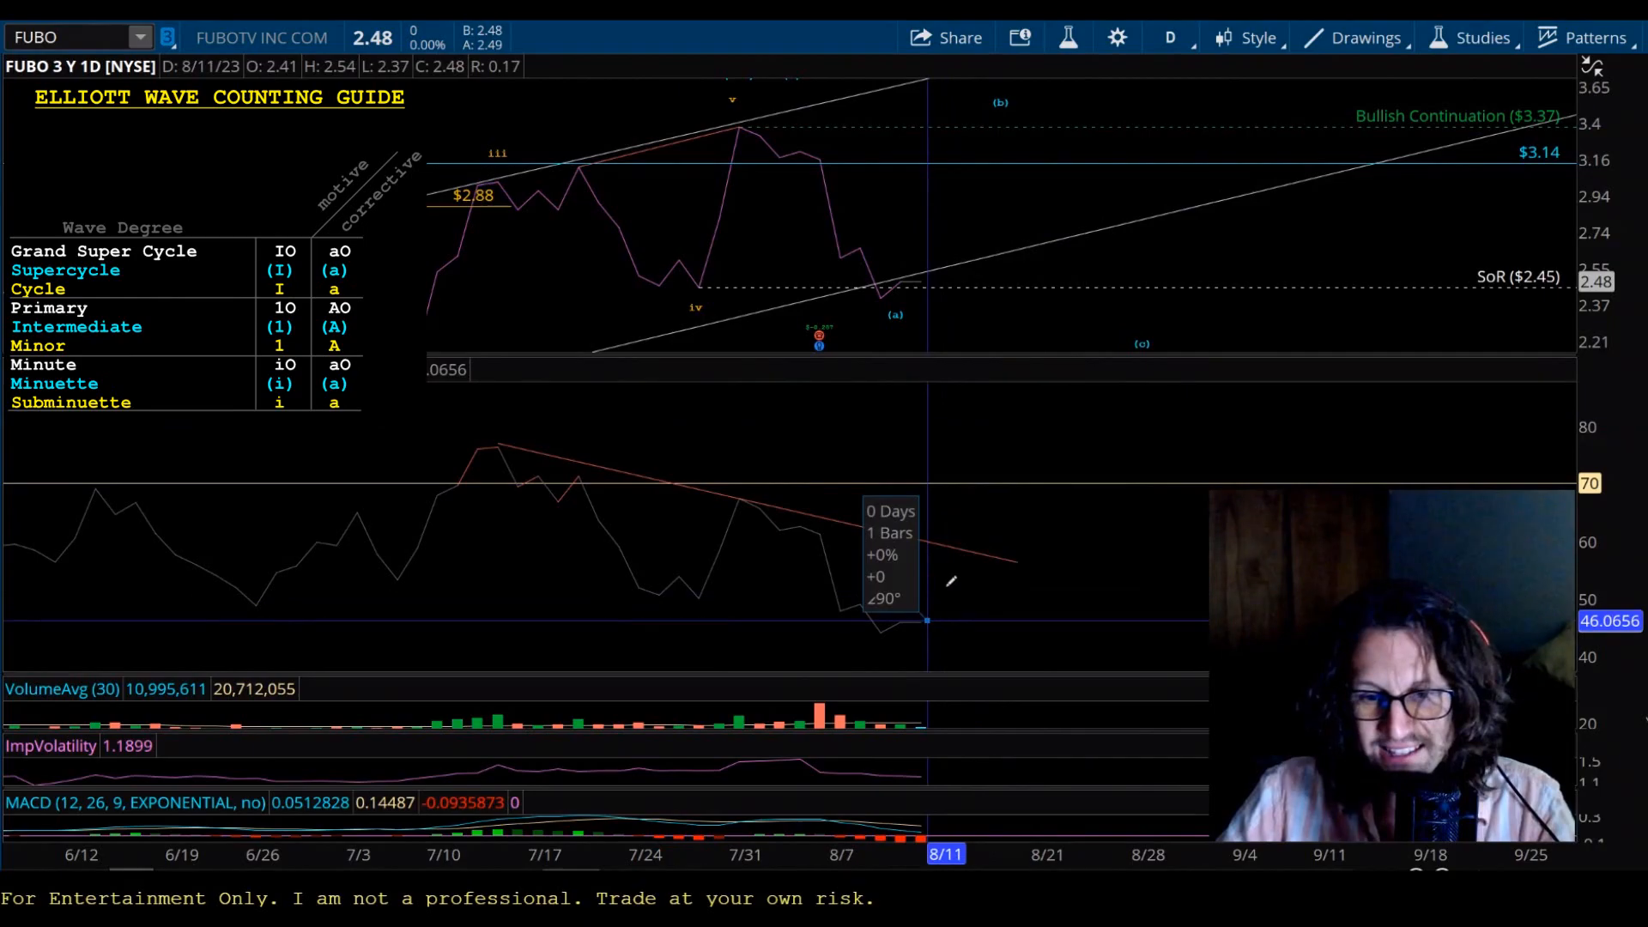
pyautogui.moveTo(925, 620); pyautogui.dragTo(982, 457)
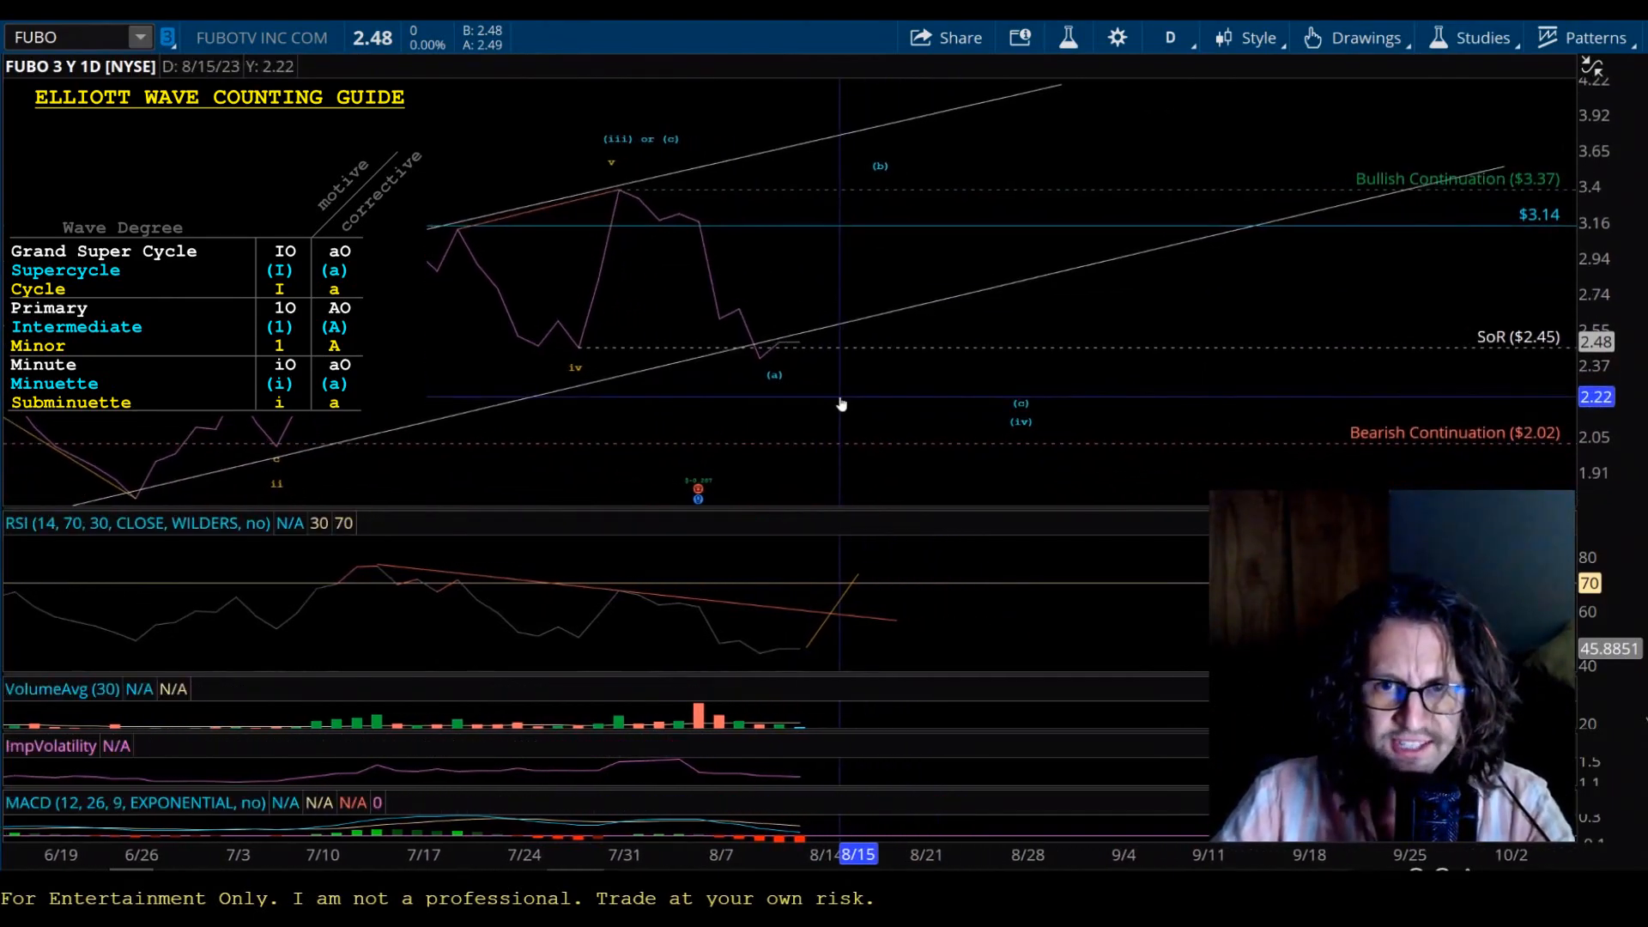
pyautogui.moveTo(1020, 422)
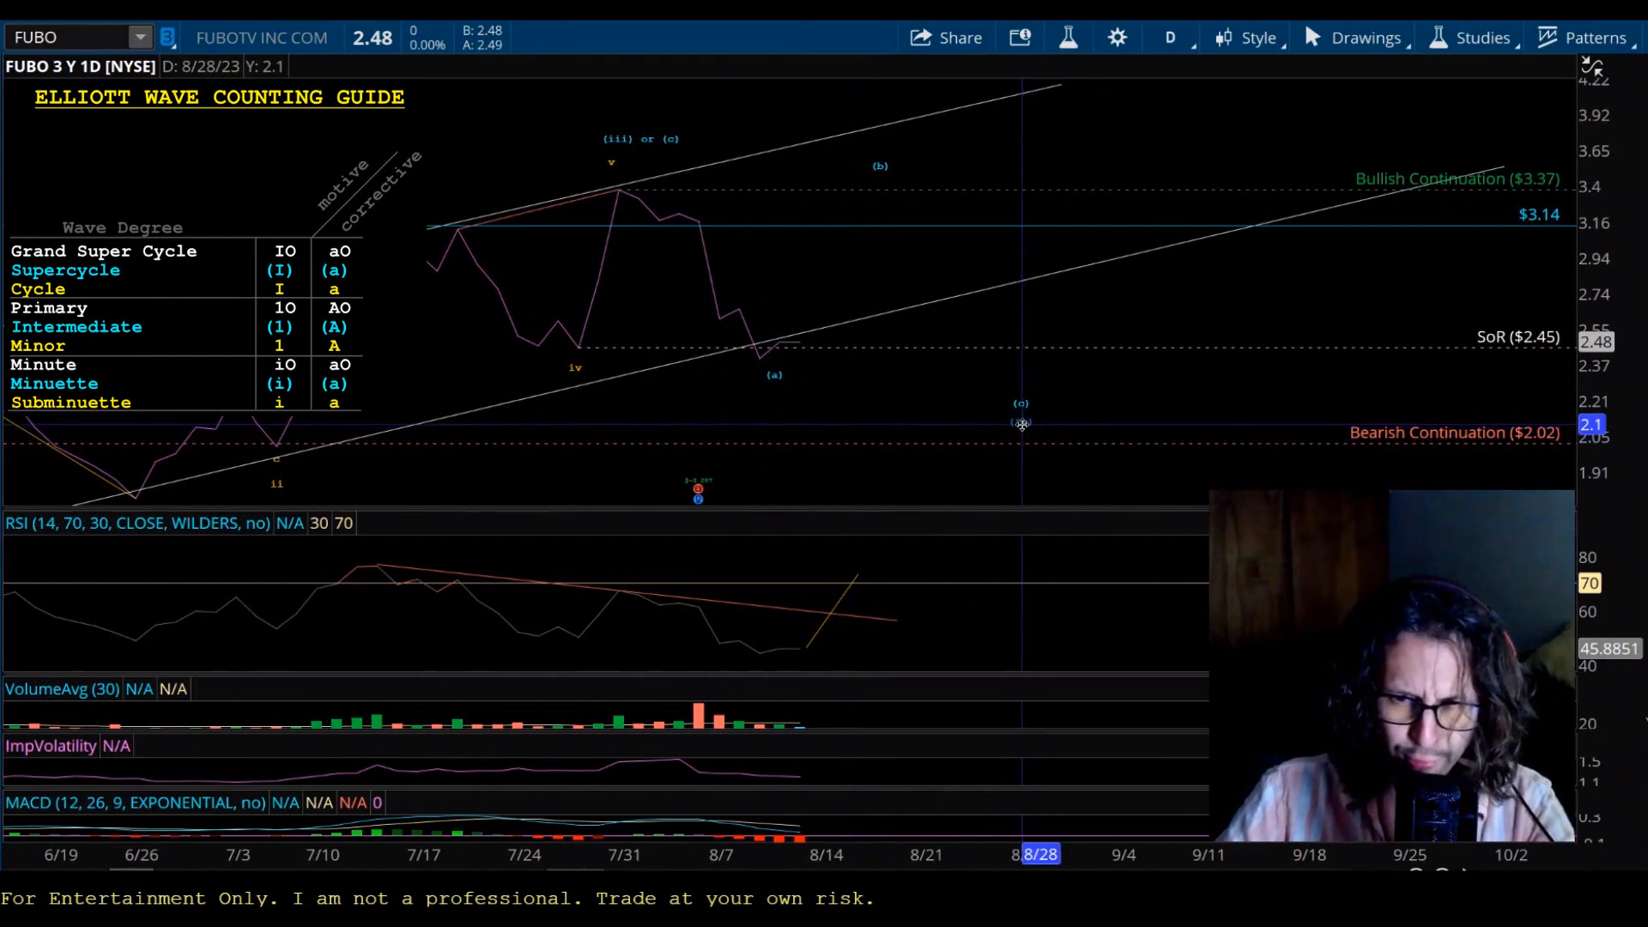
pyautogui.moveTo(935, 411)
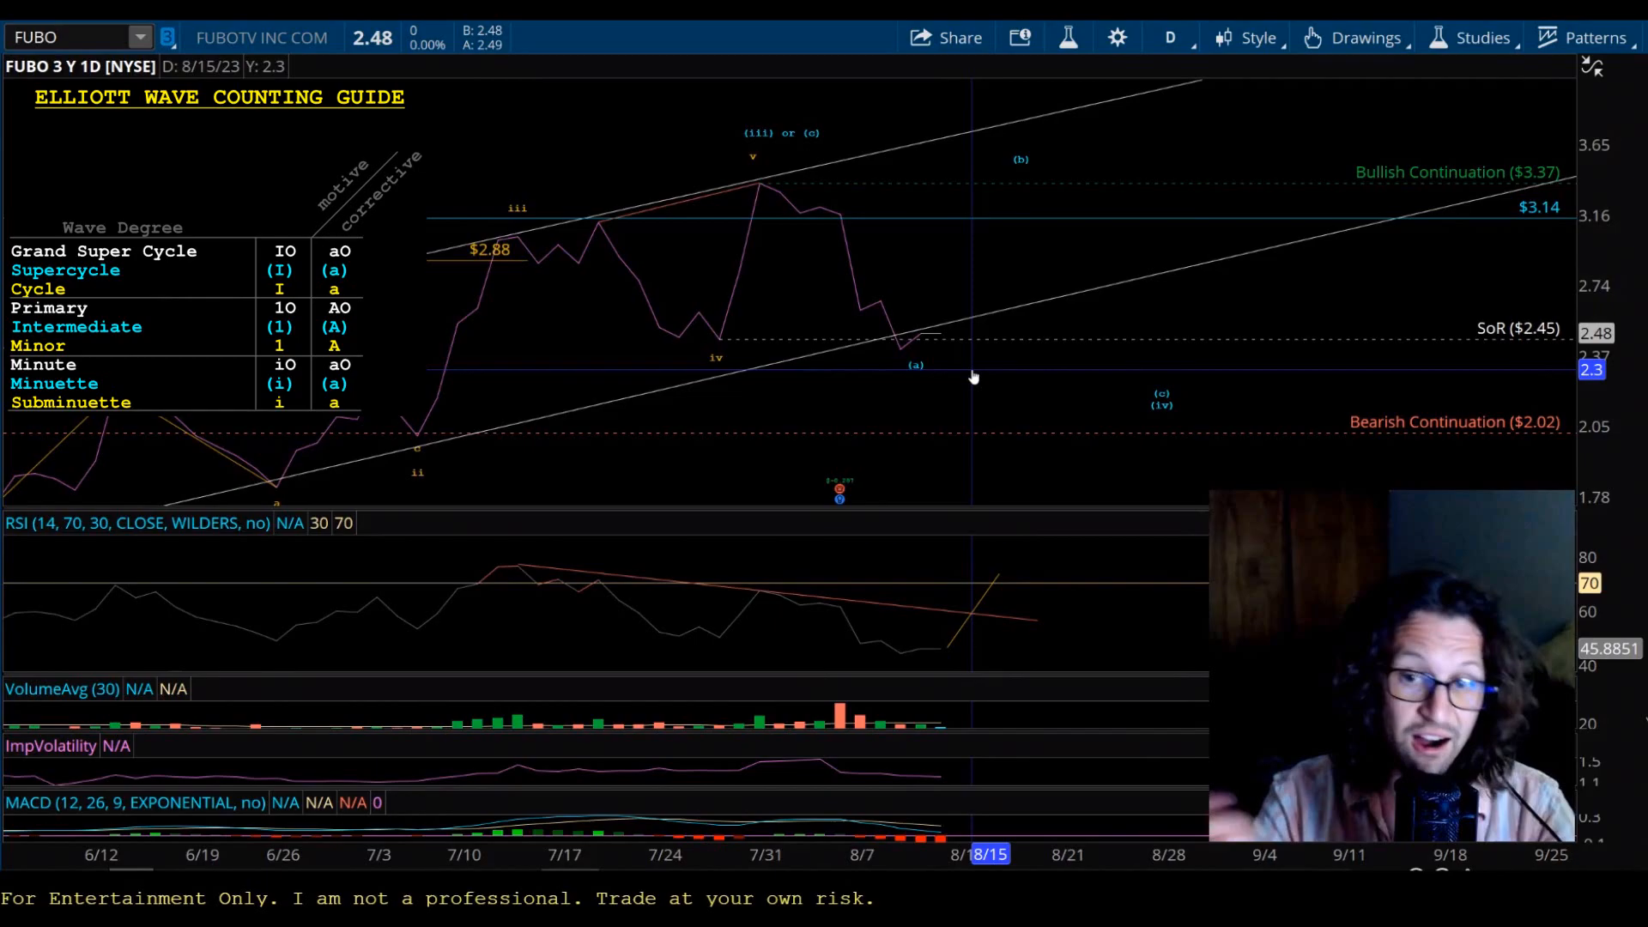
pyautogui.moveTo(936, 390)
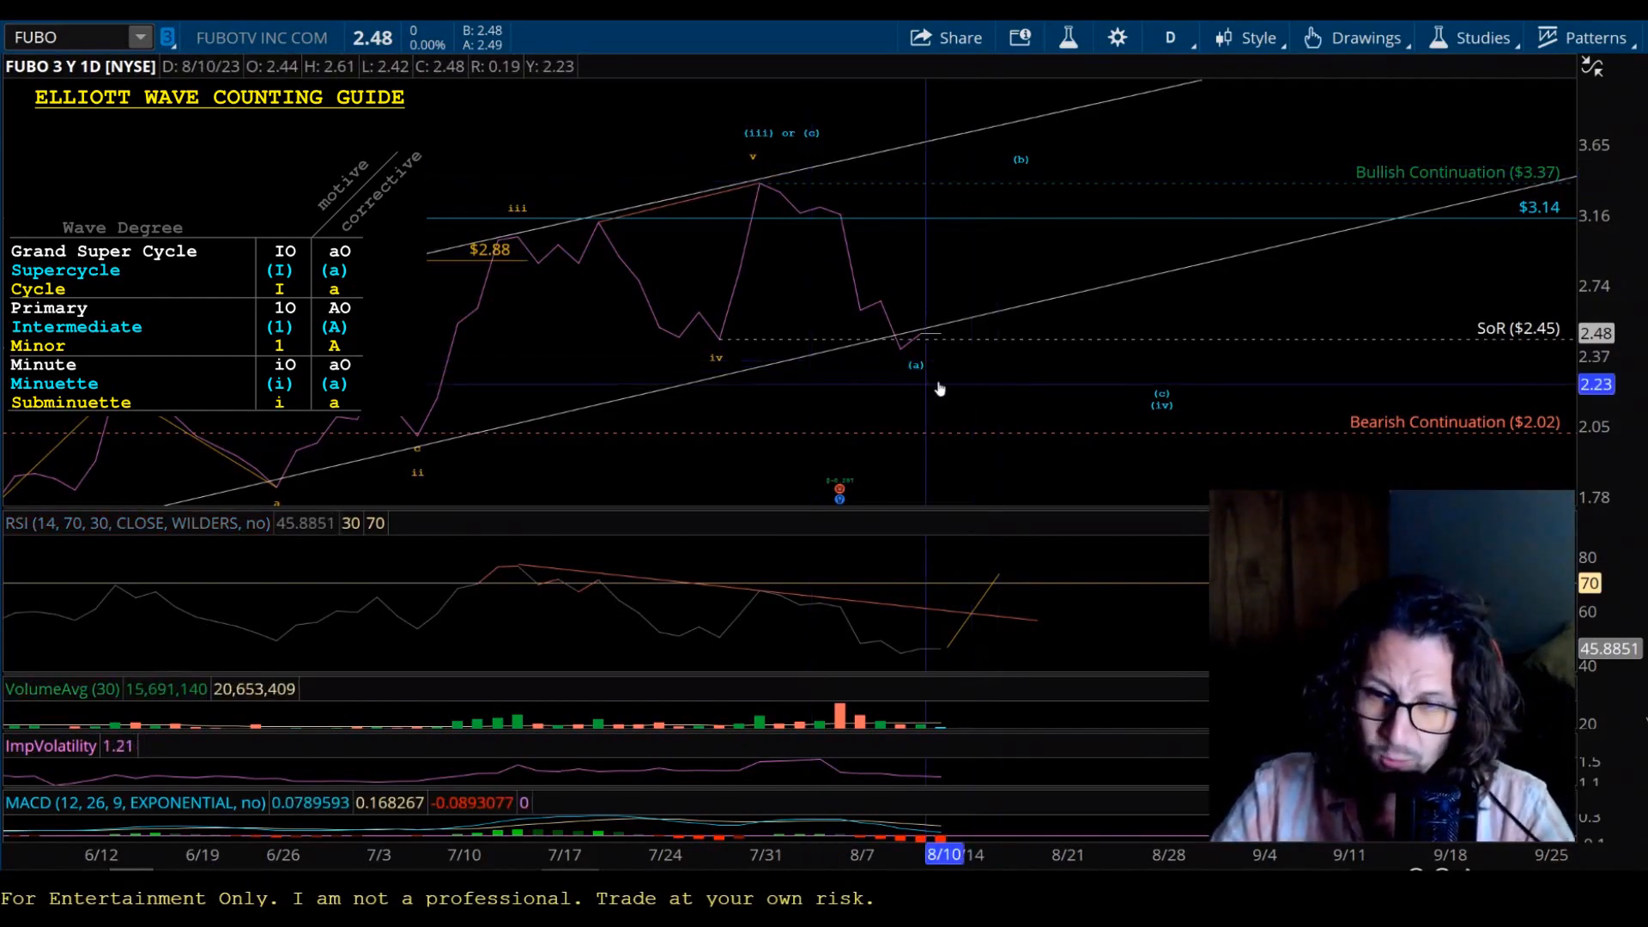
pyautogui.moveTo(1056, 398)
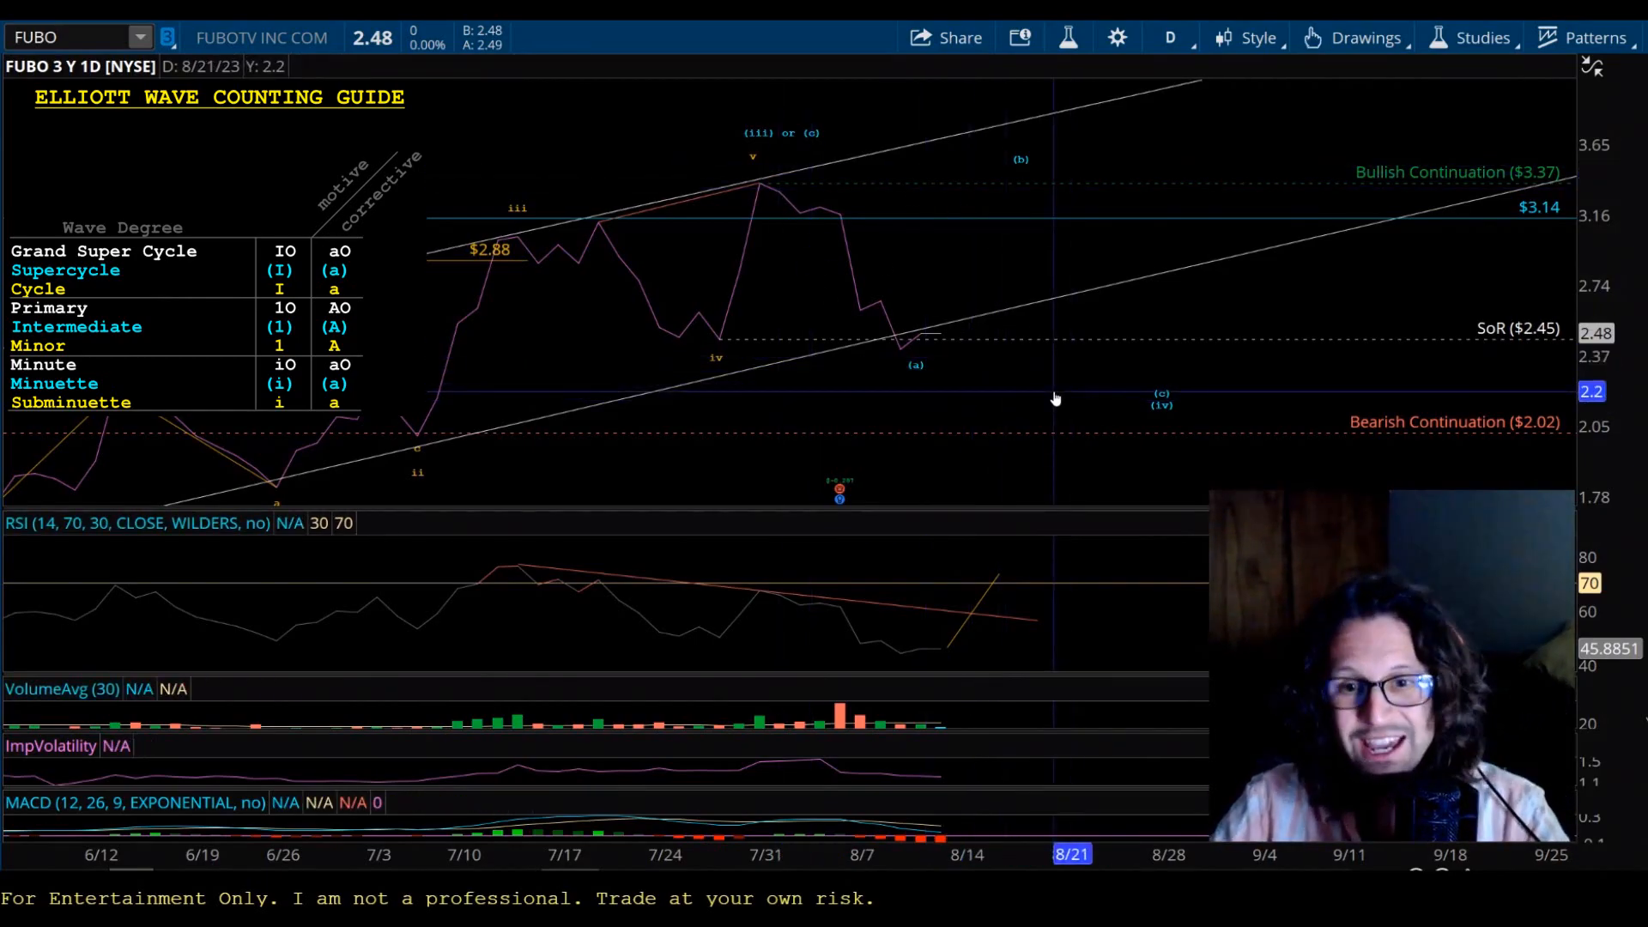
pyautogui.moveTo(976, 340)
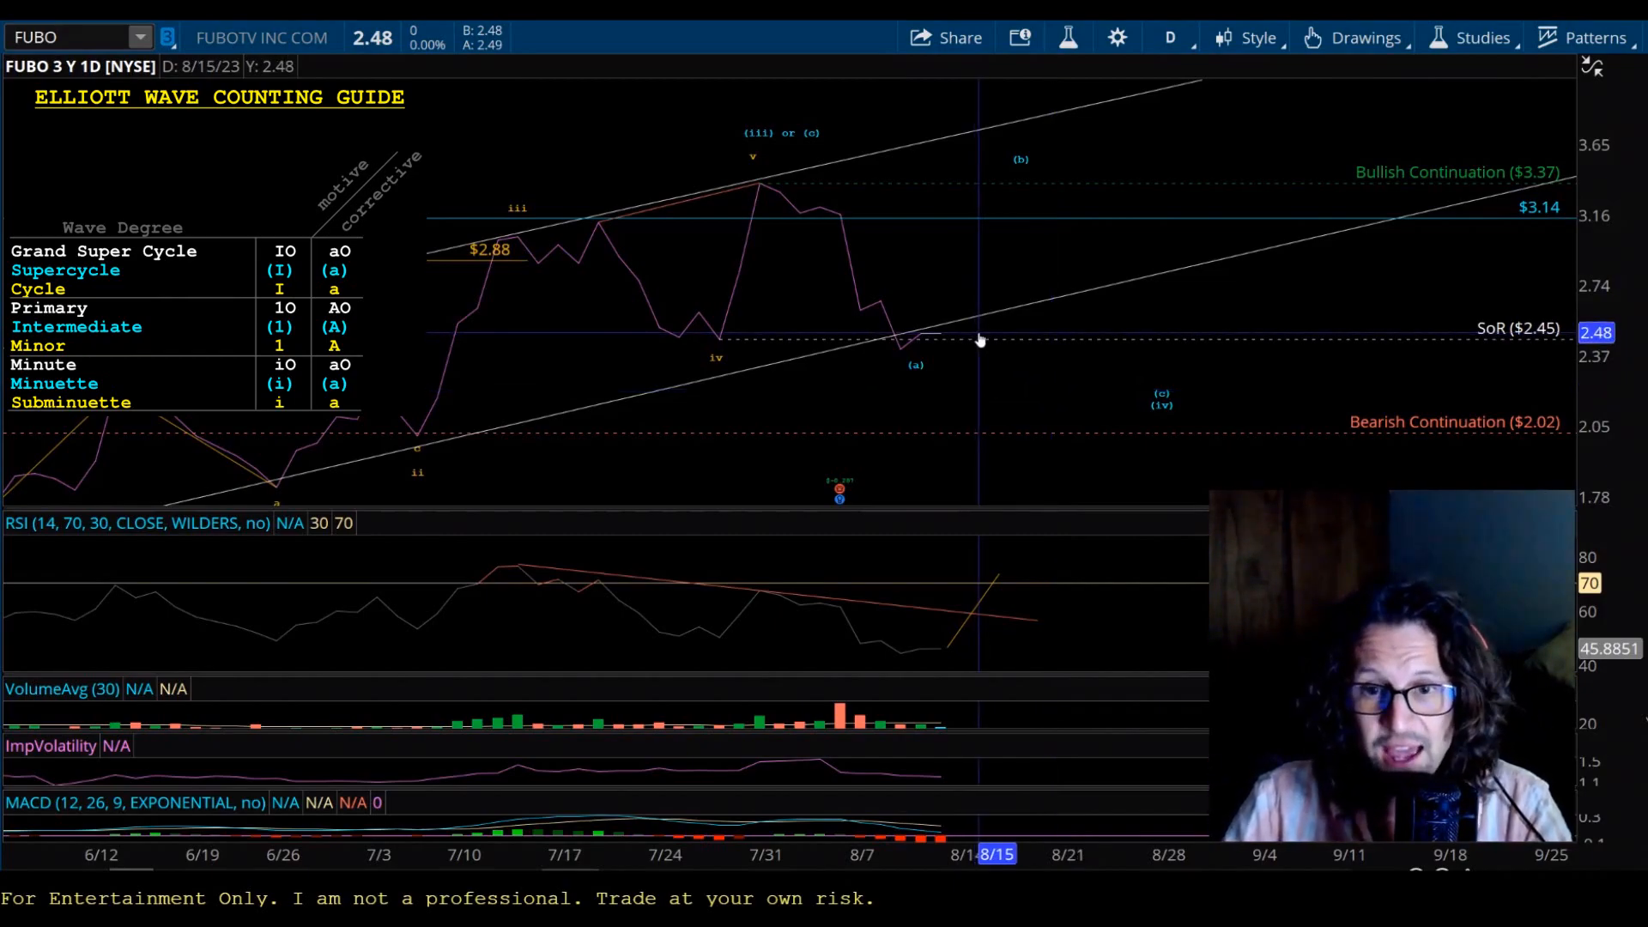
pyautogui.moveTo(977, 340)
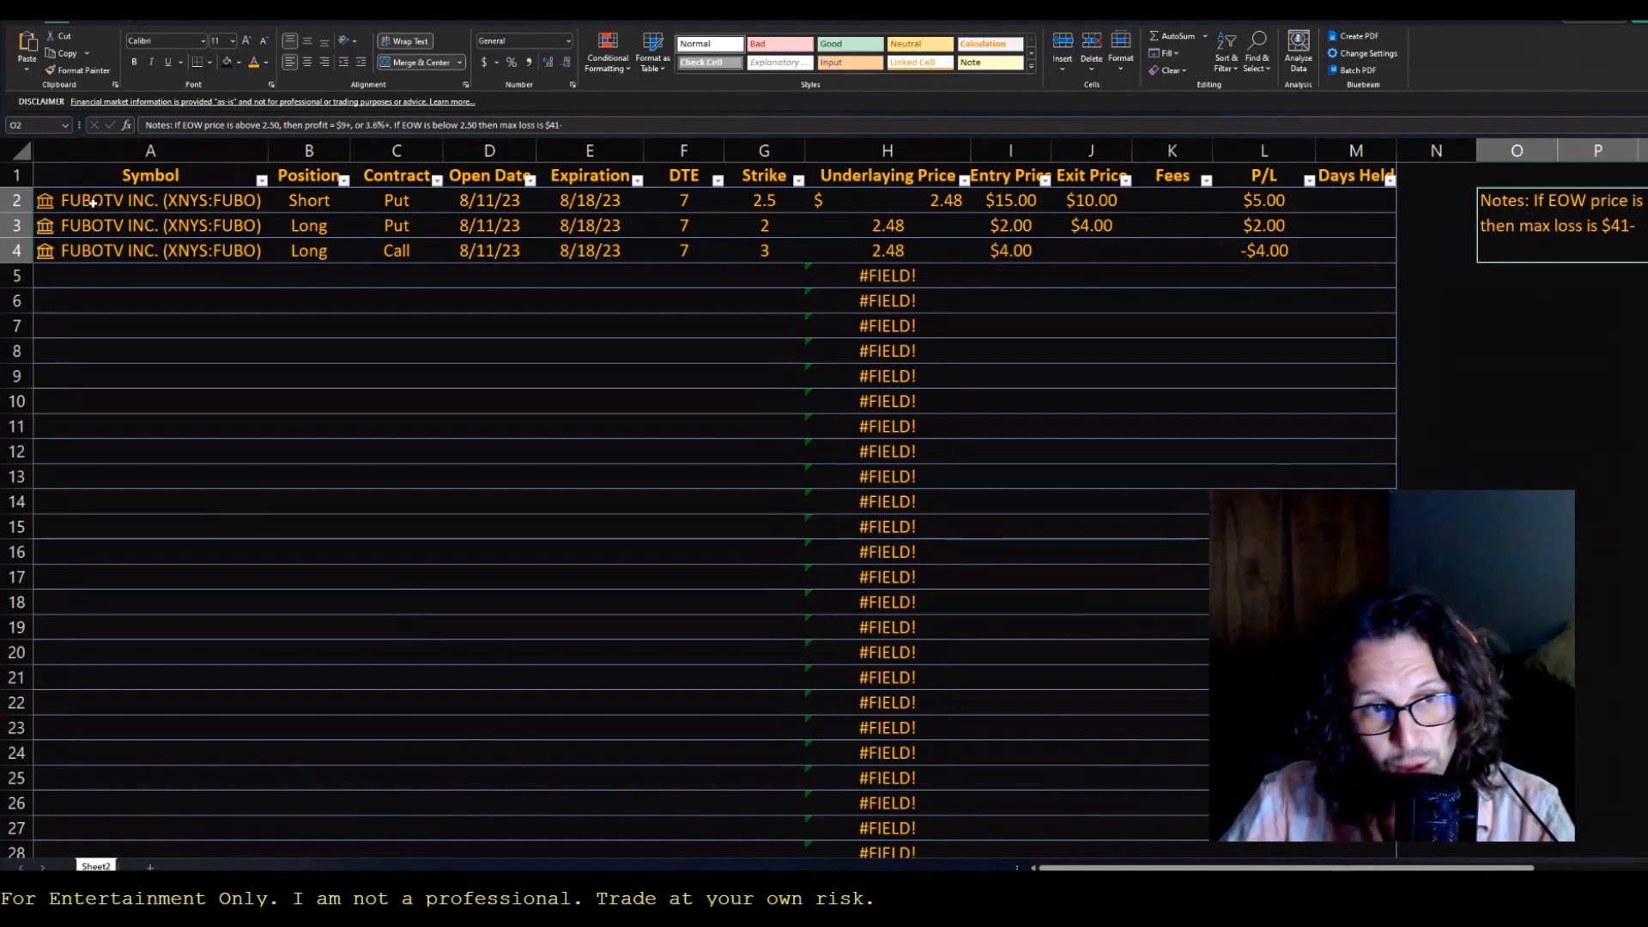
# Review the first trade's position, contract, open date, DTE, strike, live price and entry.
pyautogui.click(308, 151)
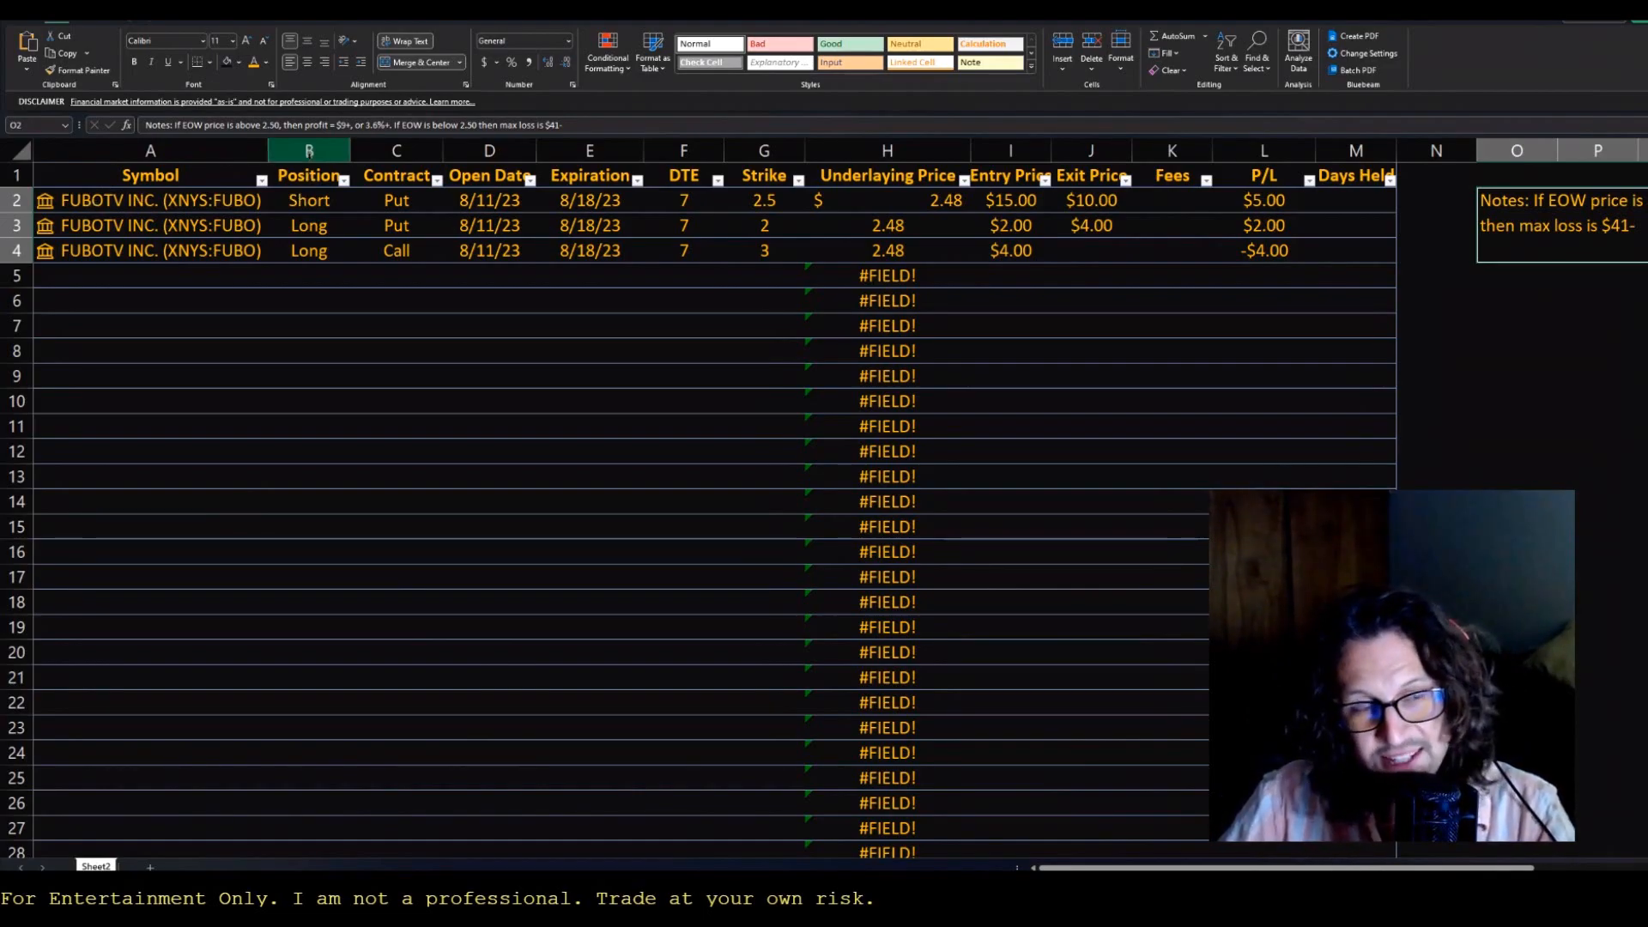
pyautogui.click(308, 199)
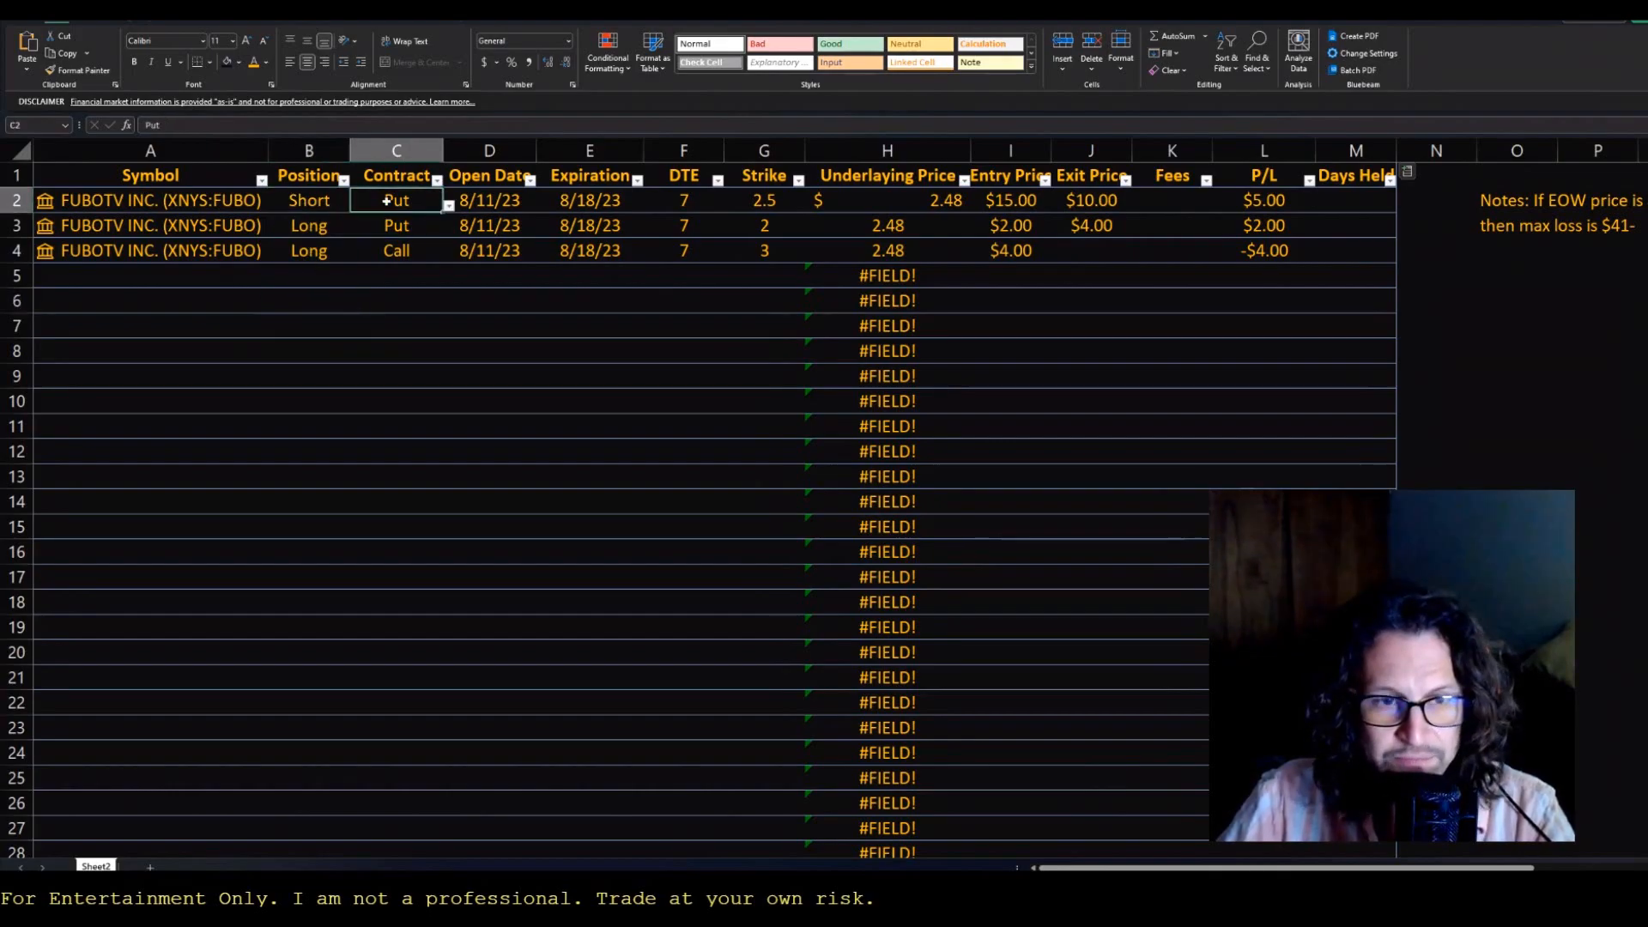
pyautogui.click(490, 199)
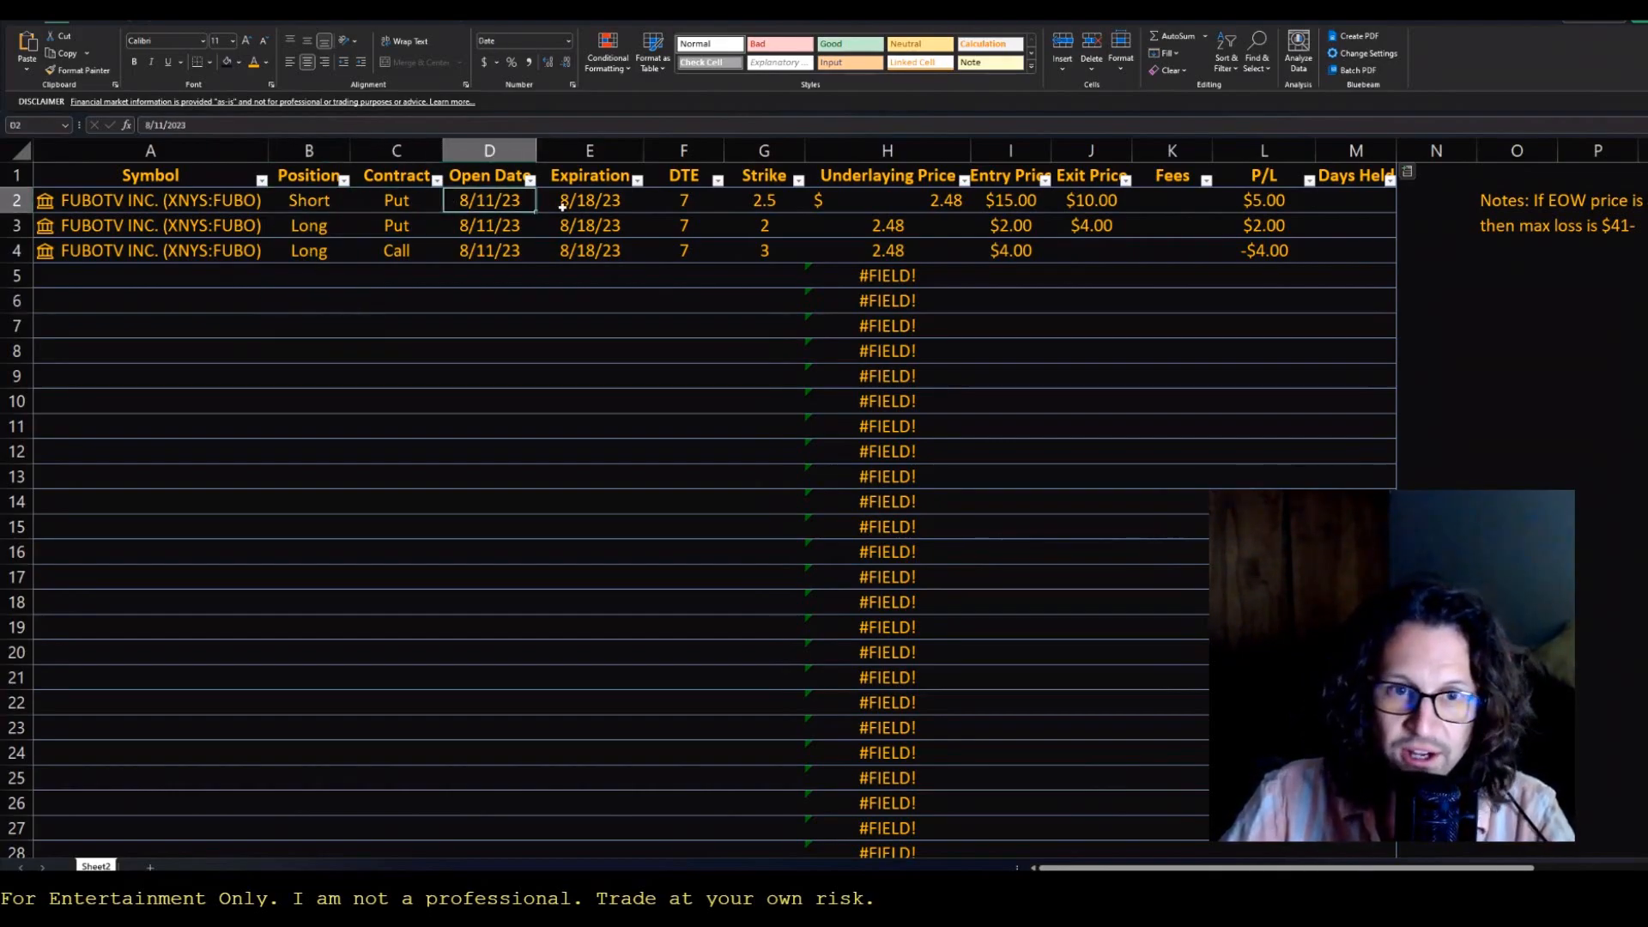
pyautogui.click(684, 199)
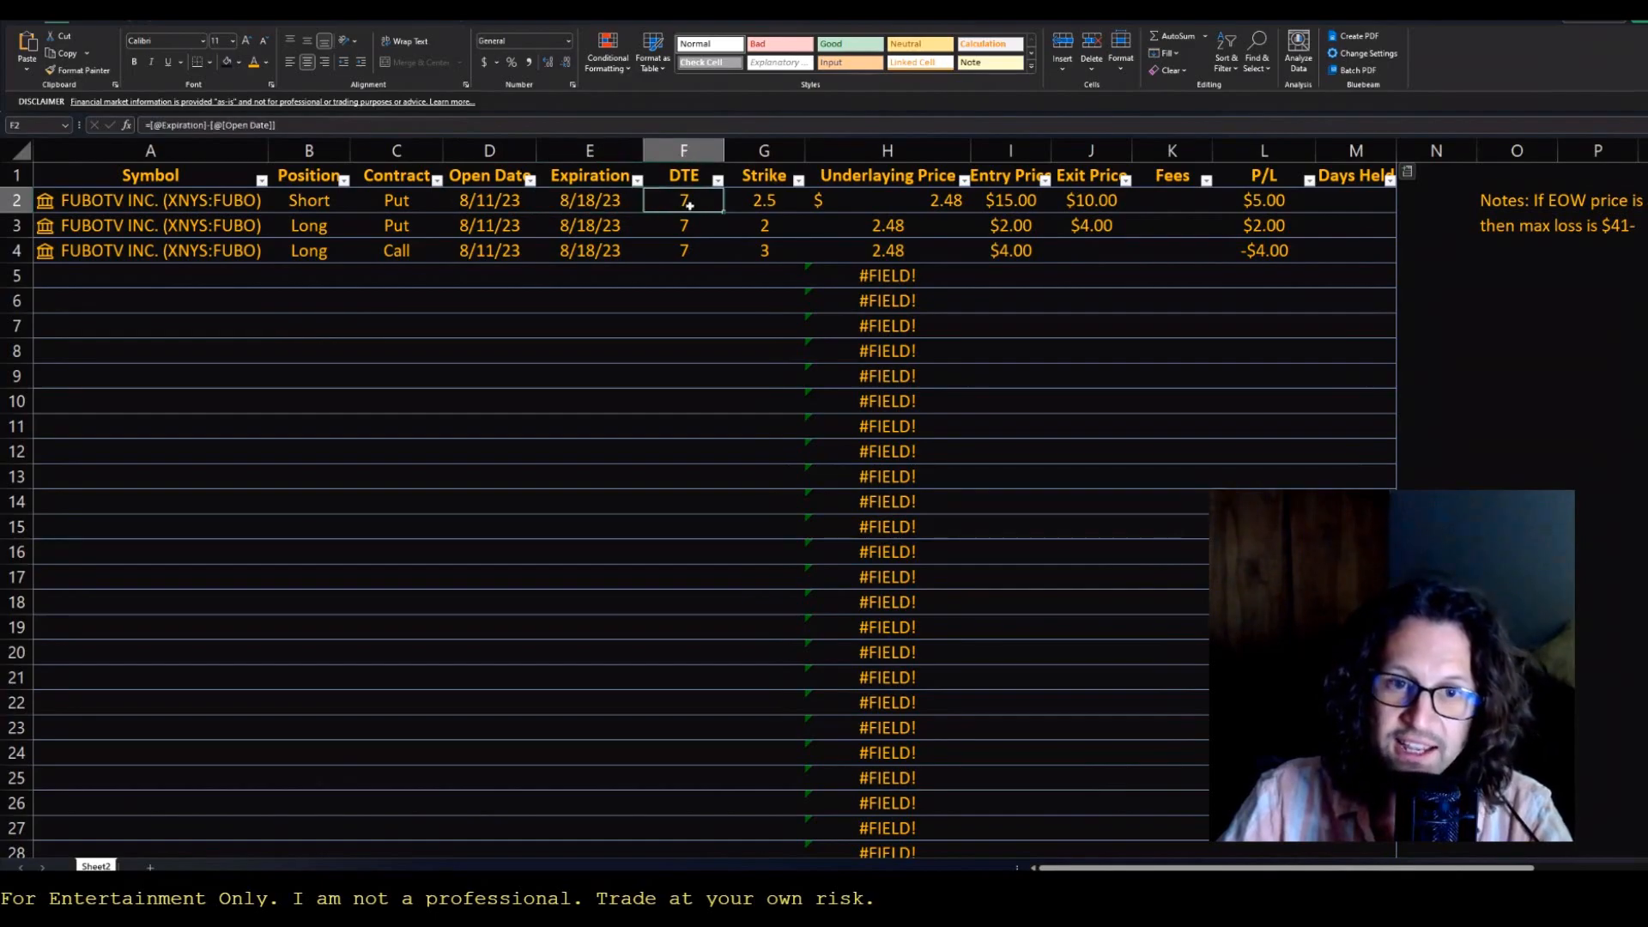
pyautogui.click(763, 199)
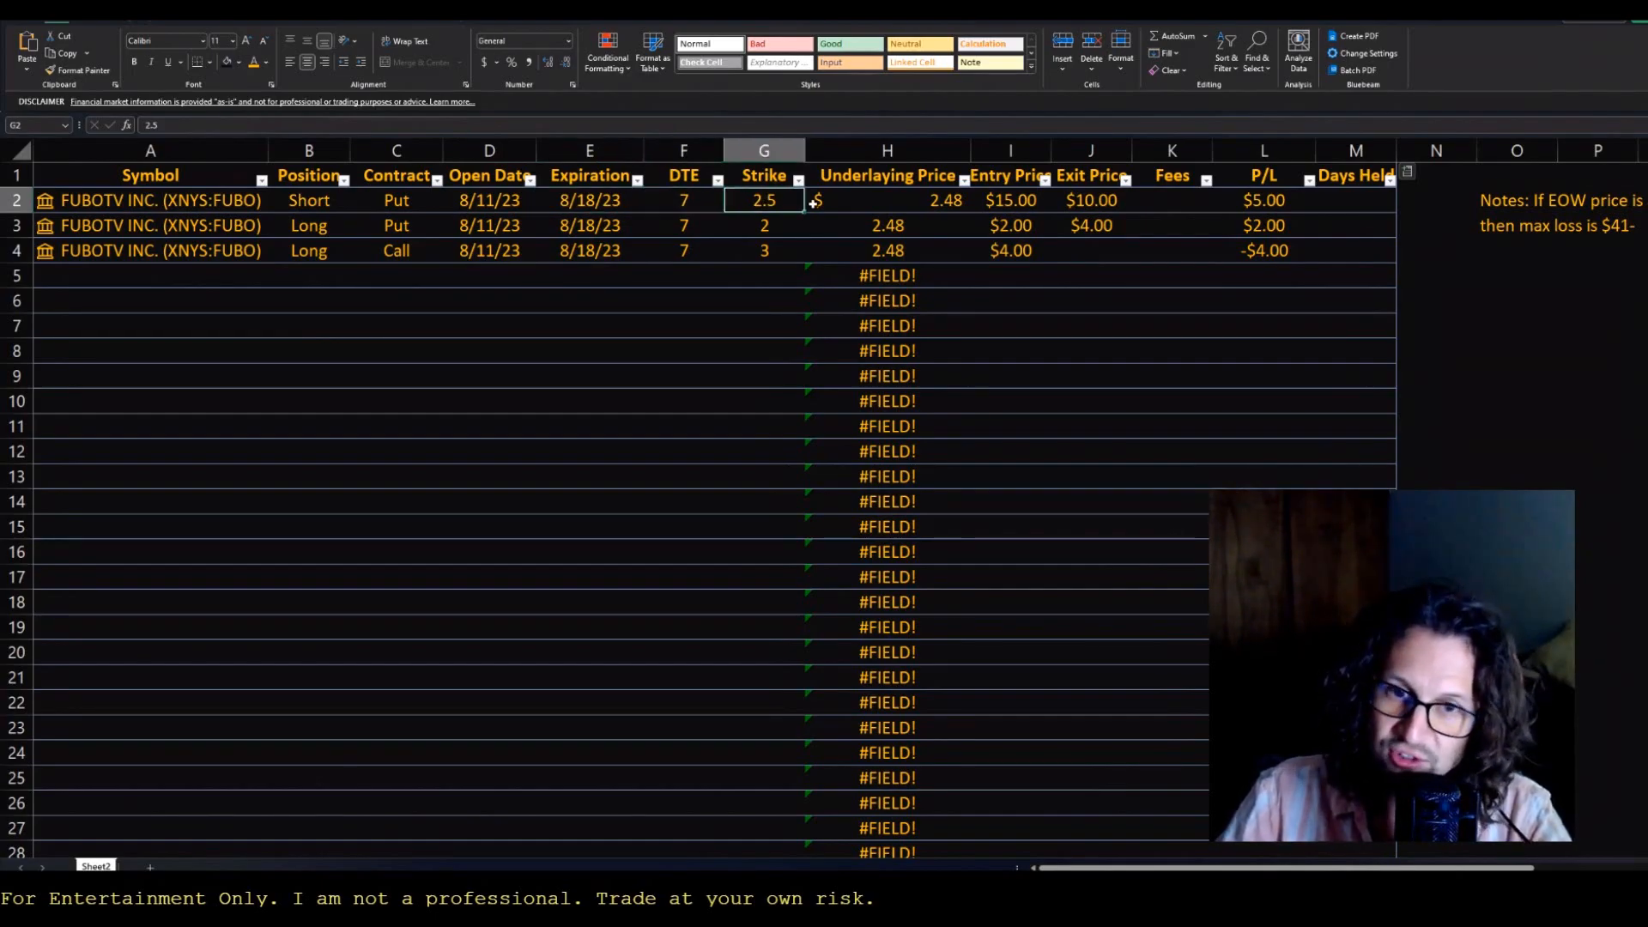
pyautogui.click(886, 199)
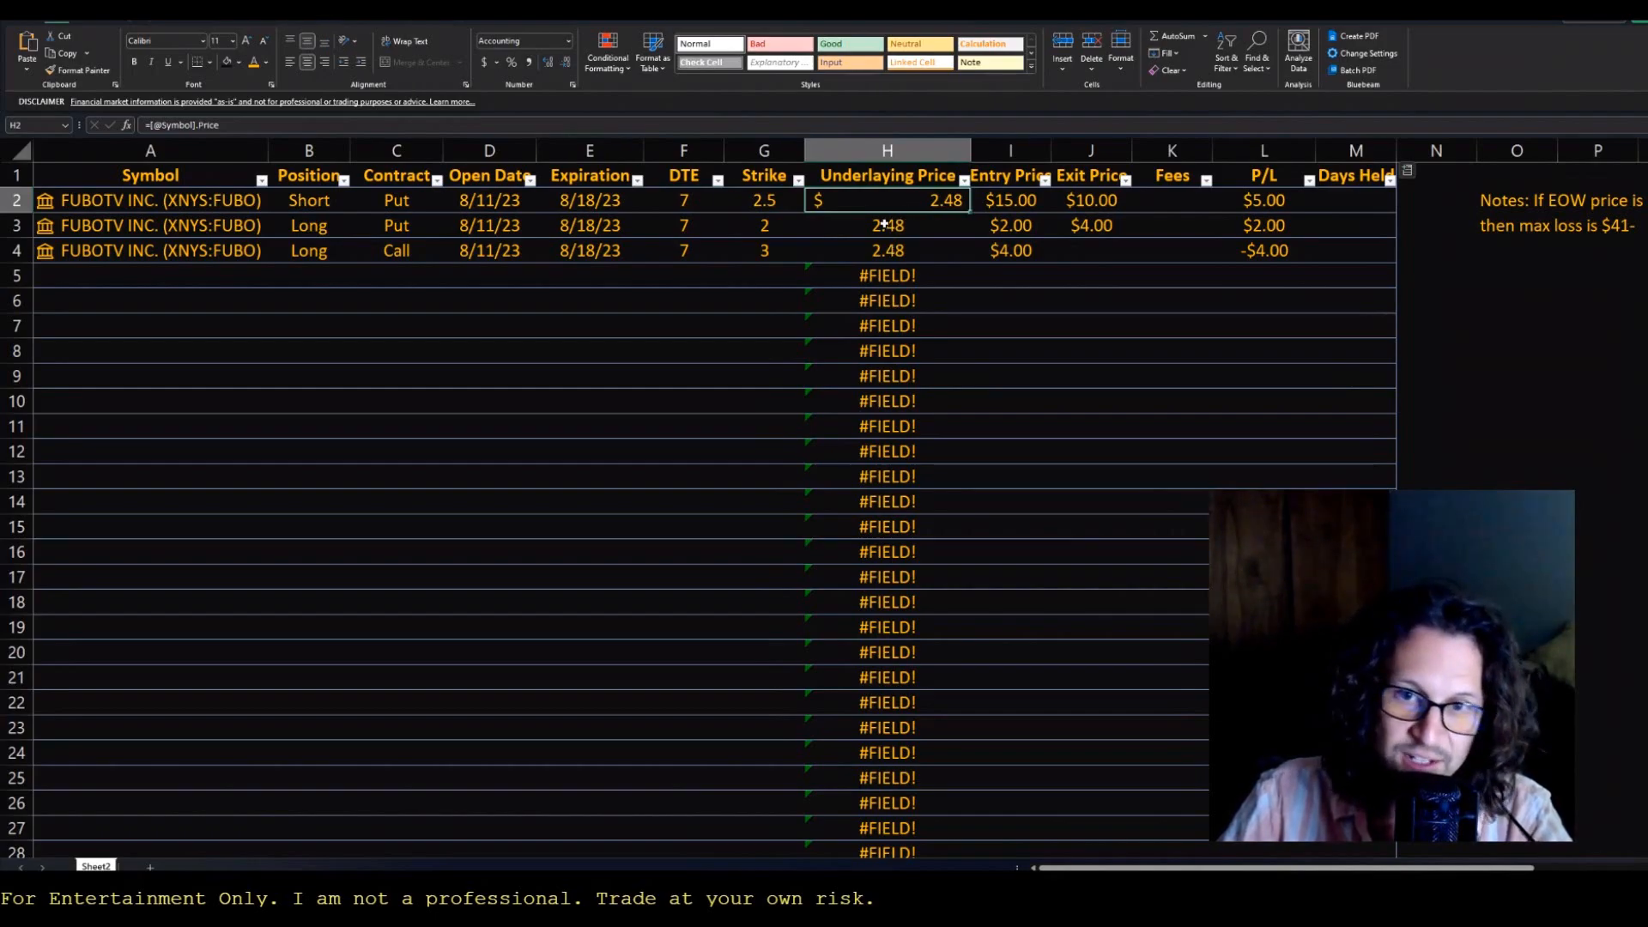
pyautogui.moveTo(1159, 116)
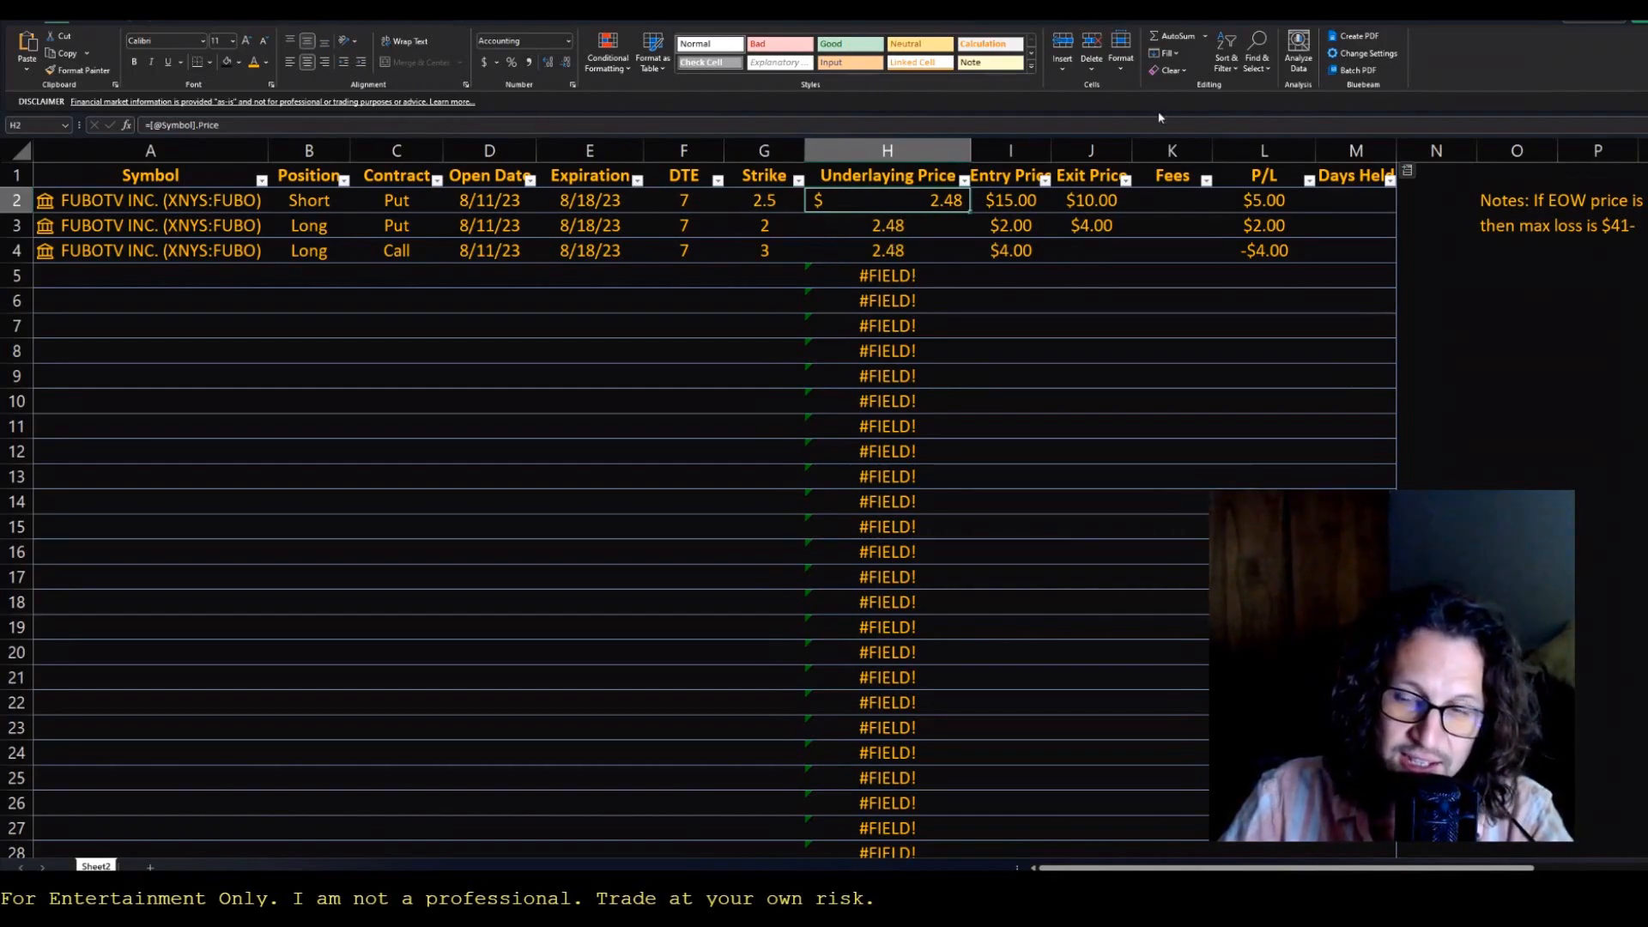
pyautogui.click(1009, 199)
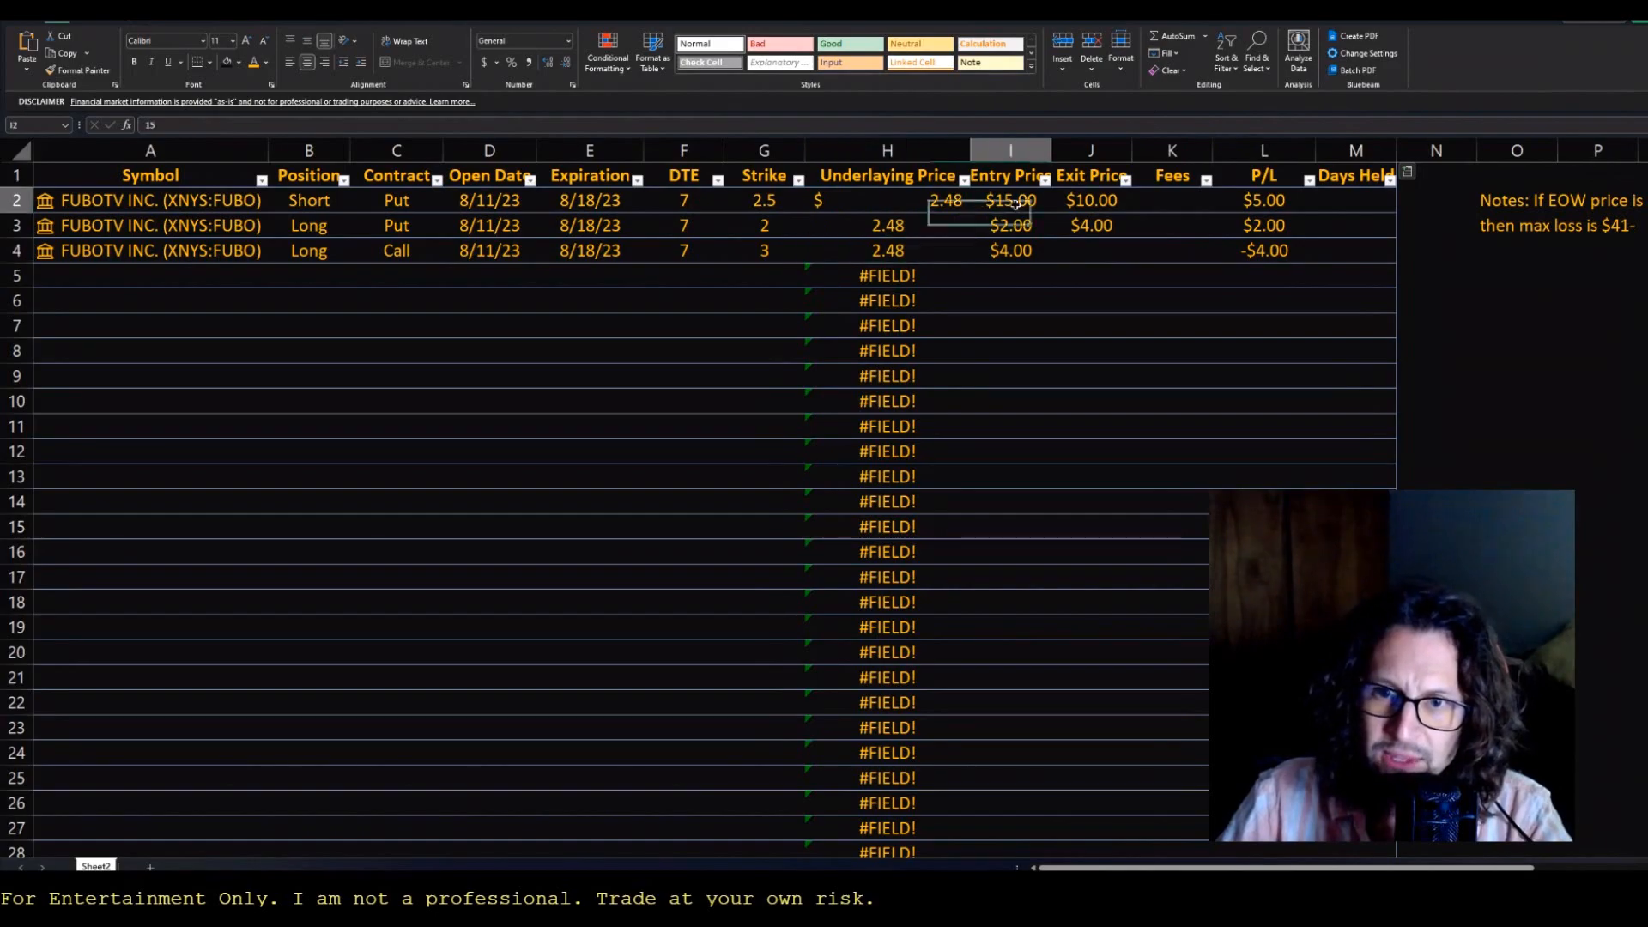
# Clear the two puts' exit prices so P/L reads $15.00 and -$2.00, checking the L2 formula.
pyautogui.click(1090, 225)
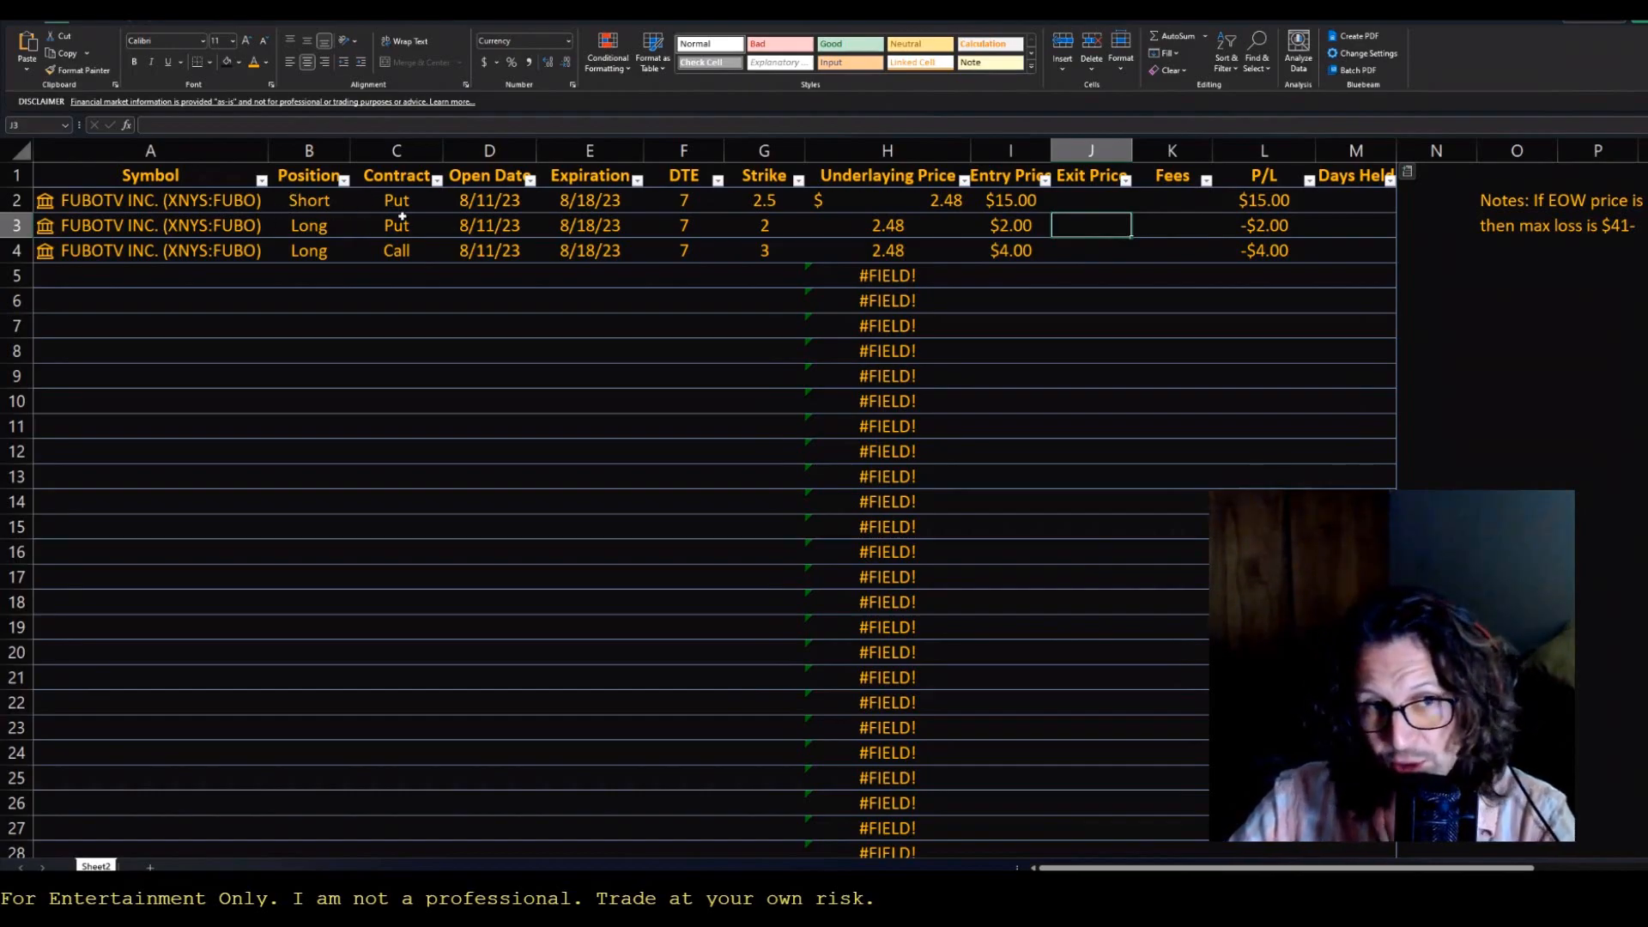
pyautogui.click(1264, 199)
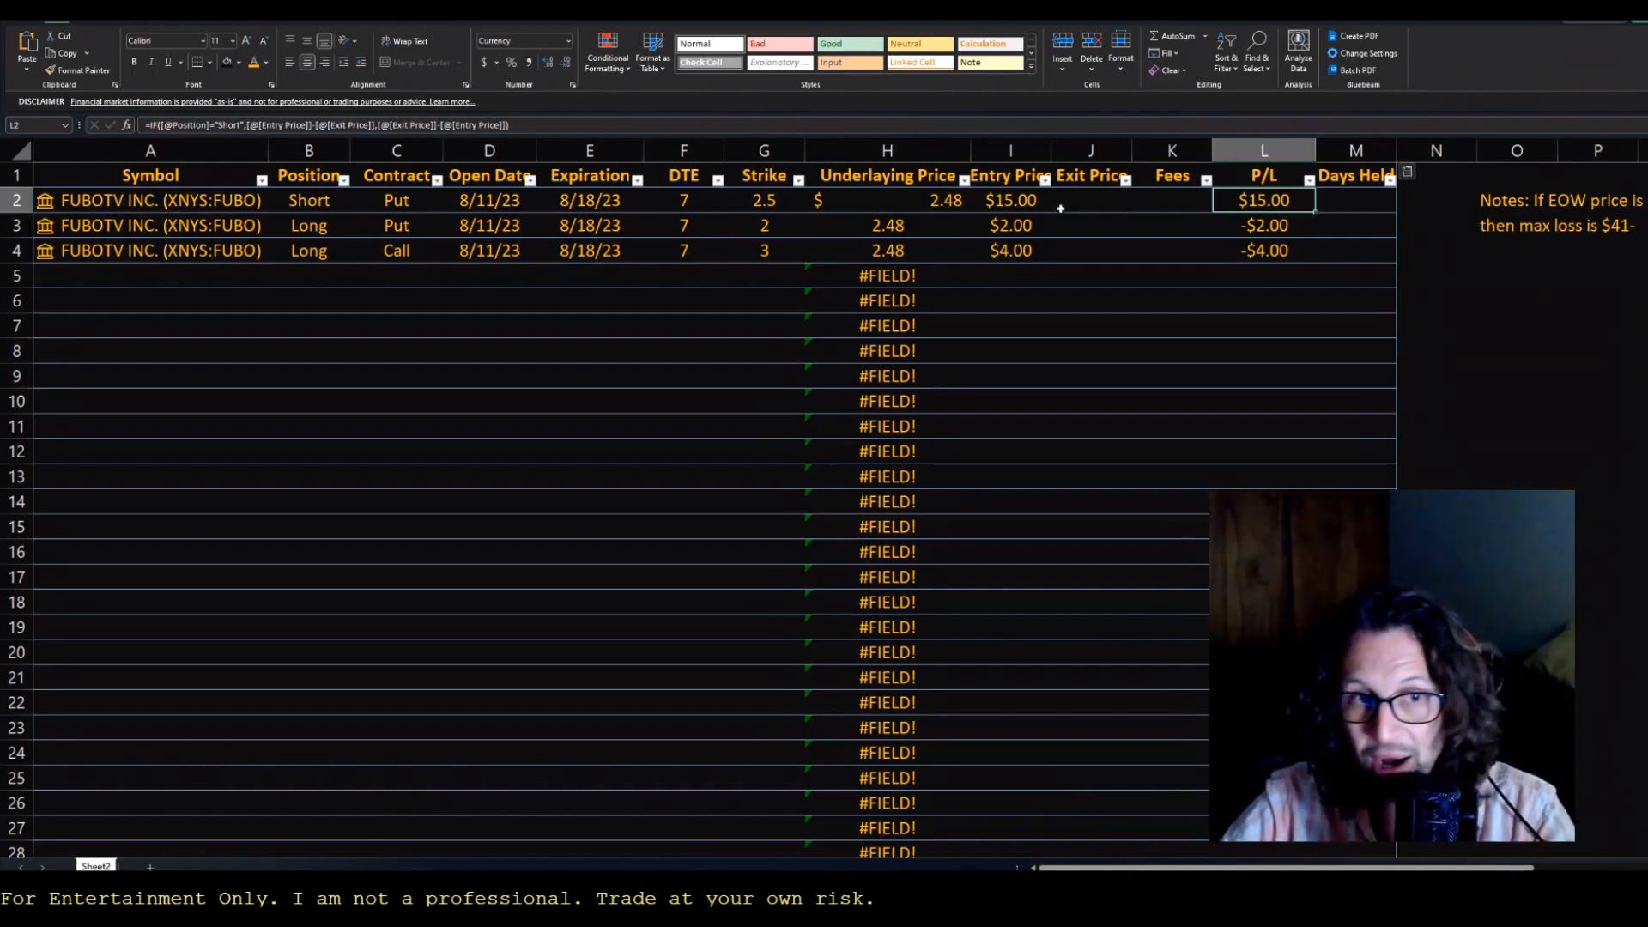
pyautogui.click(308, 225)
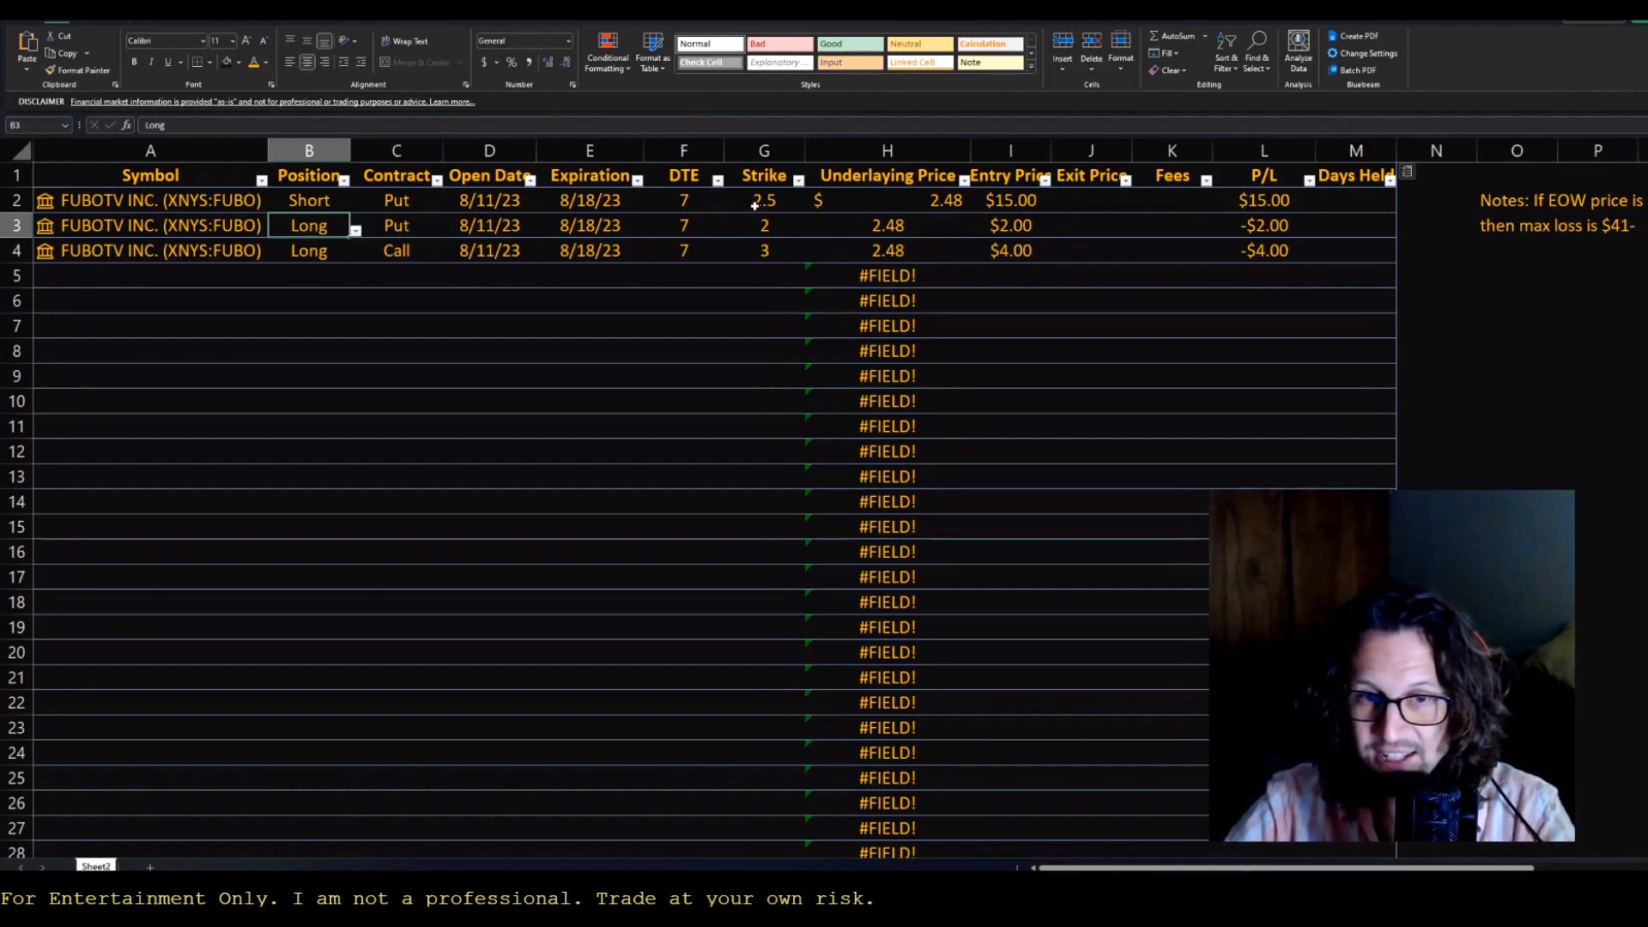
pyautogui.click(764, 225)
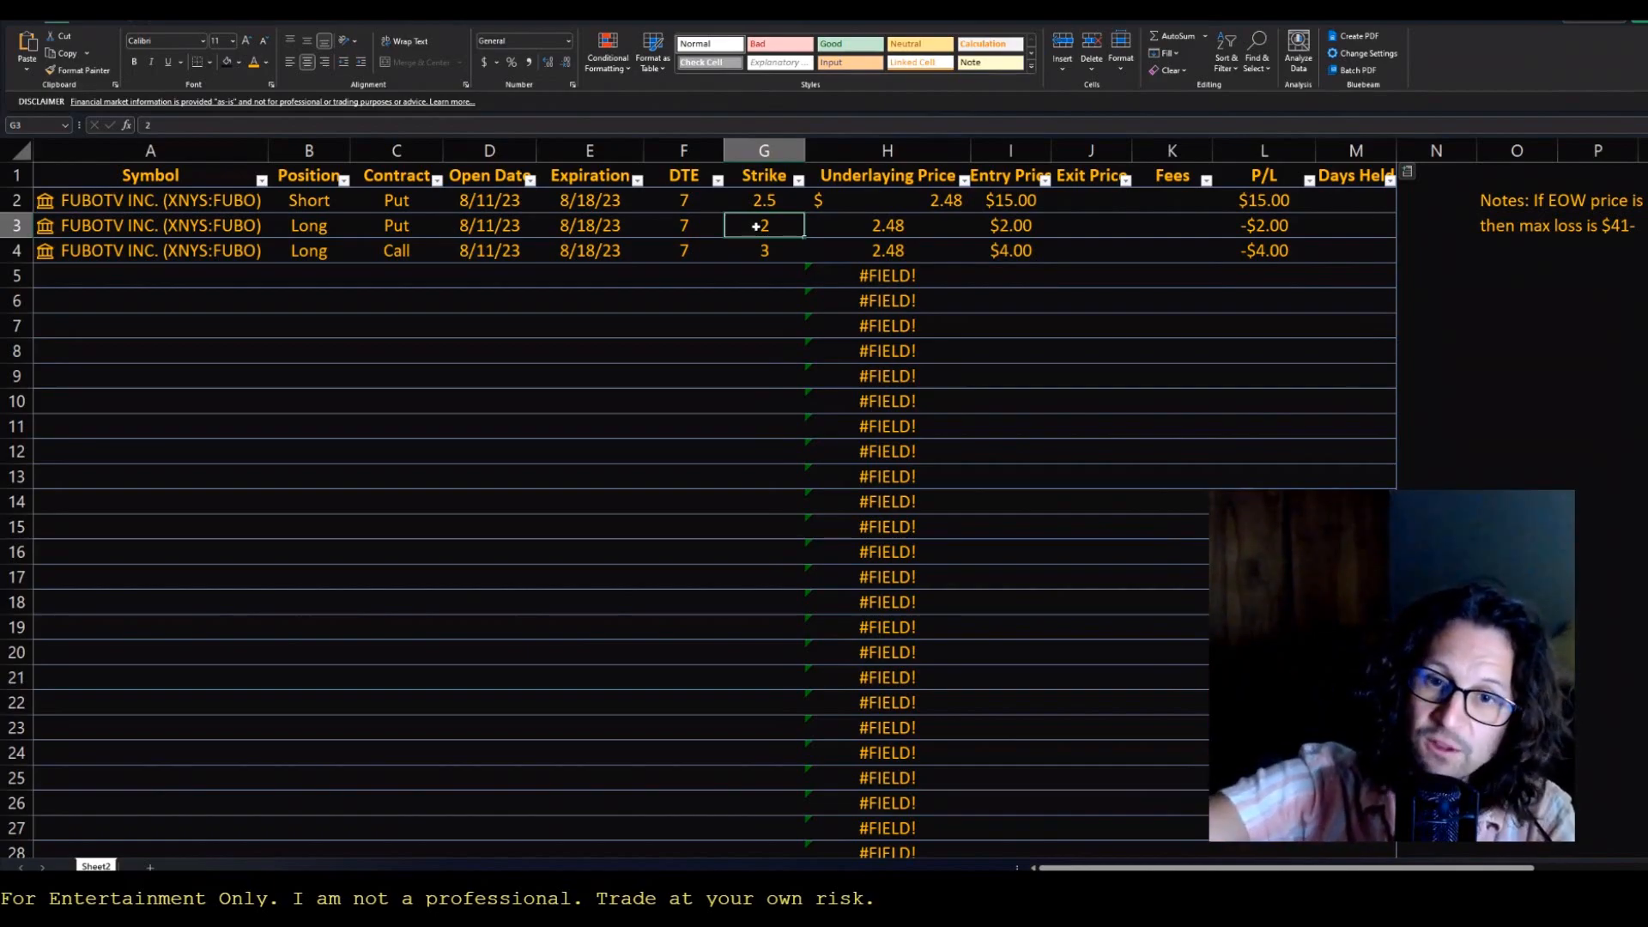
pyautogui.write('2')
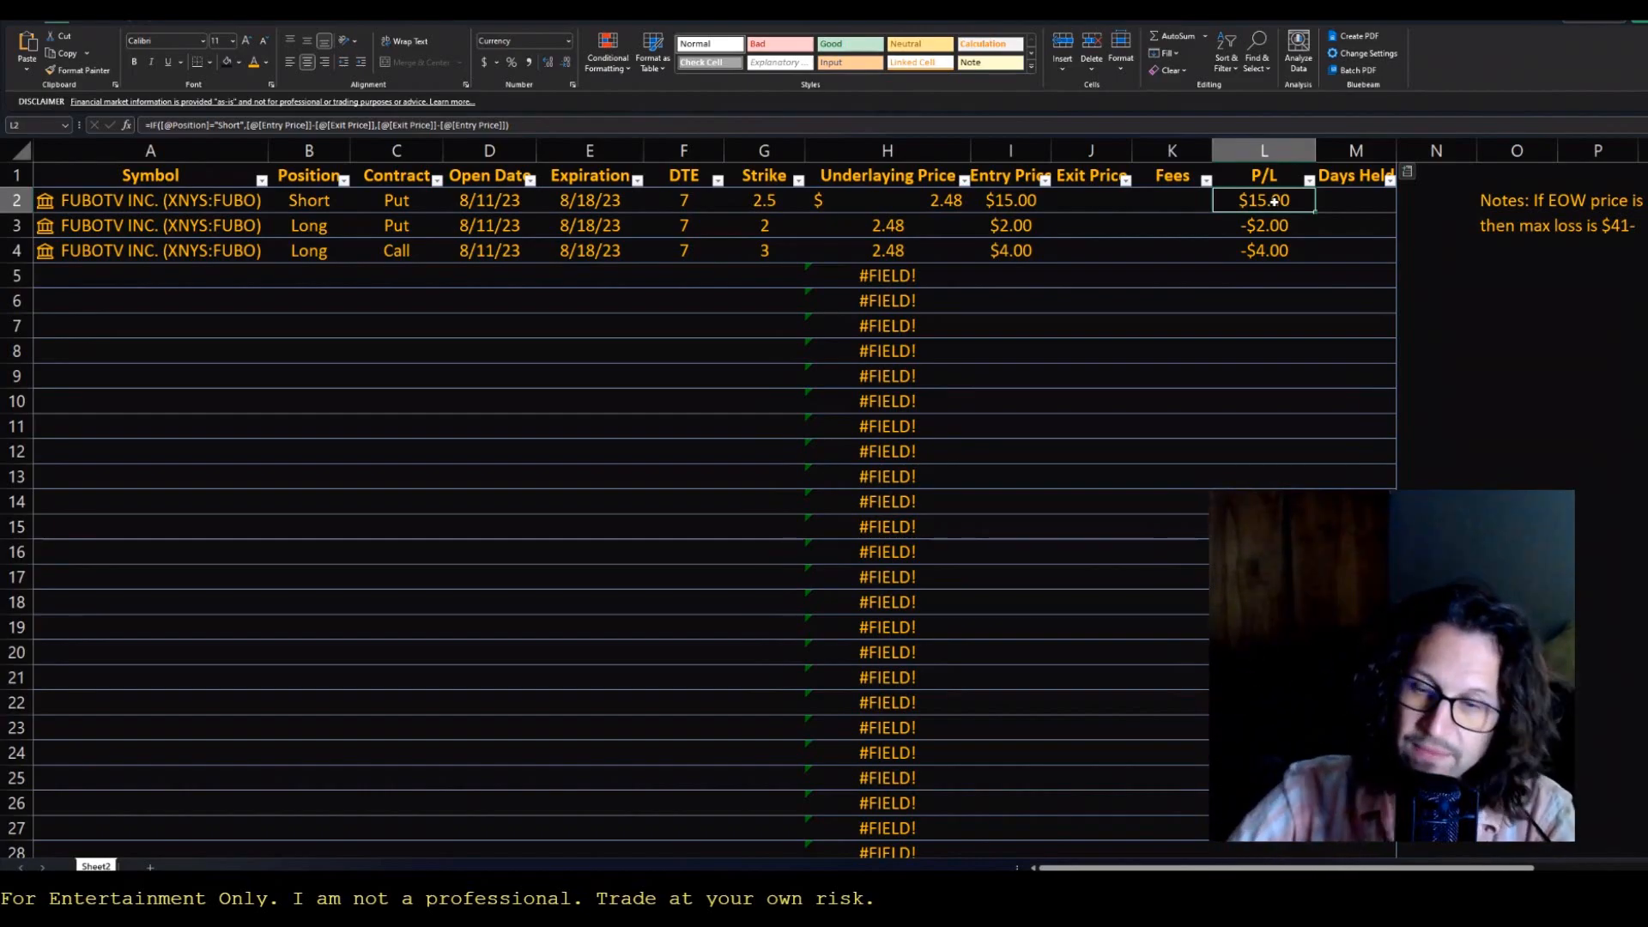
pyautogui.click(1263, 225)
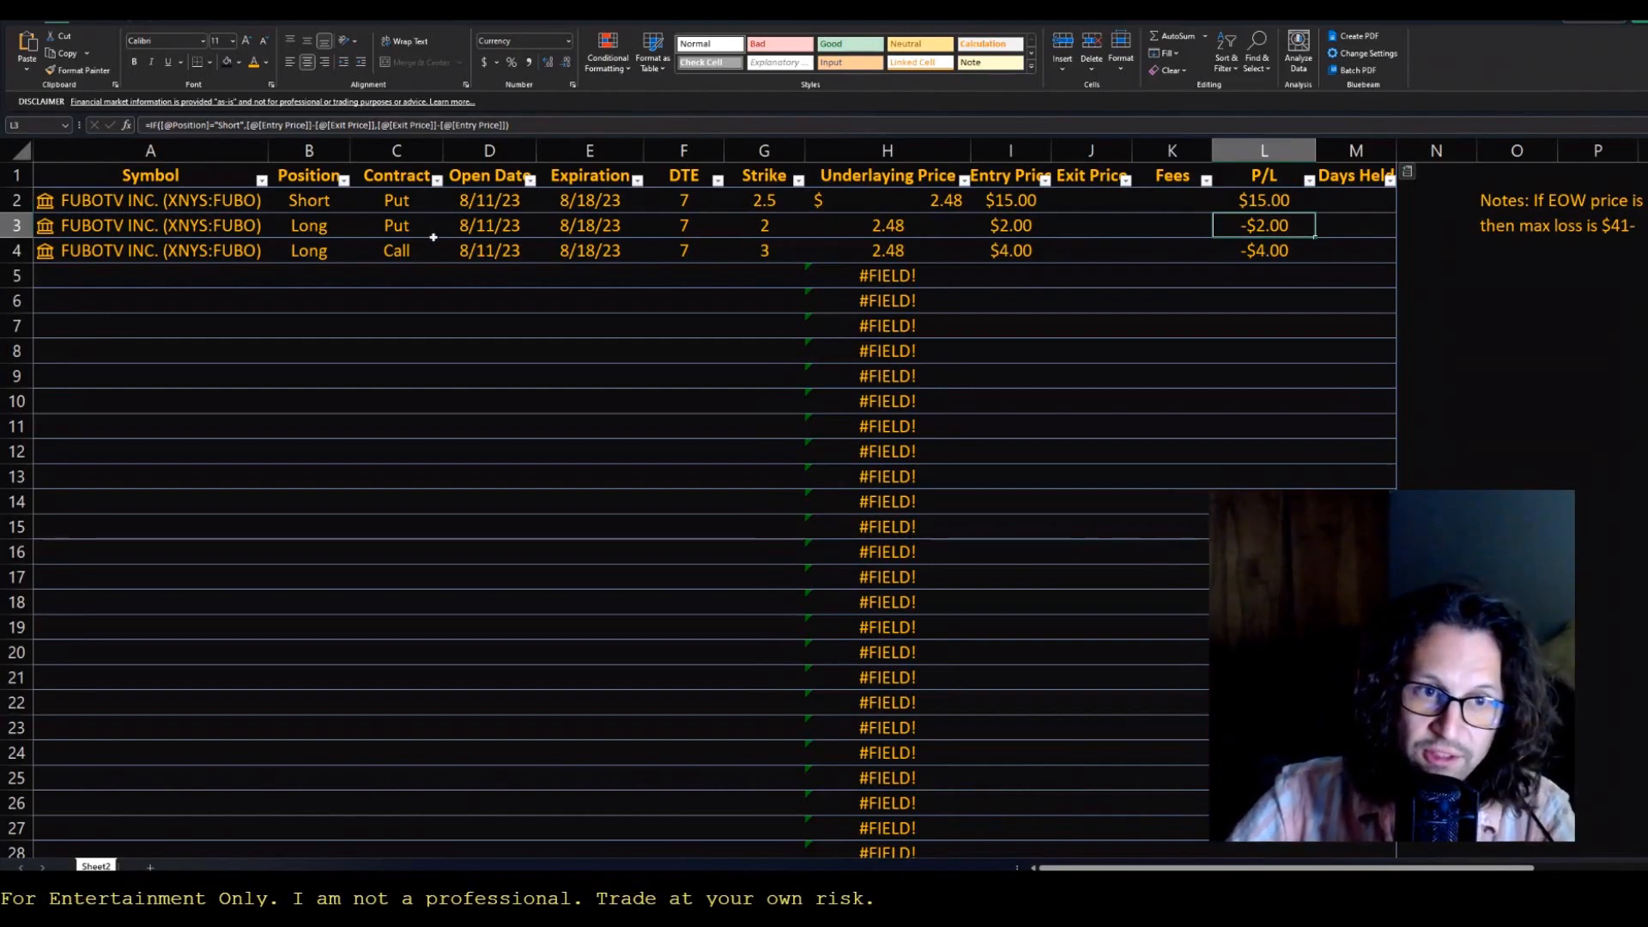
pyautogui.click(1264, 250)
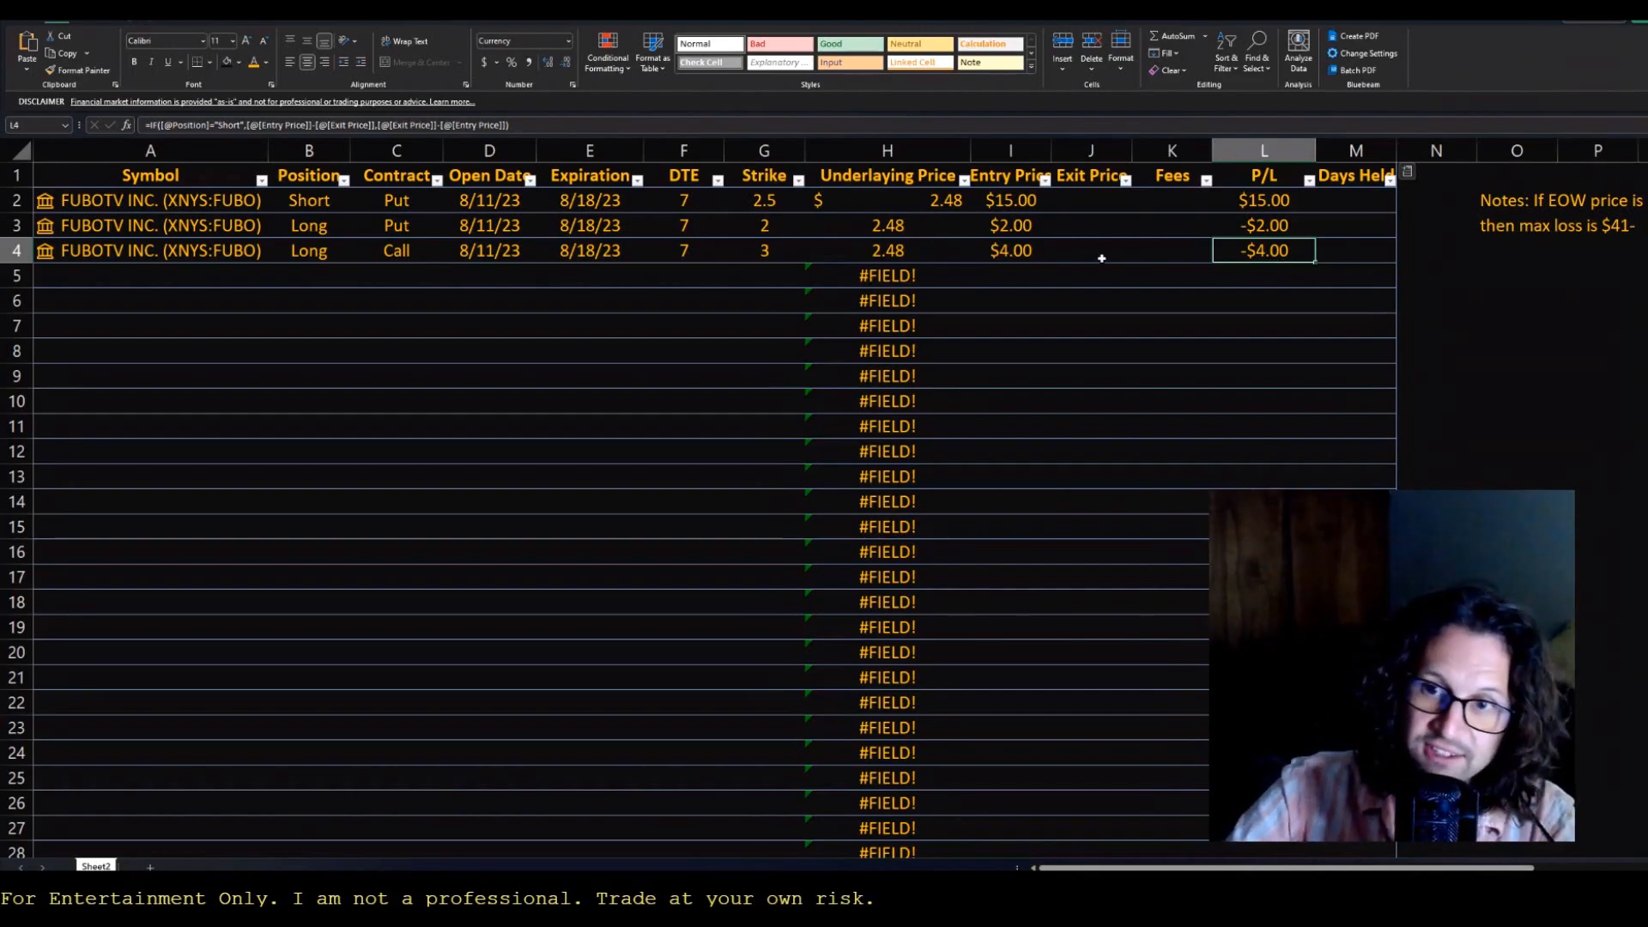
pyautogui.hscroll(3)
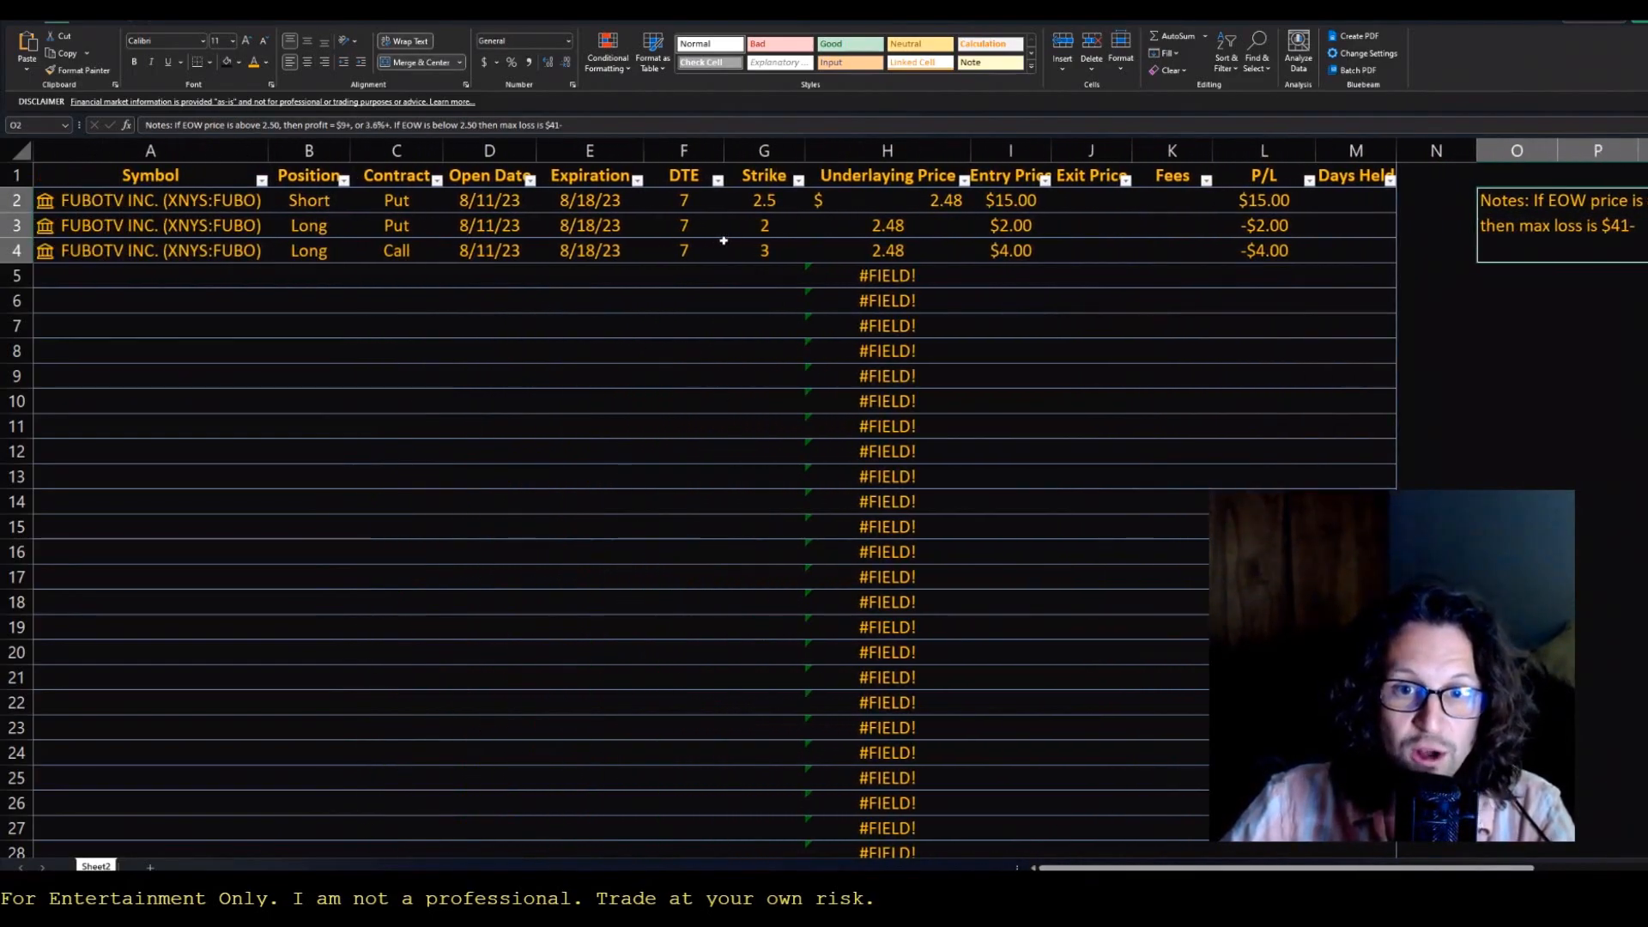
pyautogui.click(762, 225)
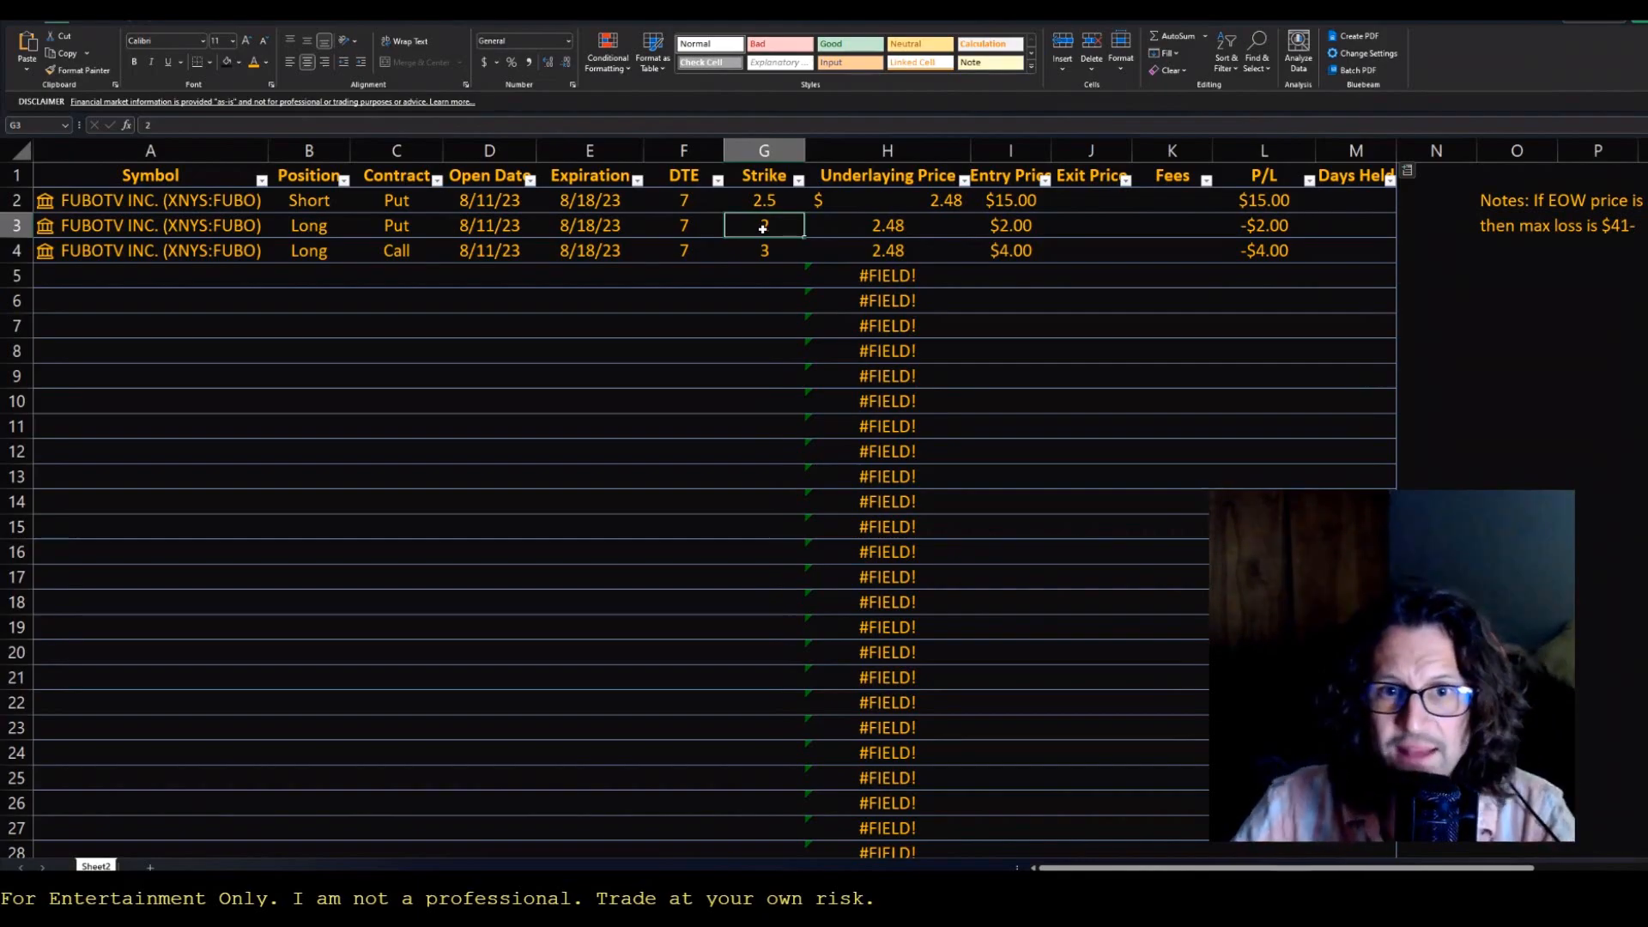
pyautogui.moveTo(778, 227)
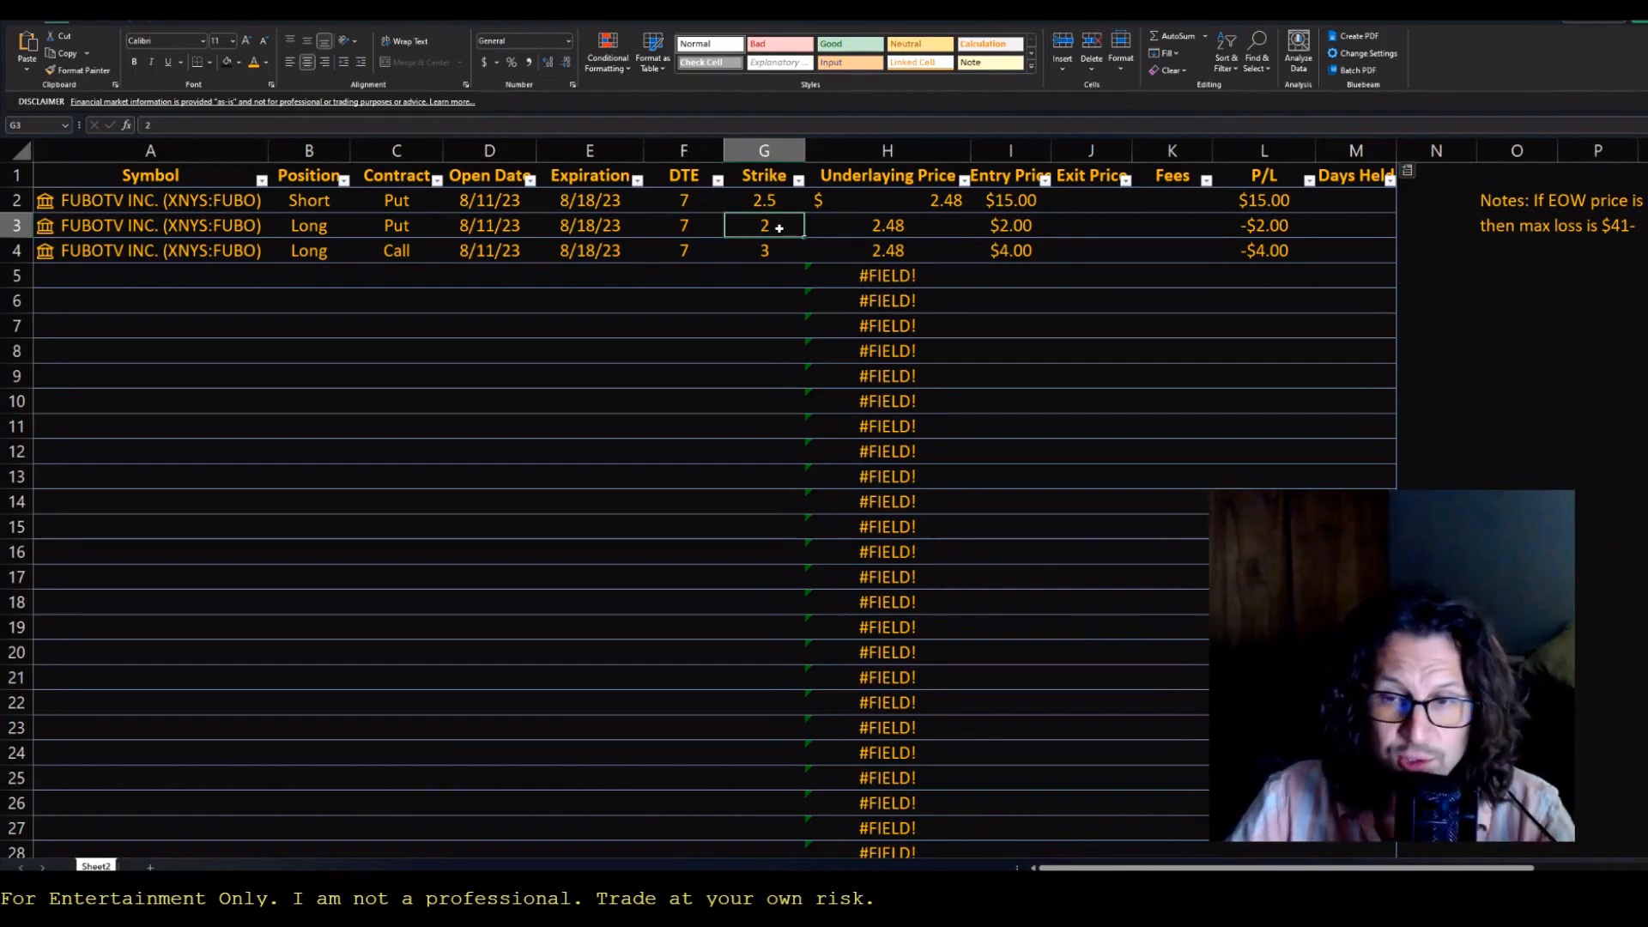
pyautogui.click(762, 251)
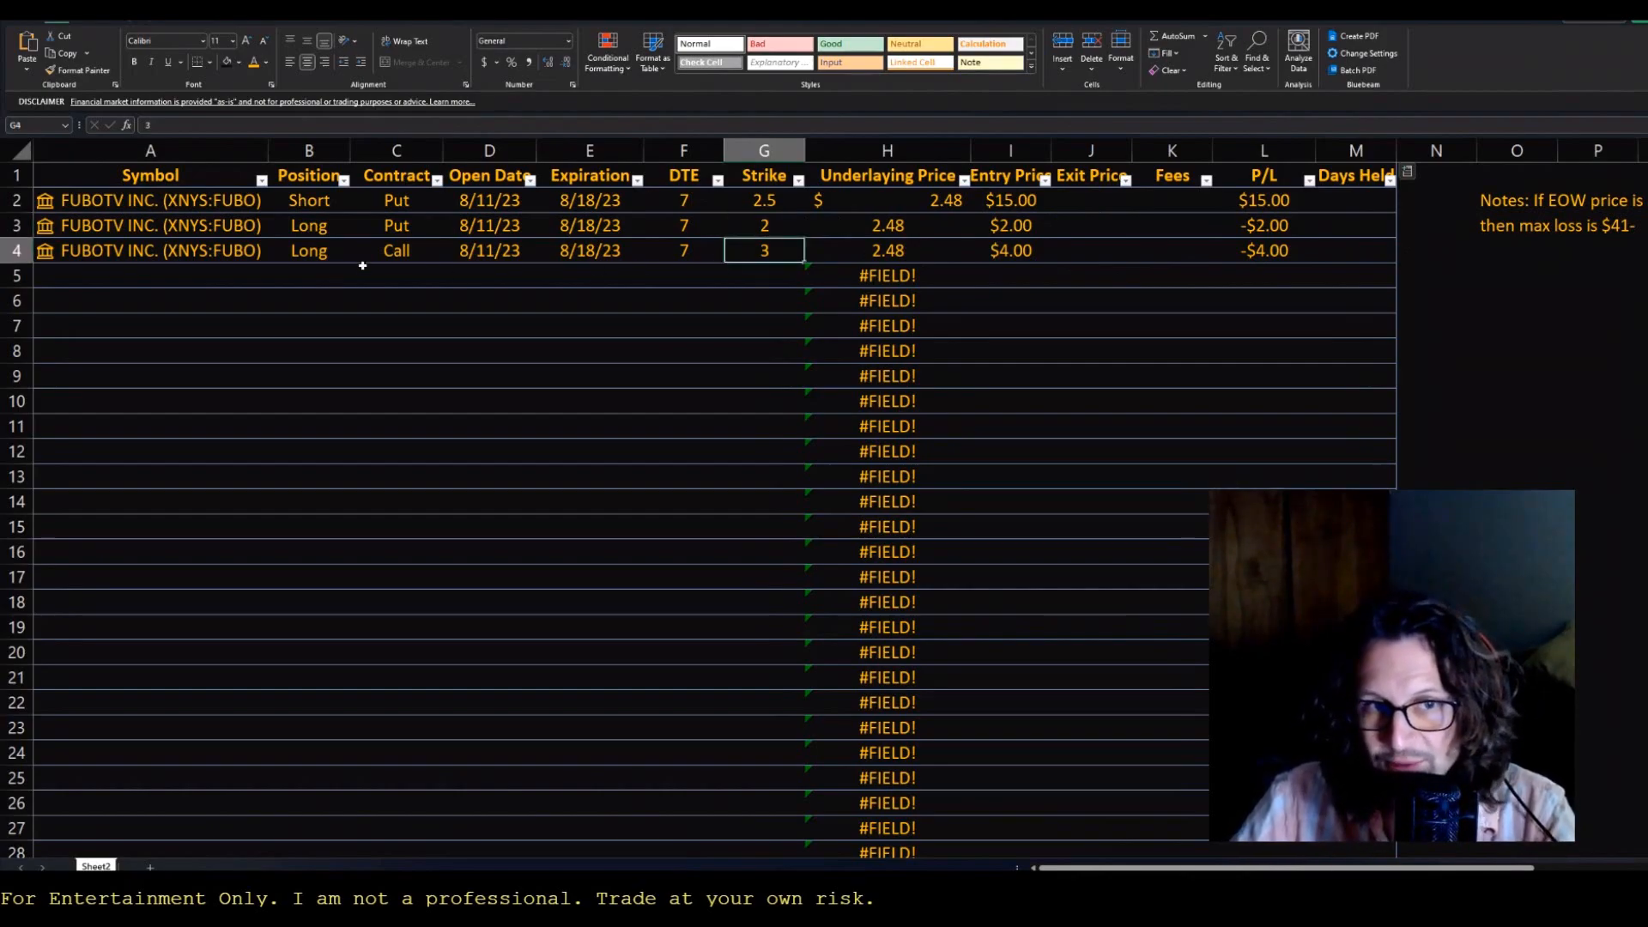
pyautogui.click(397, 251)
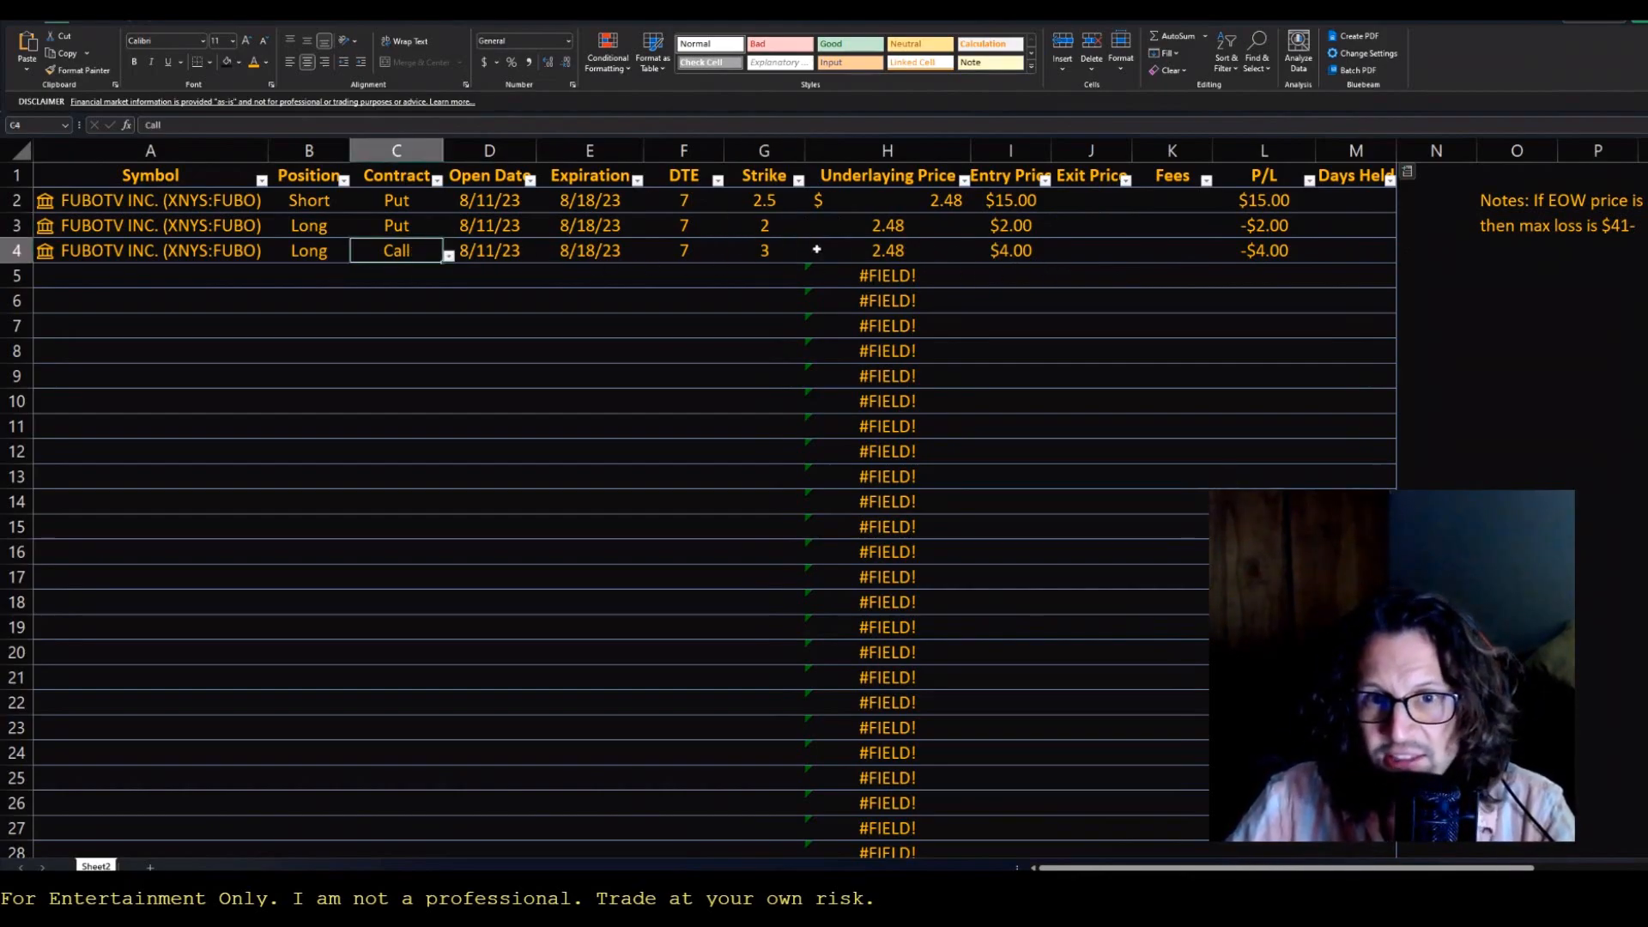
pyautogui.click(1010, 251)
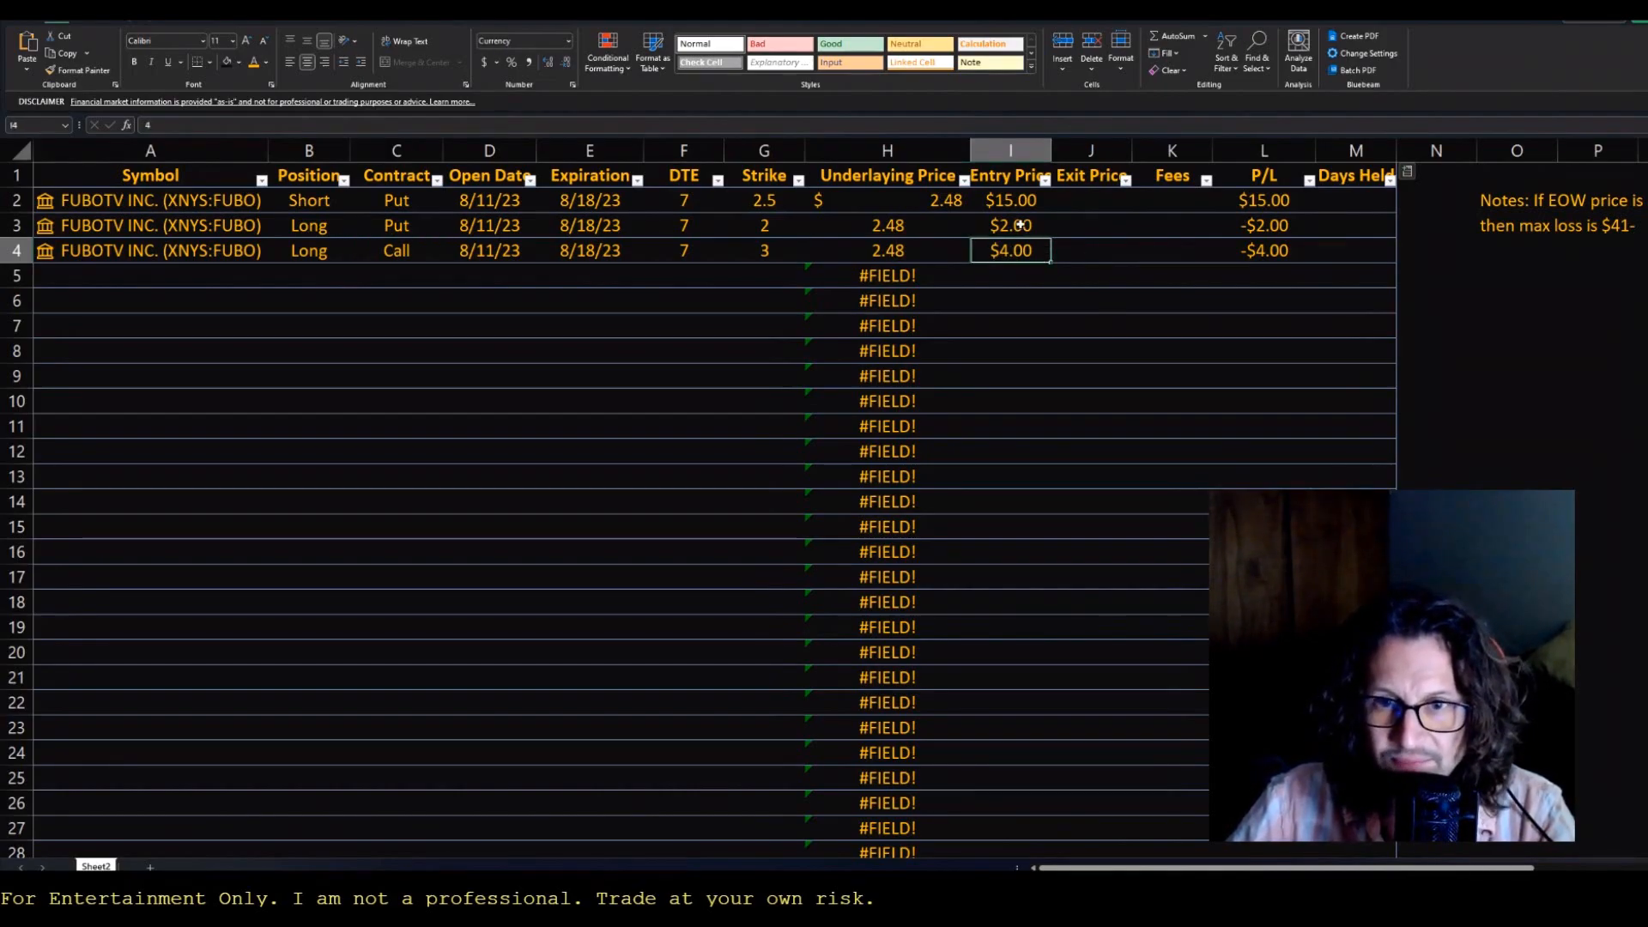
pyautogui.click(1265, 199)
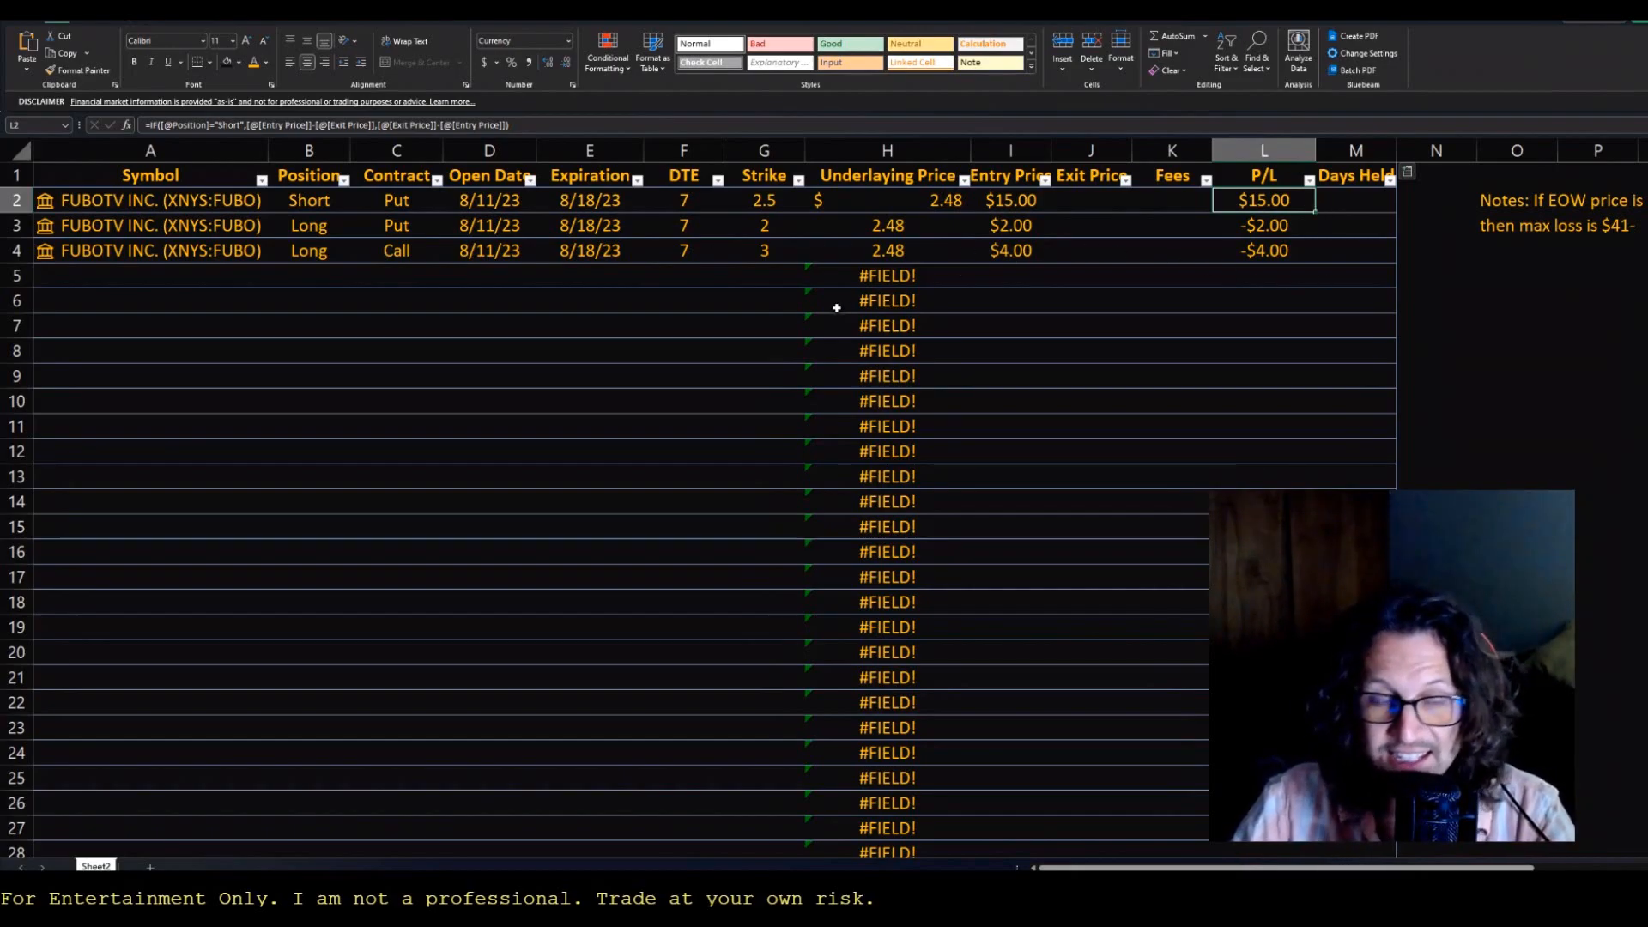
pyautogui.click(1009, 251)
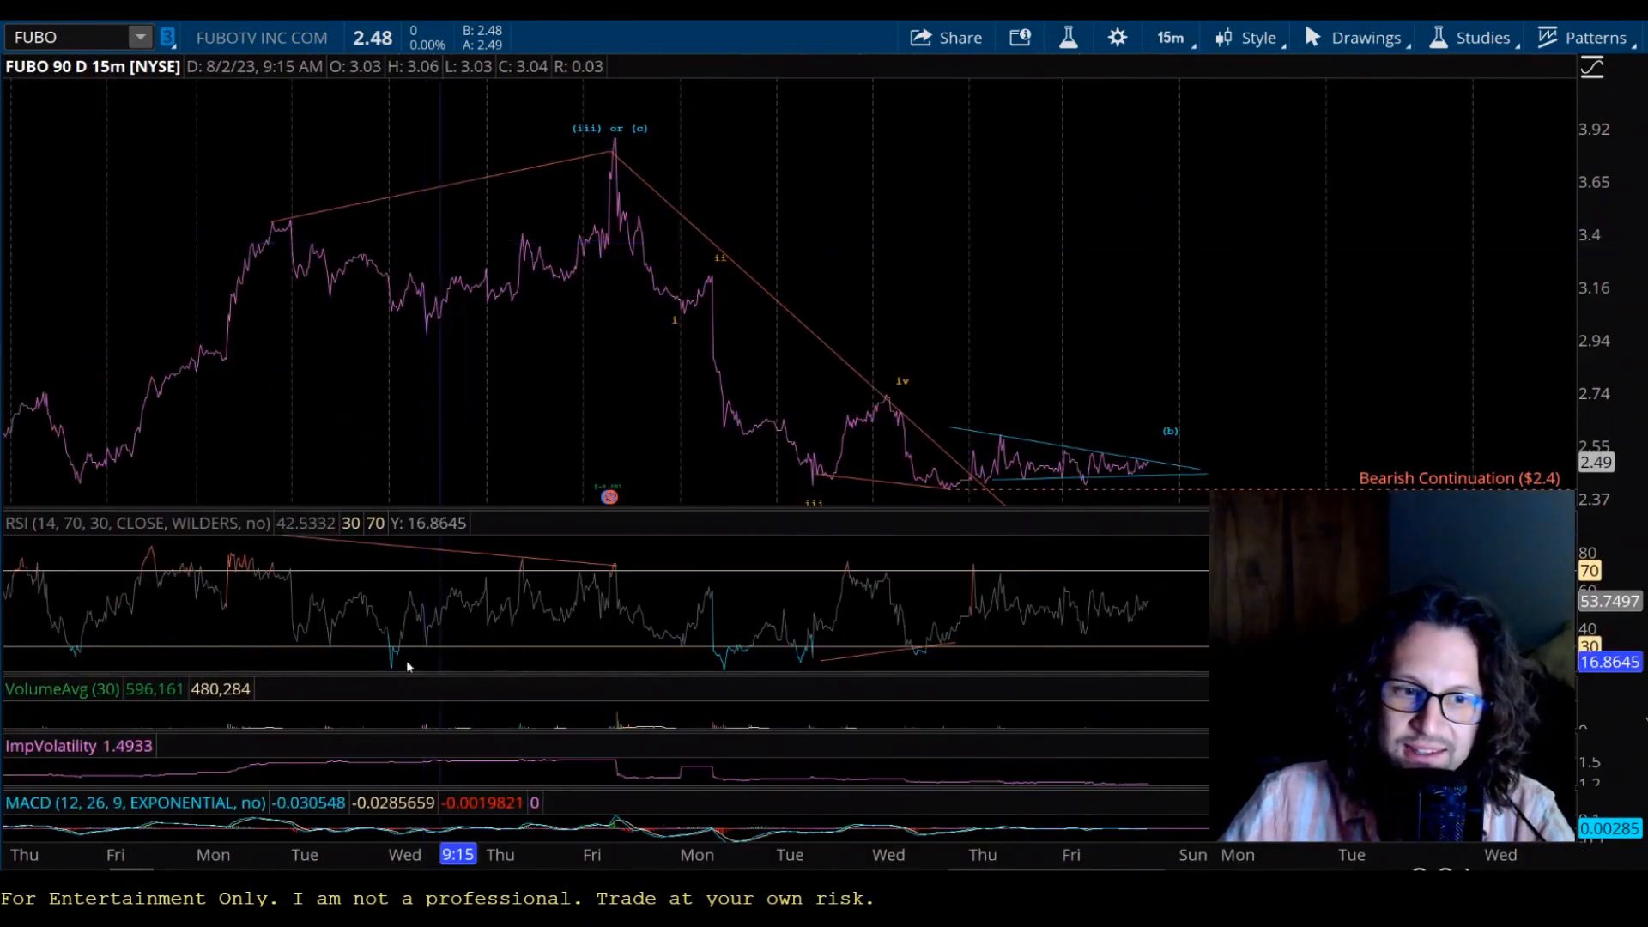
# Switch FUBO to 1-hour bars and frame the wave counts, divergences and triangle.
pyautogui.click(1169, 38)
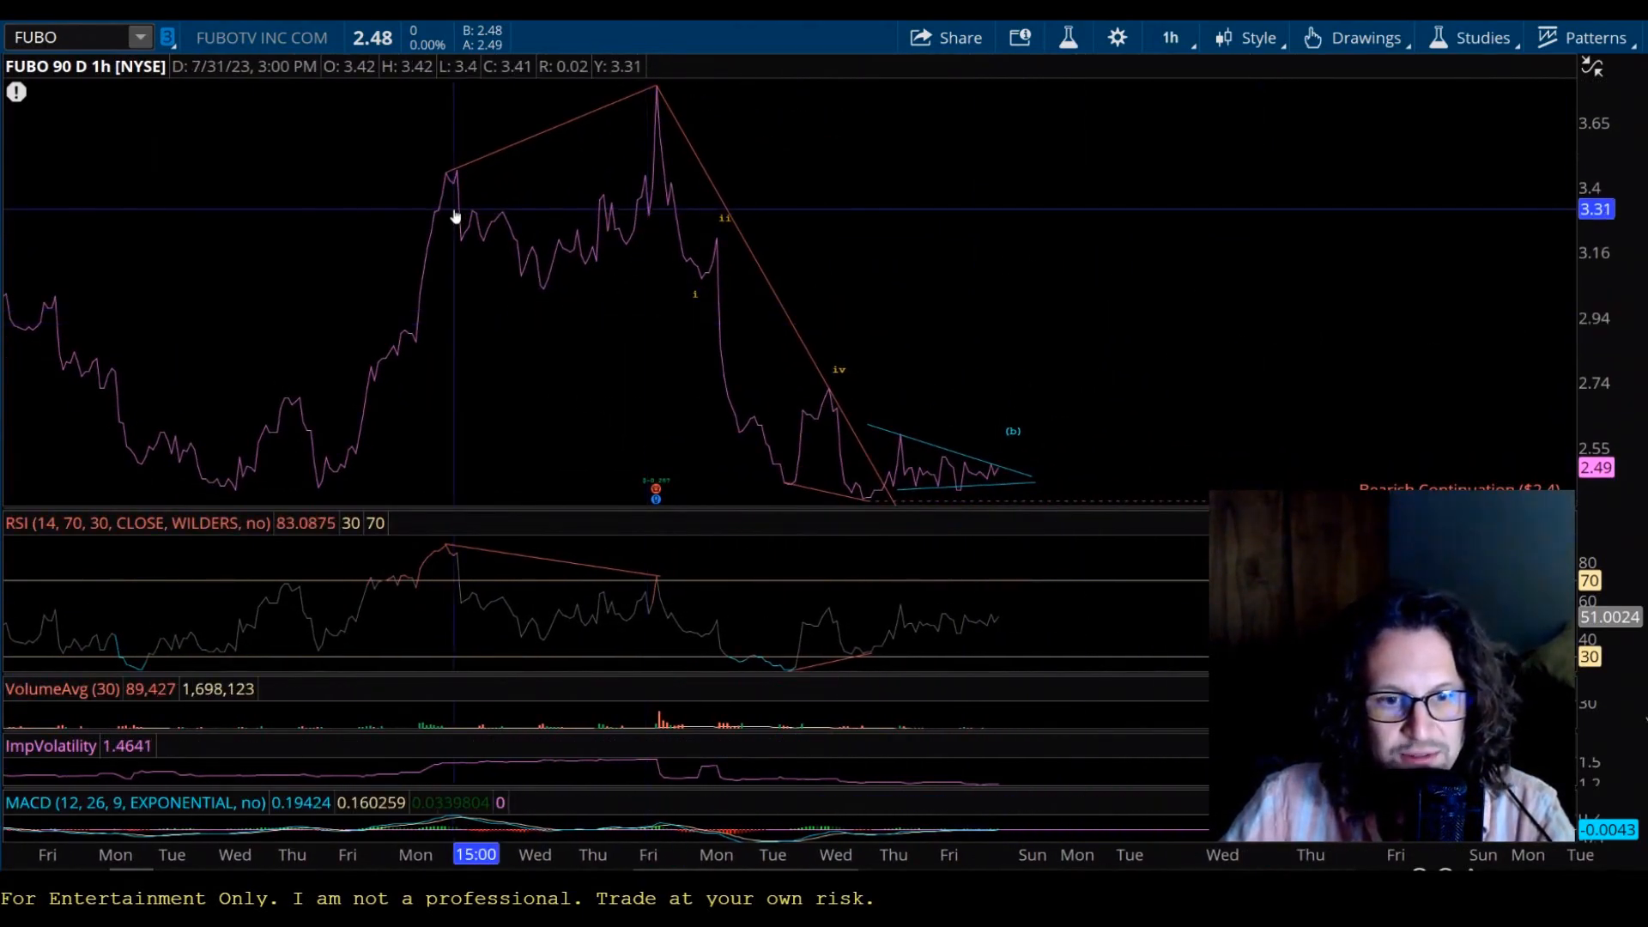
pyautogui.hscroll(-3)
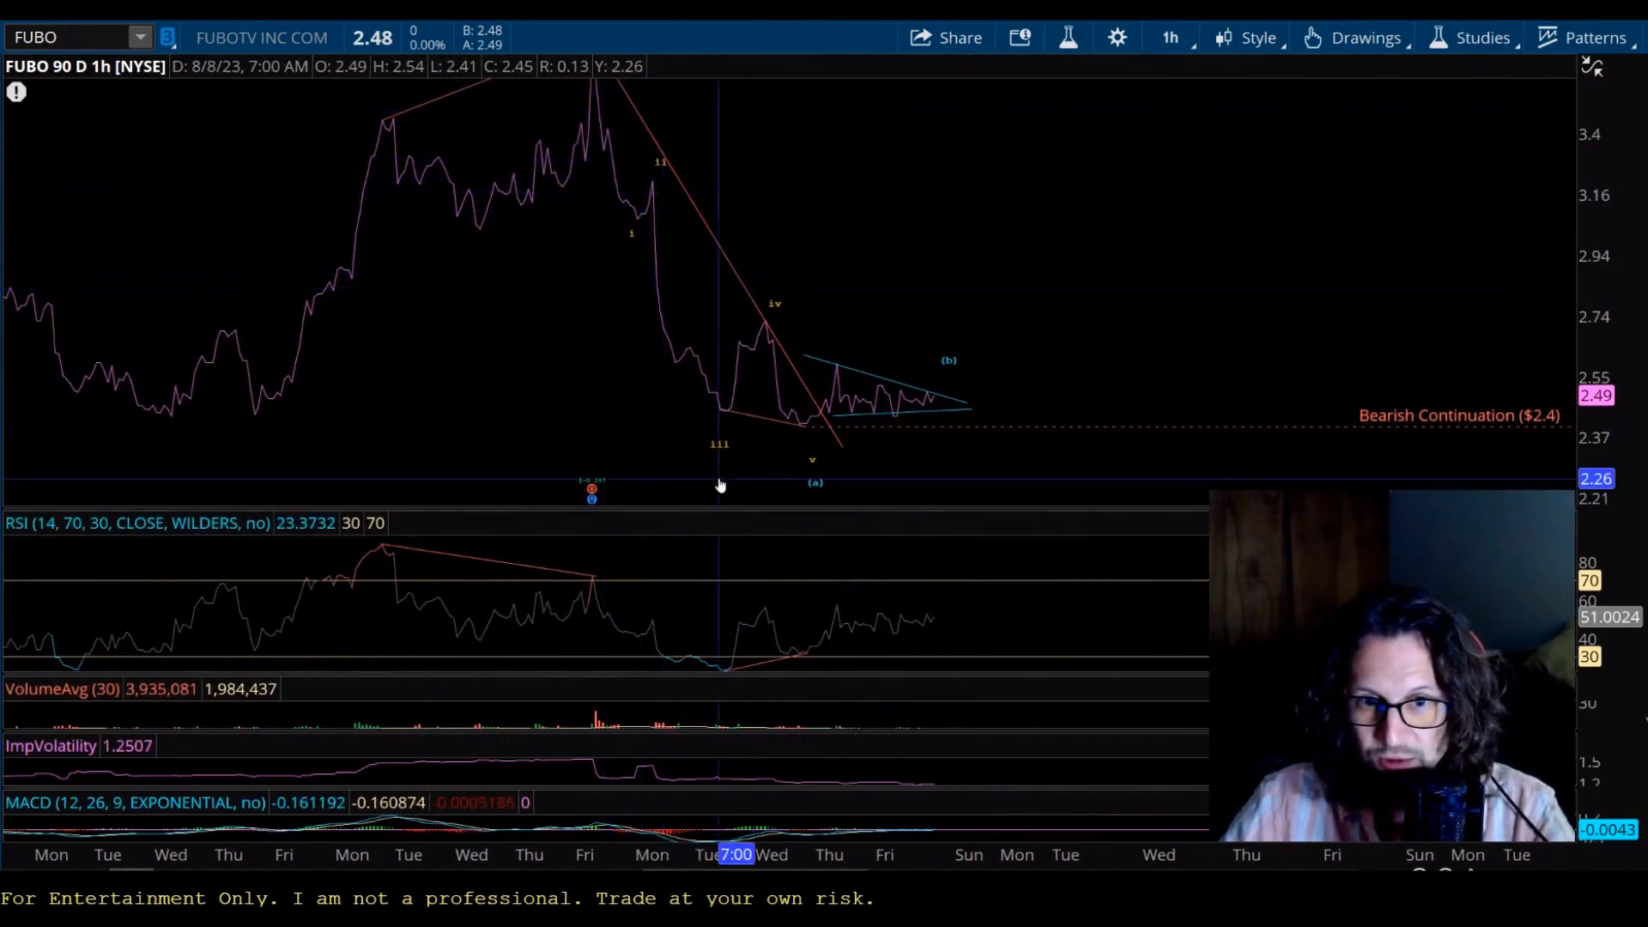
pyautogui.moveTo(762, 678)
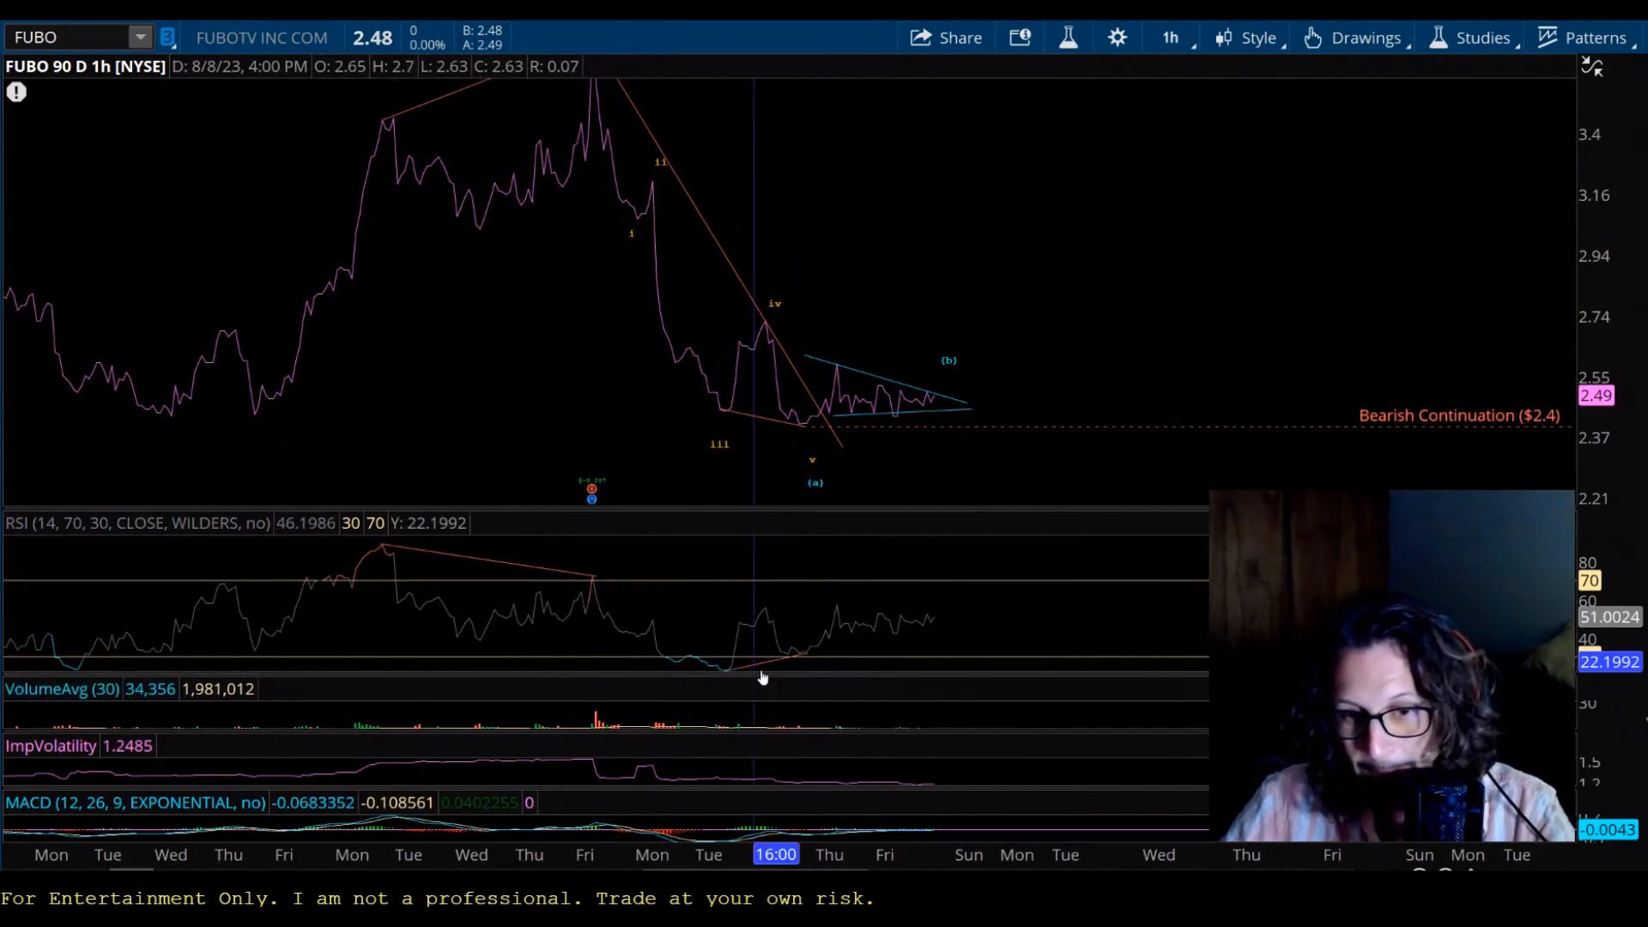
pyautogui.moveTo(736, 383)
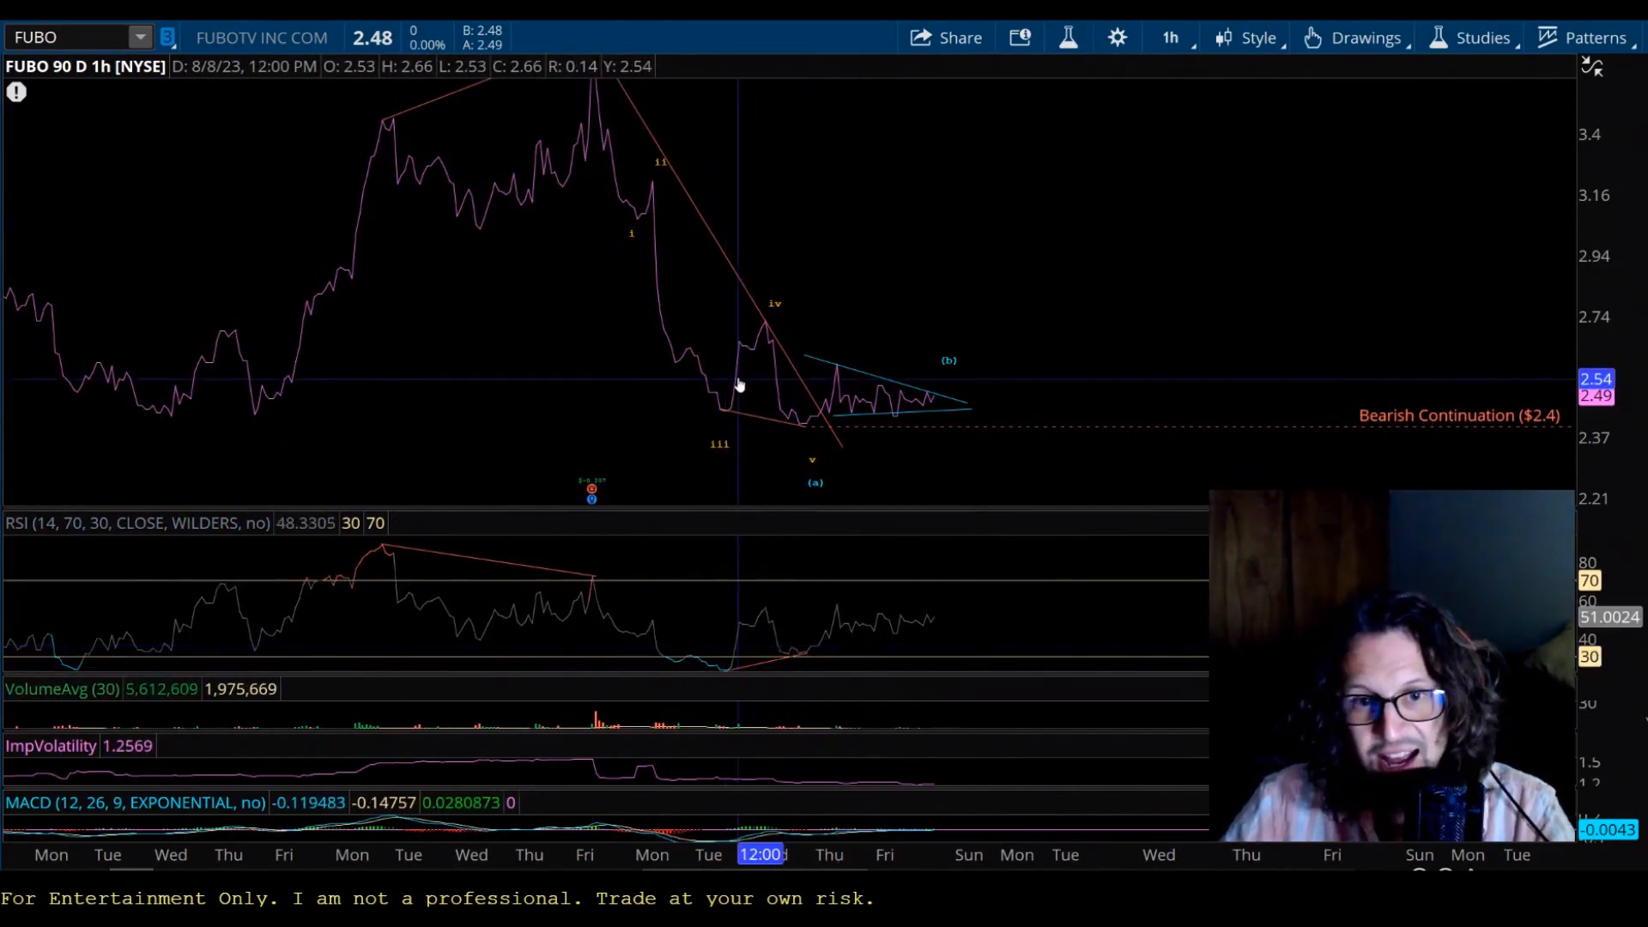
pyautogui.moveTo(773, 434)
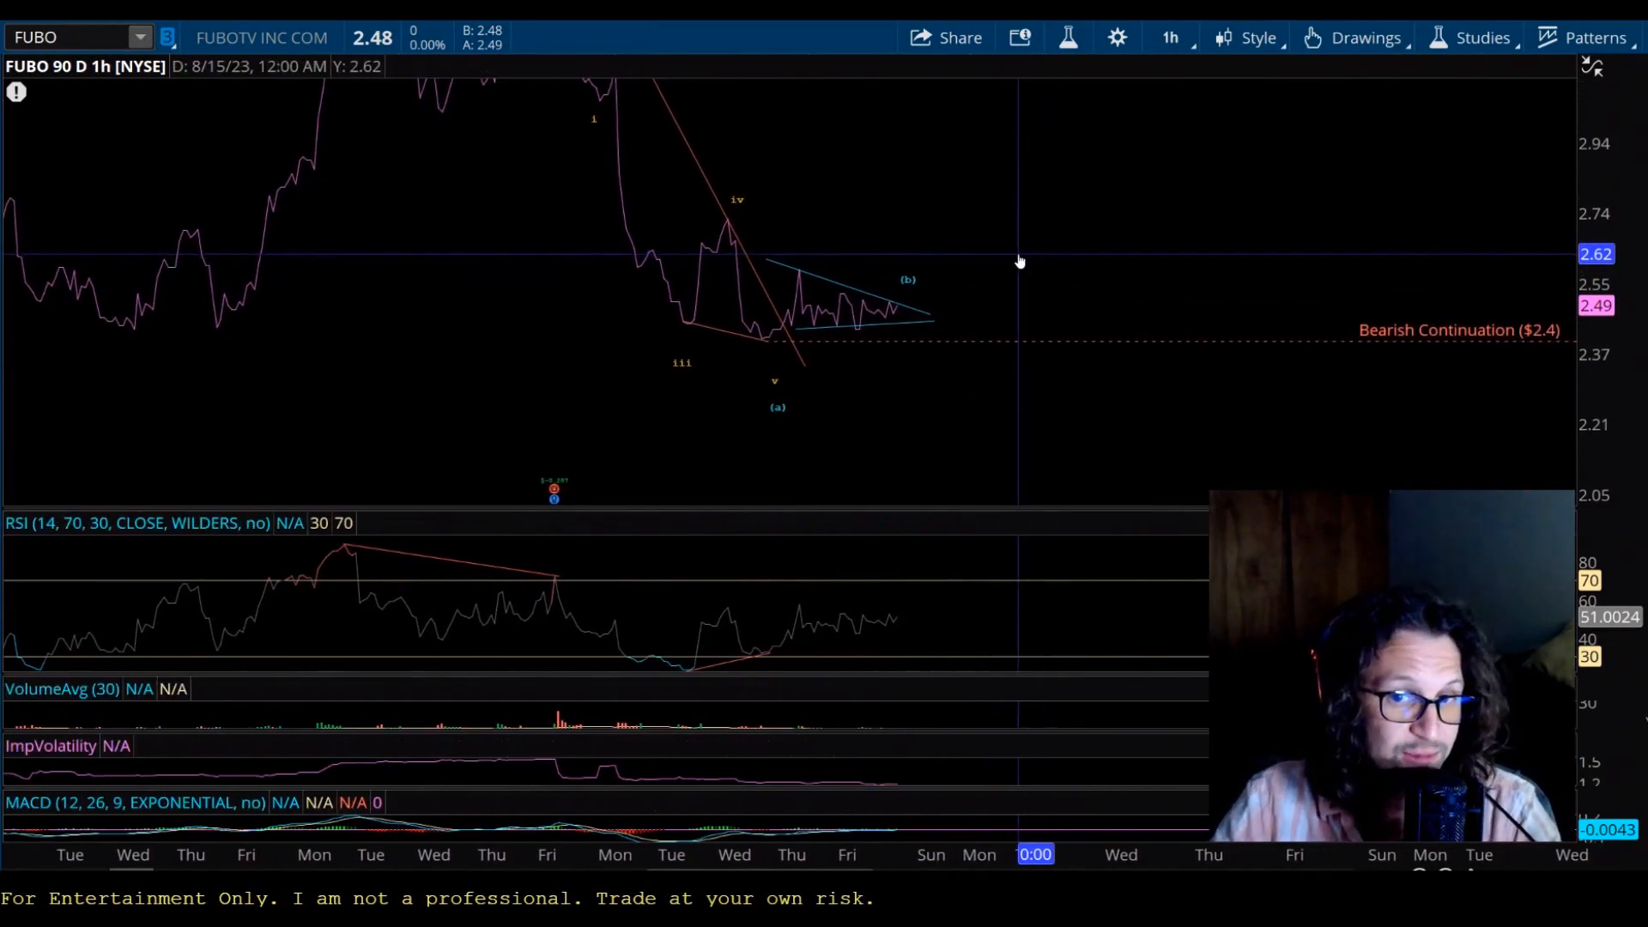
pyautogui.moveTo(752, 338)
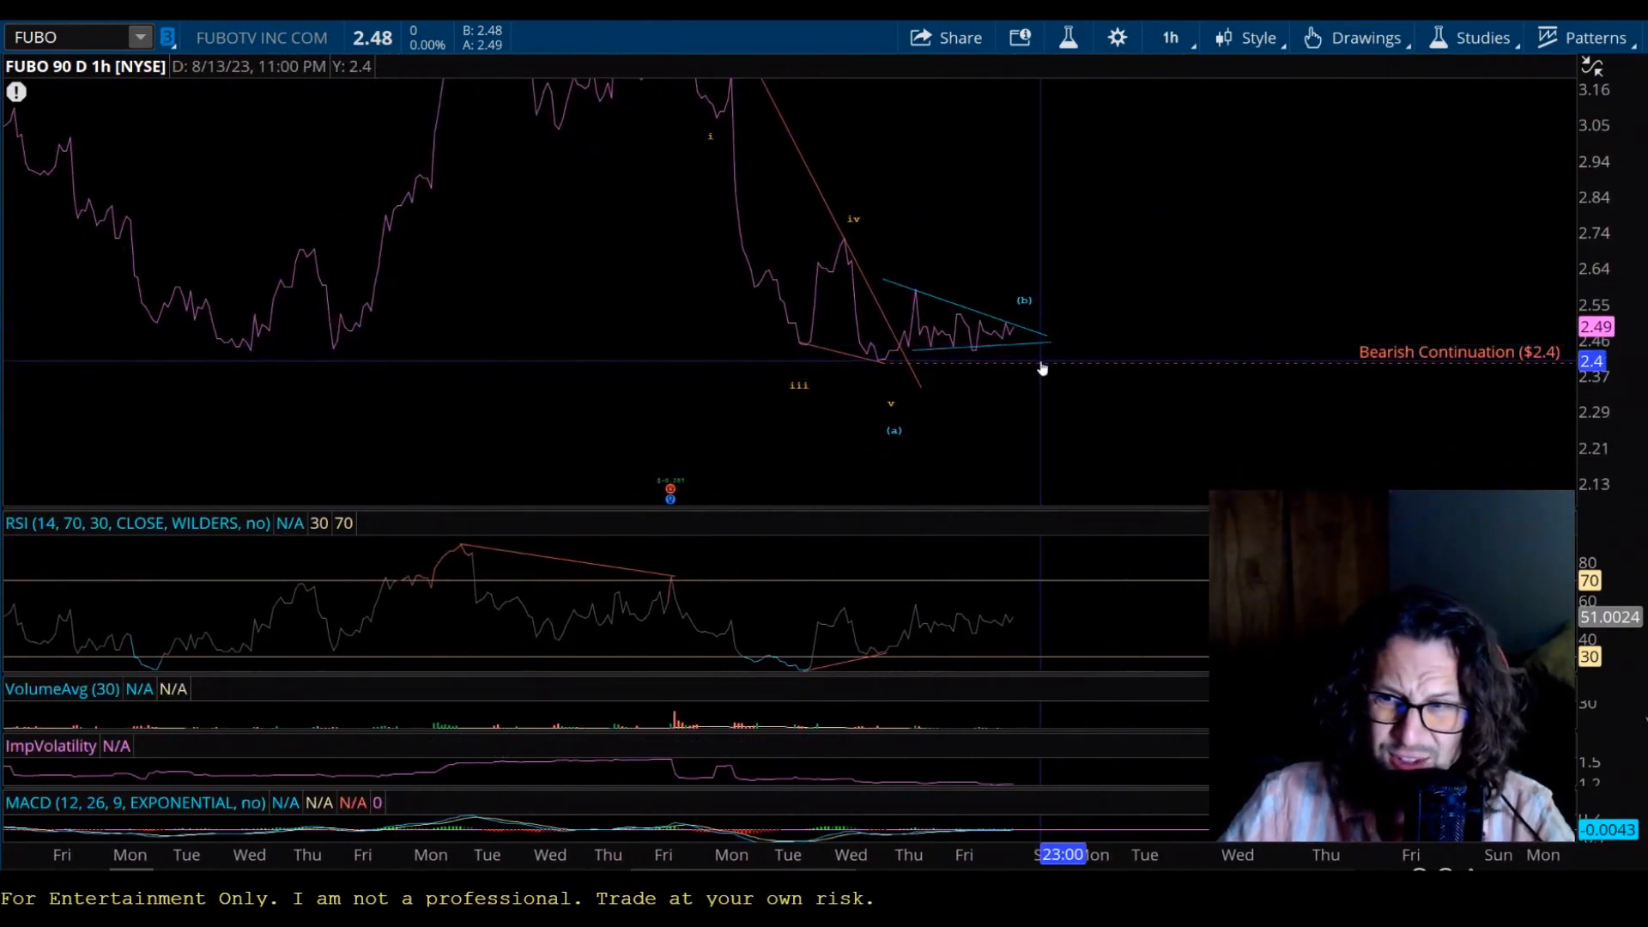
pyautogui.moveTo(1065, 242)
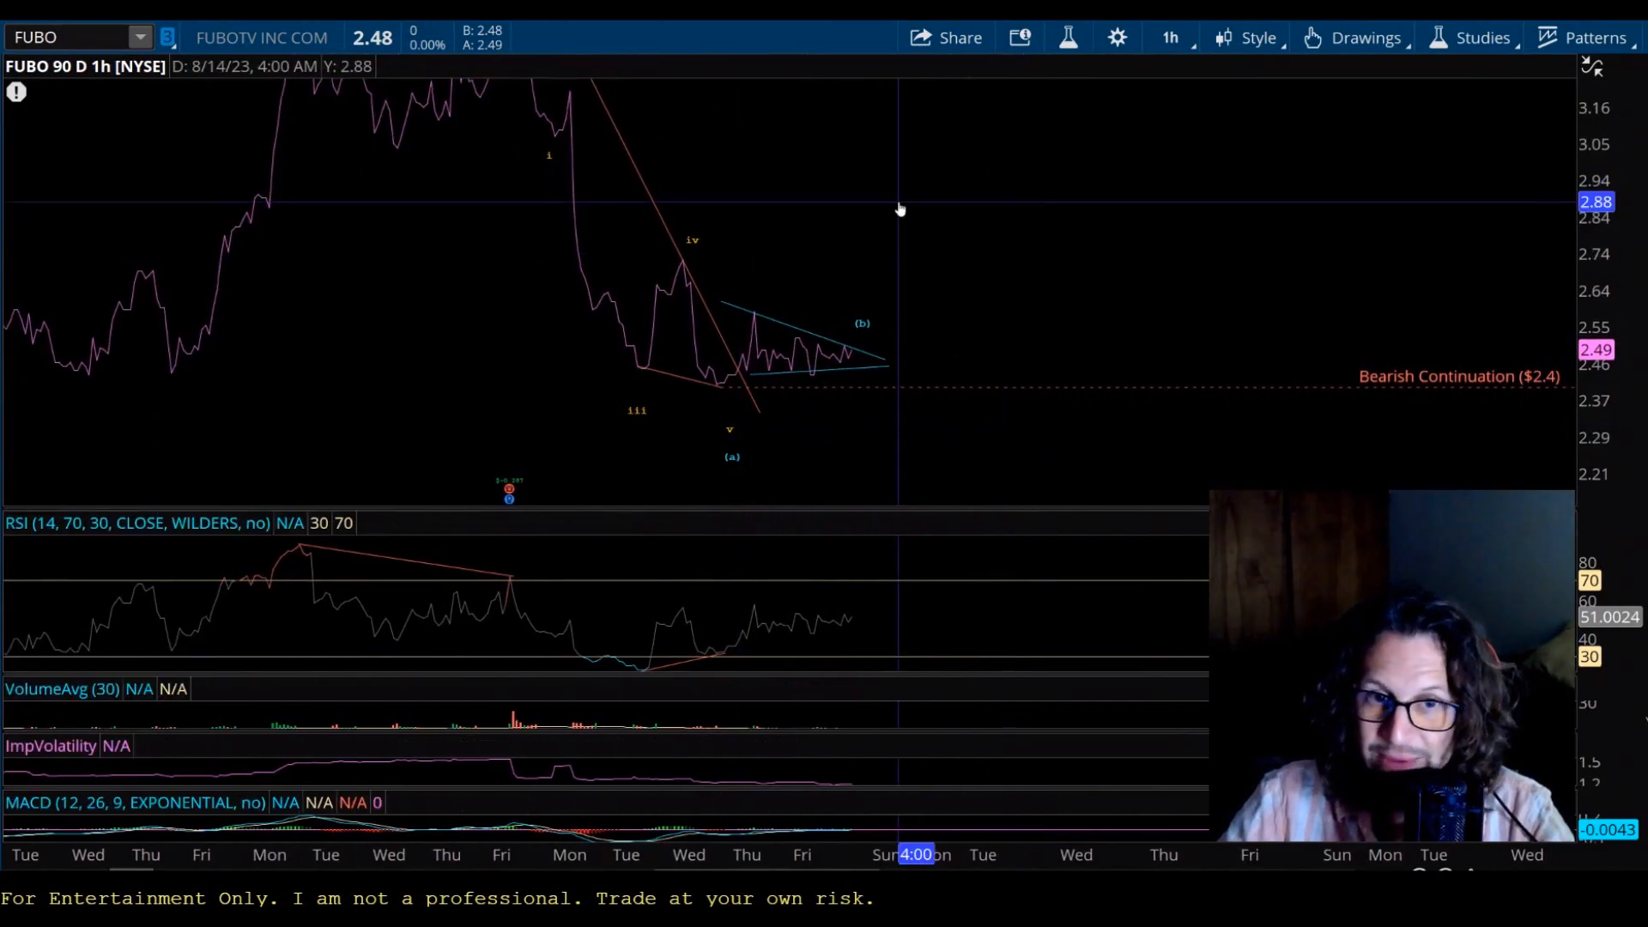
pyautogui.moveTo(1023, 324)
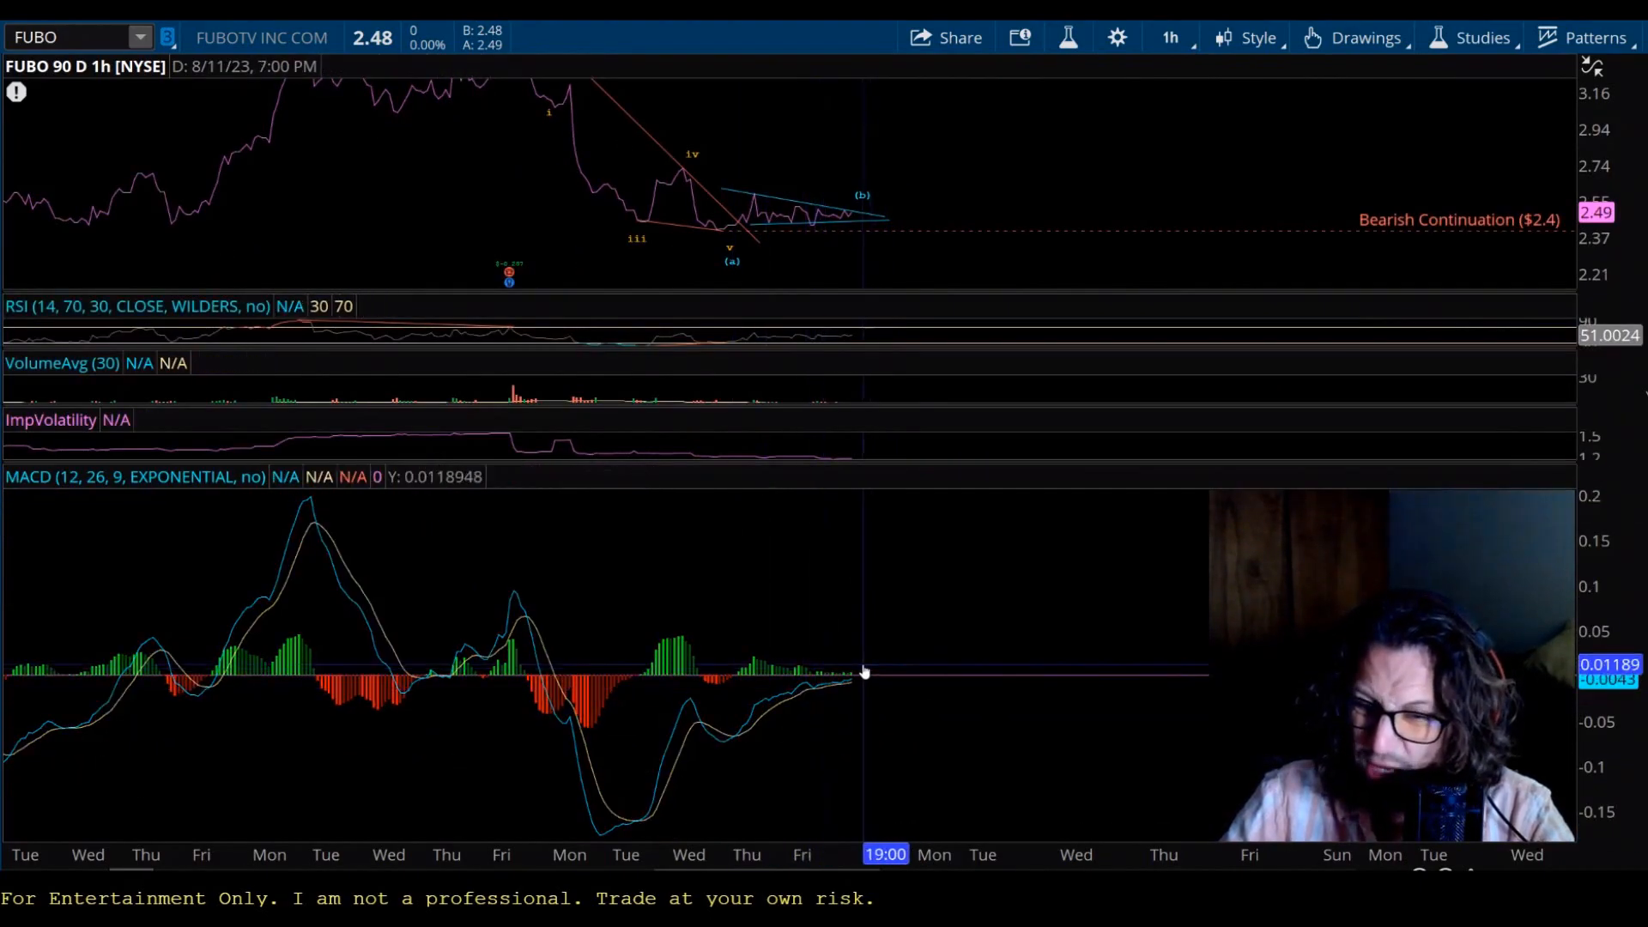
pyautogui.moveTo(896, 594)
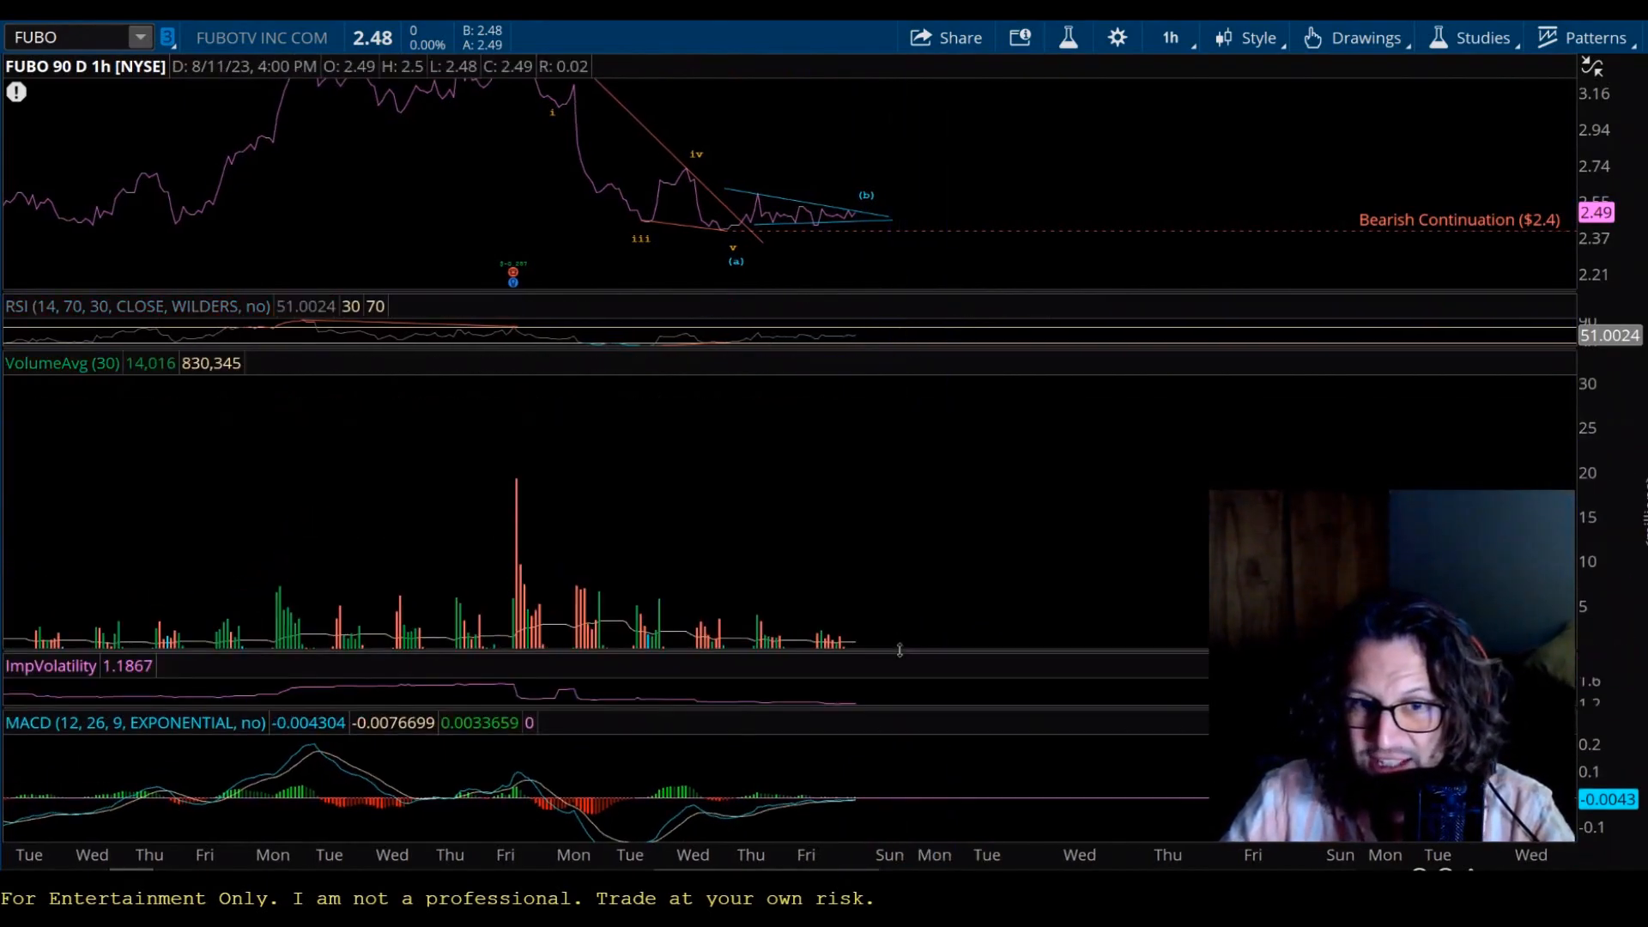
pyautogui.moveTo(842, 636)
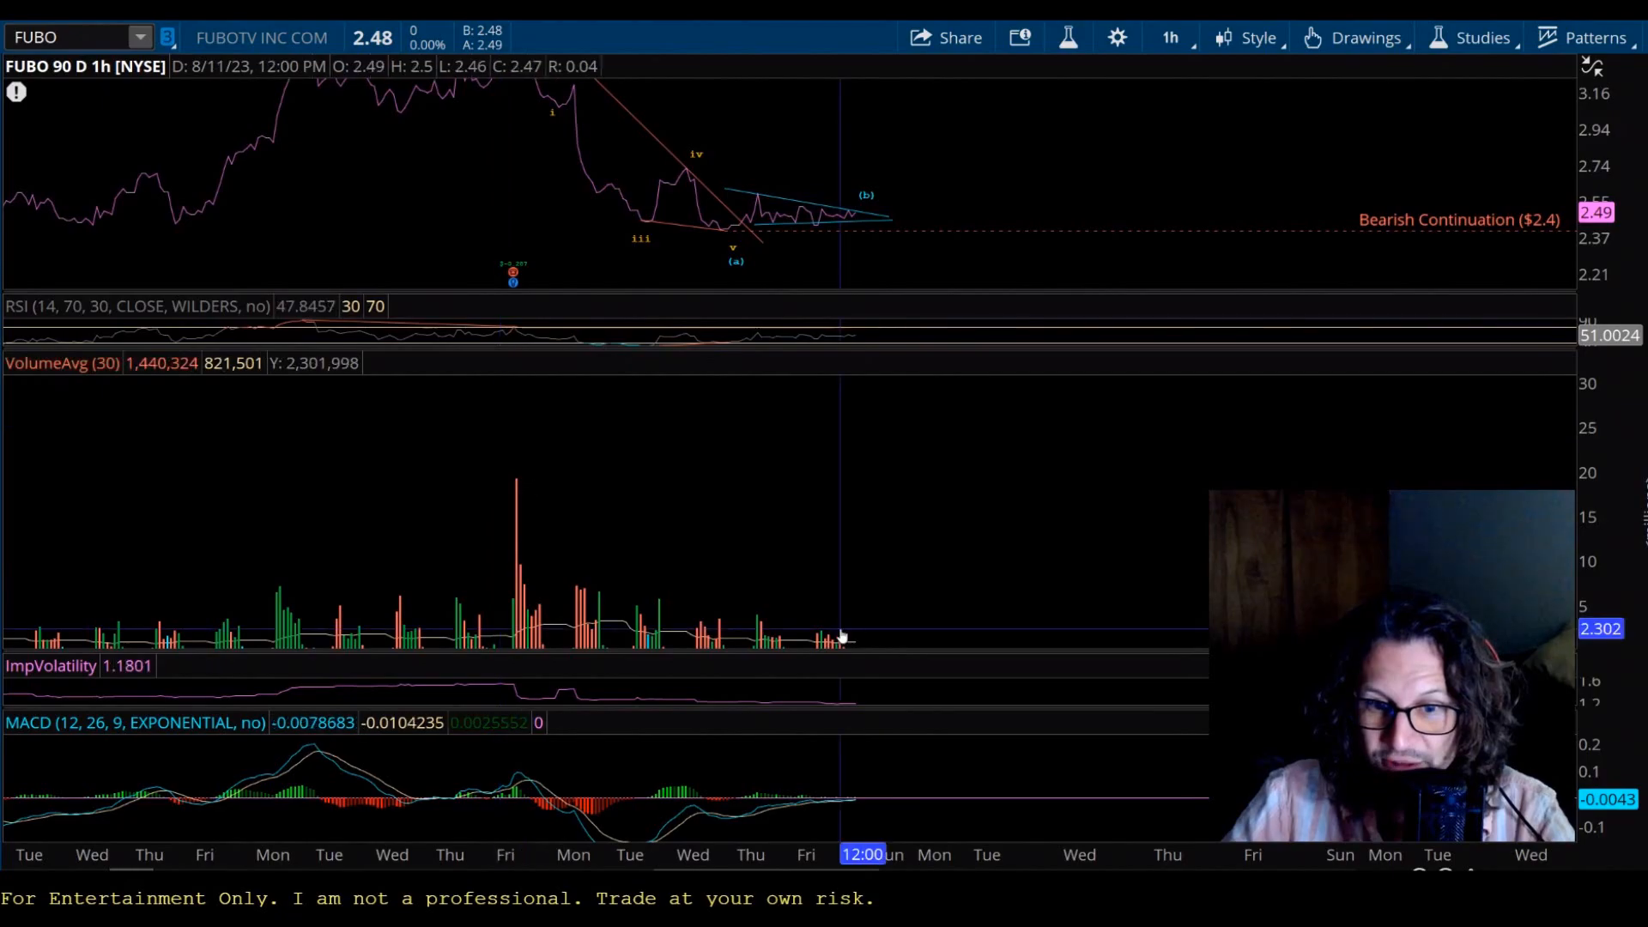
pyautogui.moveTo(836, 635)
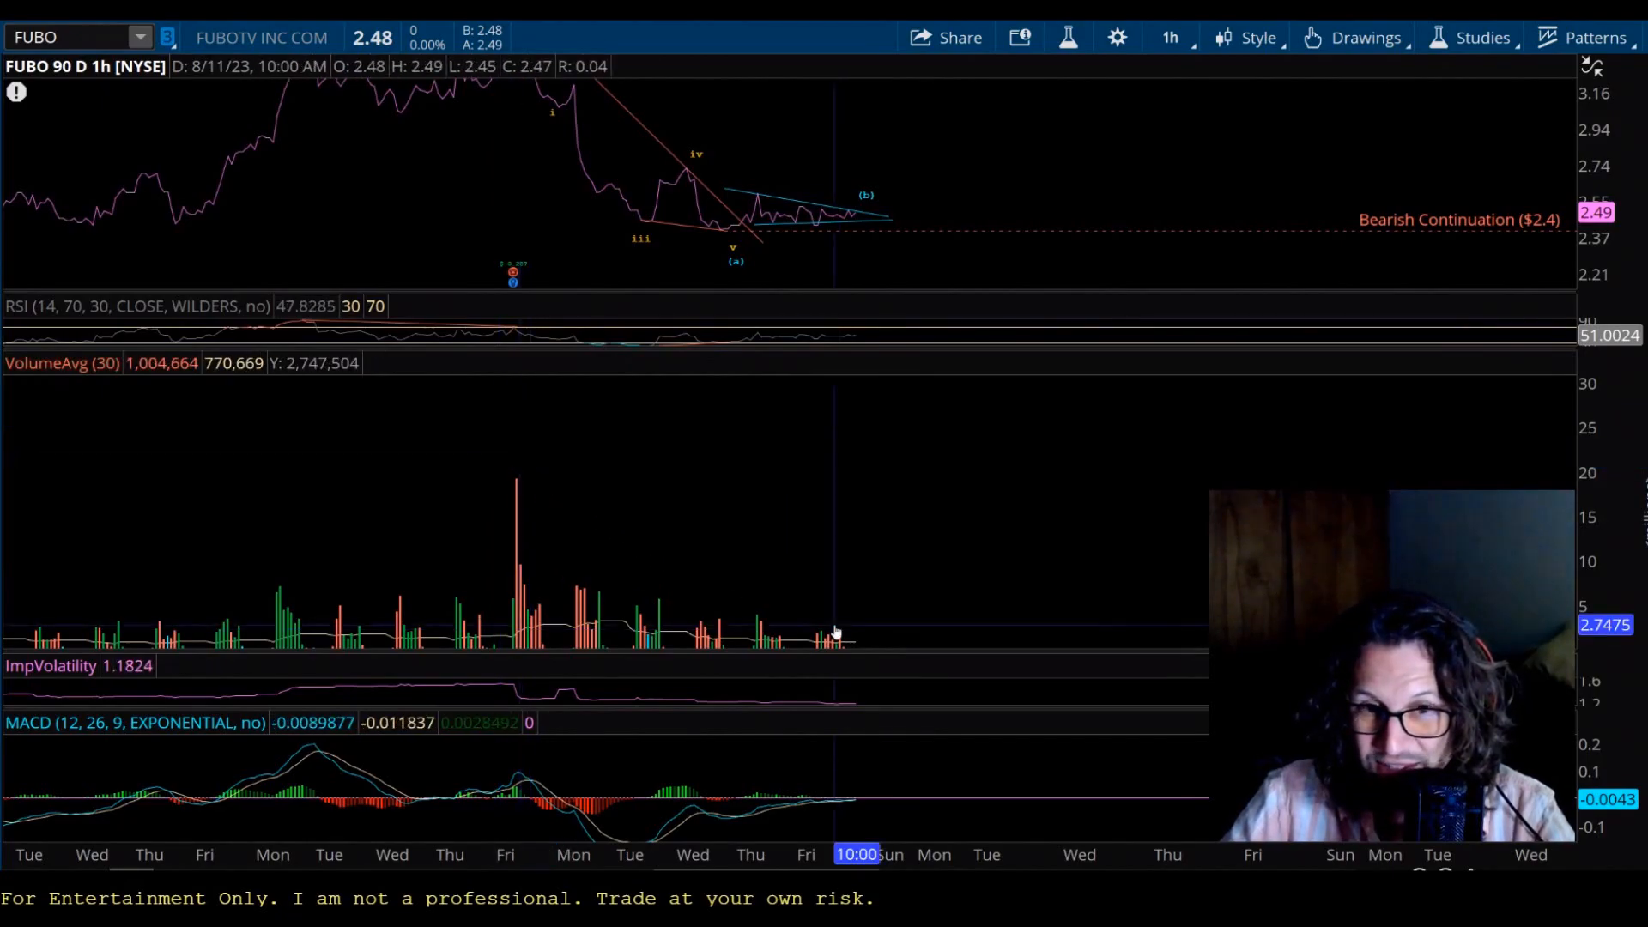